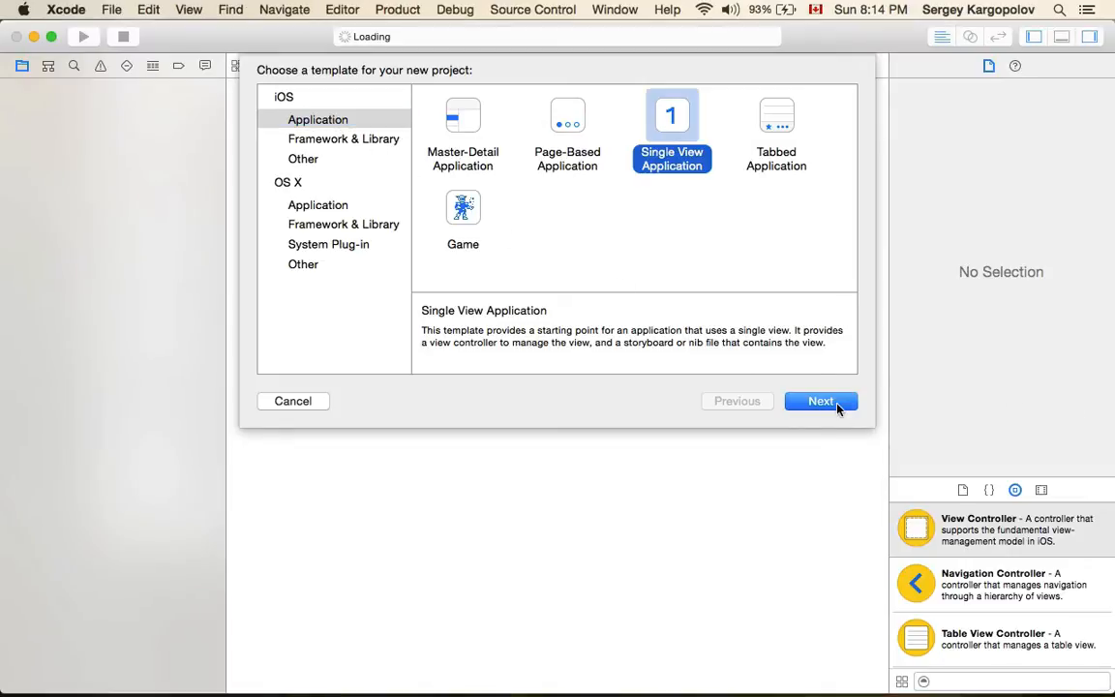
Use the Single View Application template, name it MyUIScrollViewExample, and replace the existing project.
click(821, 401)
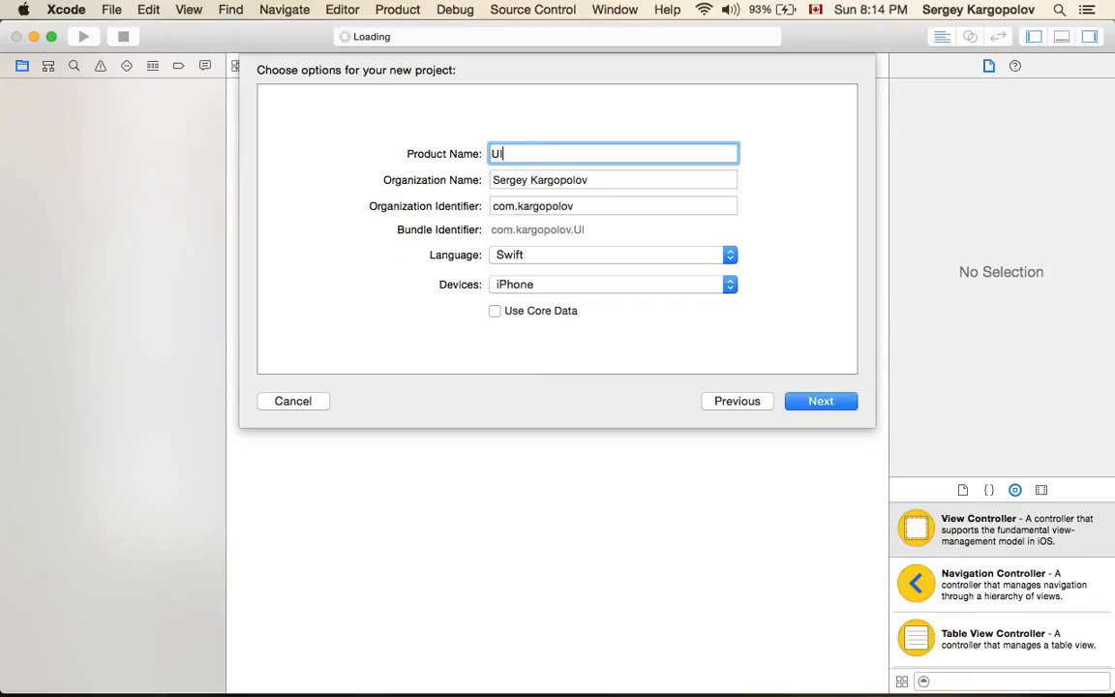
text(MyUIS)
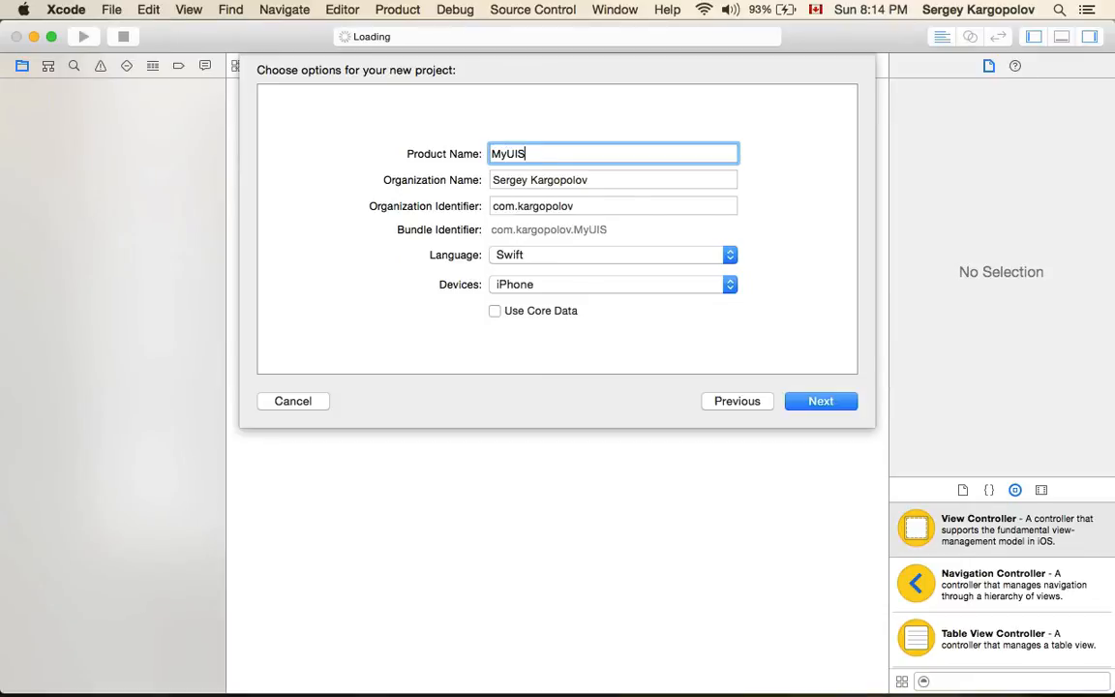
text(crollView)
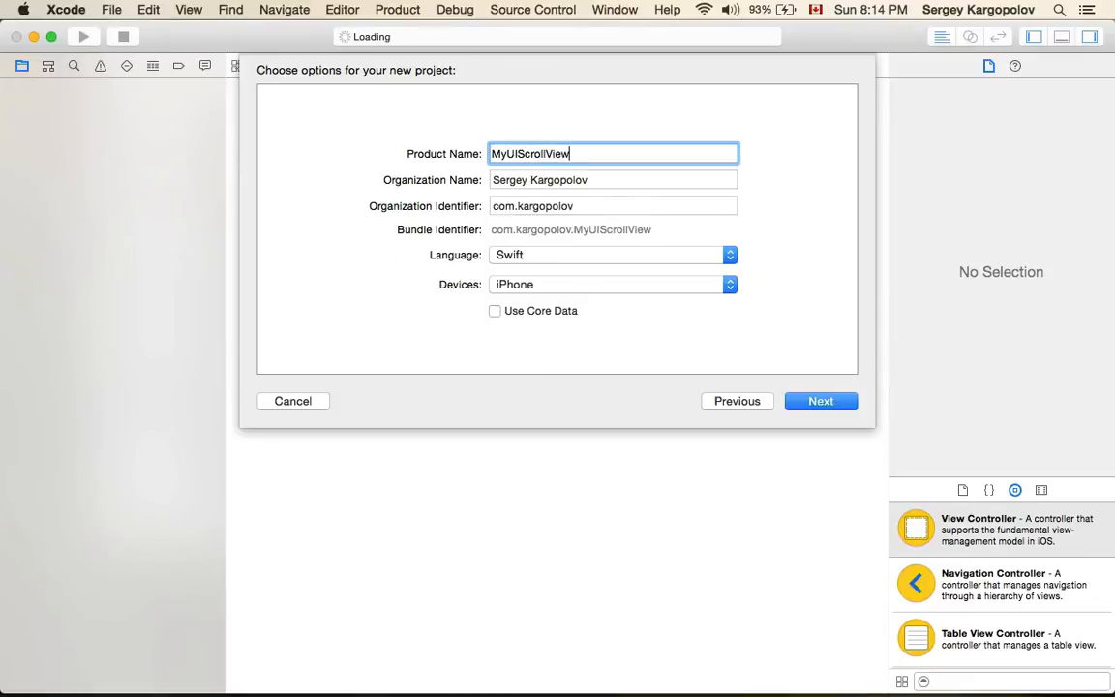
click(821, 400)
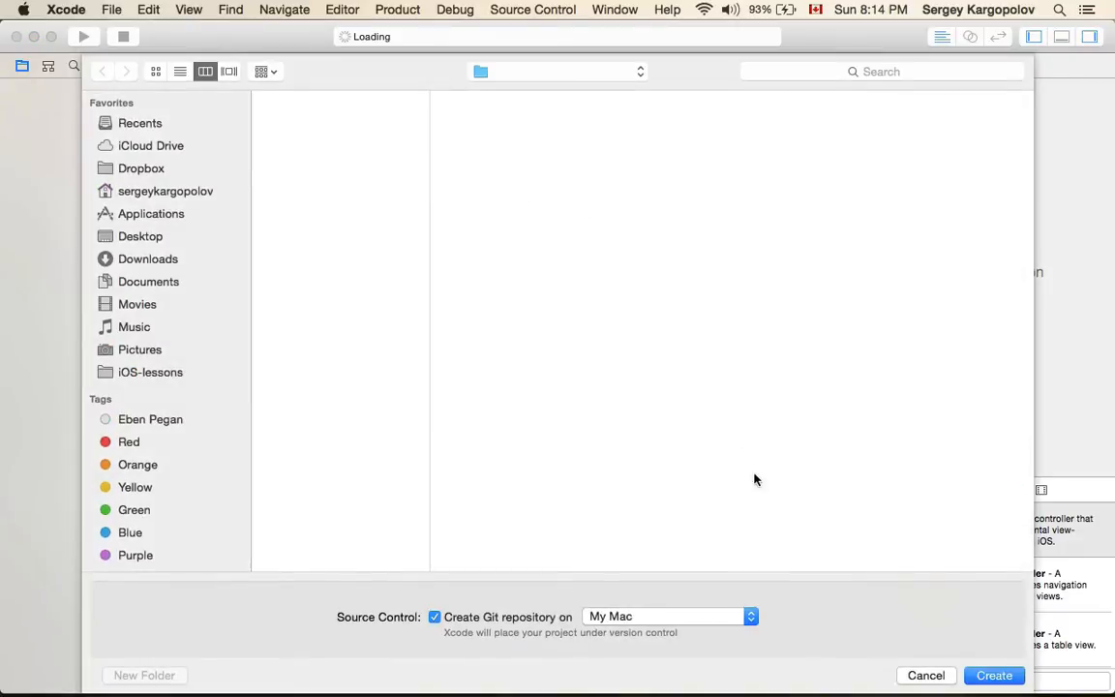
click(994, 675)
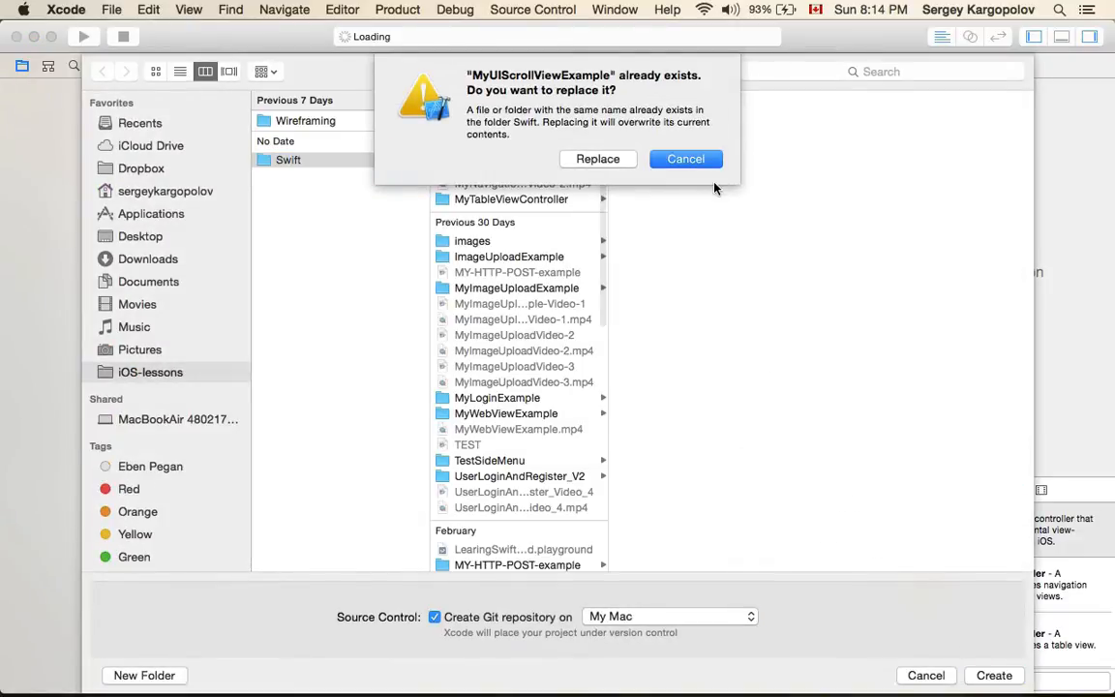
click(597, 158)
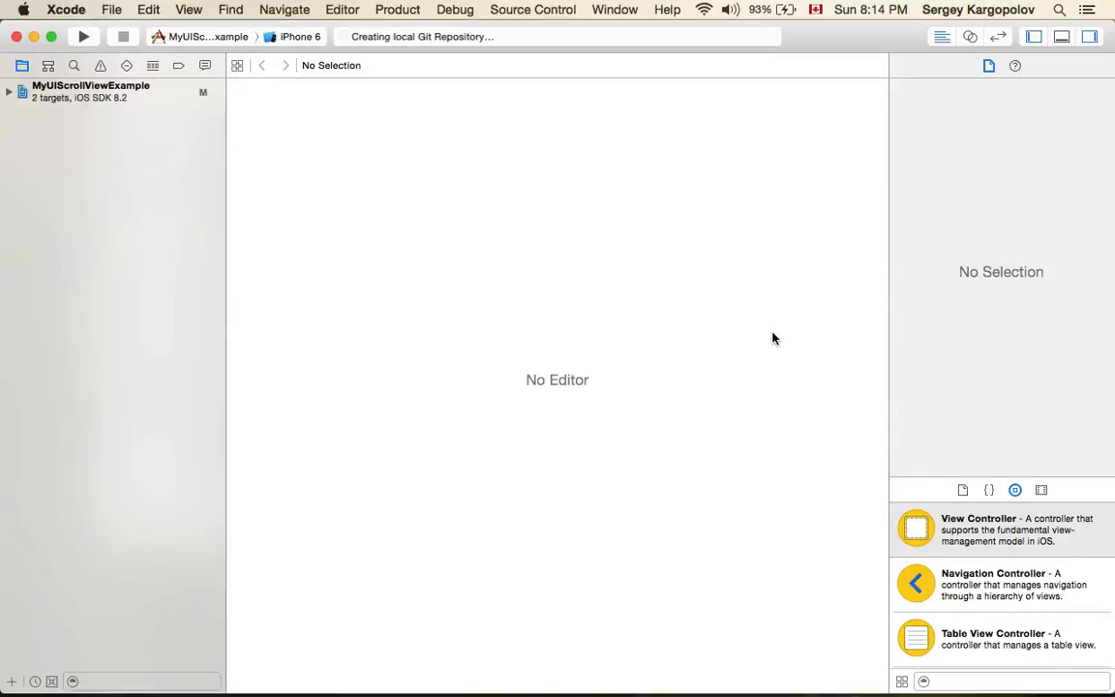
Expand the project group and open Main.storyboard with its empty view controller.
click(10, 91)
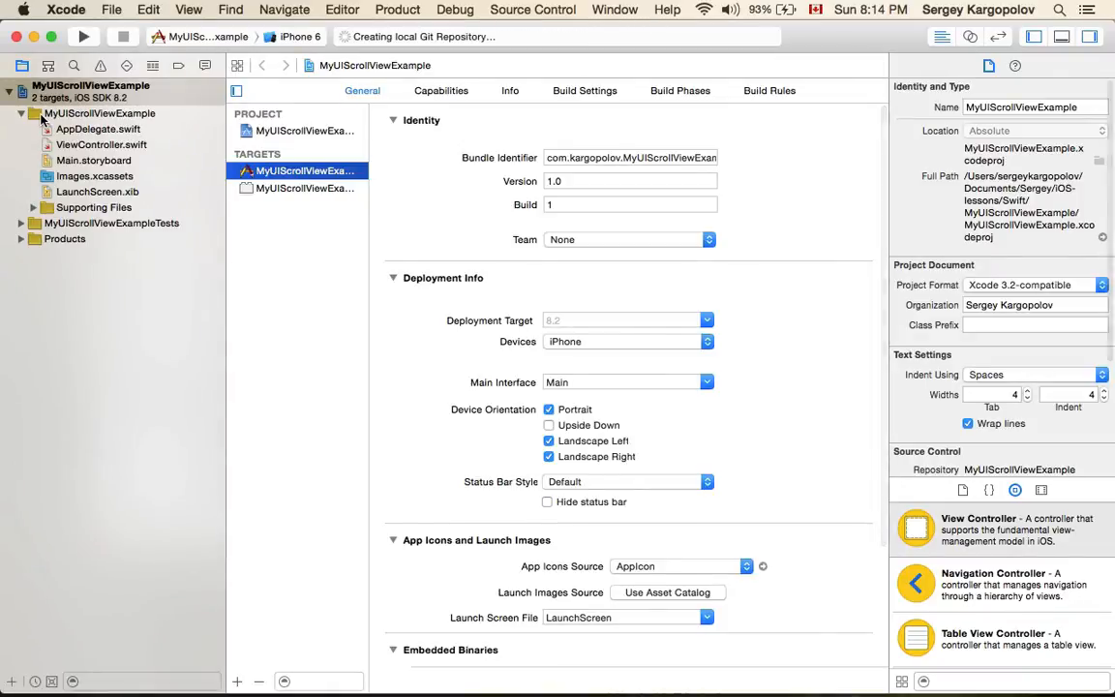
click(91, 160)
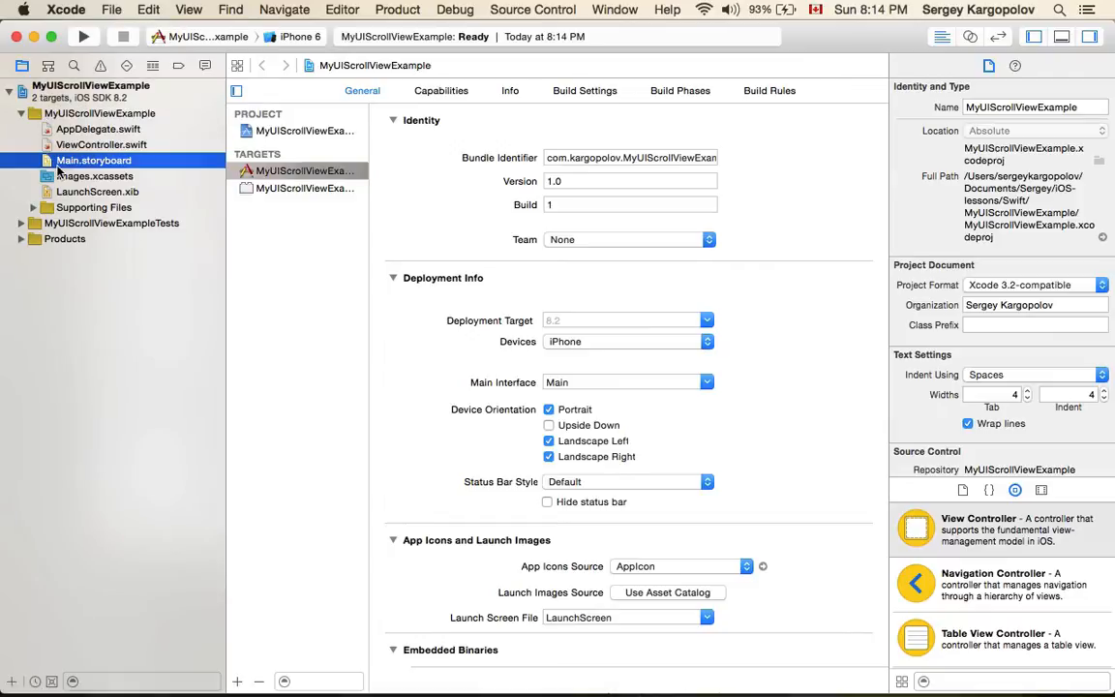
click(93, 160)
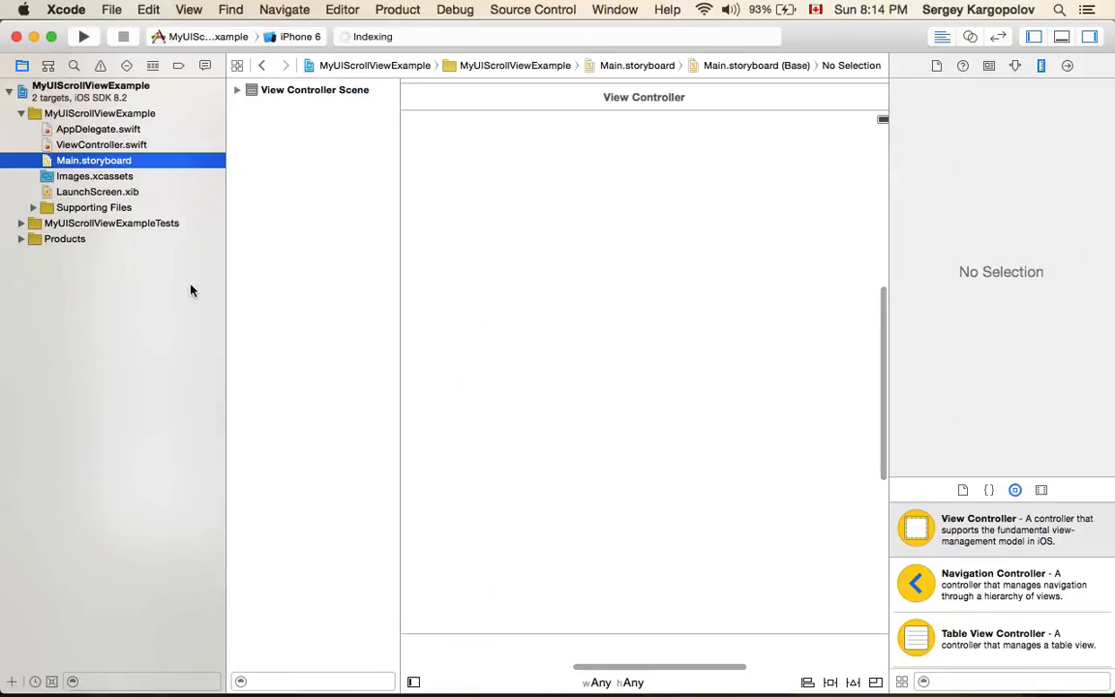
mouse_move(343, 436)
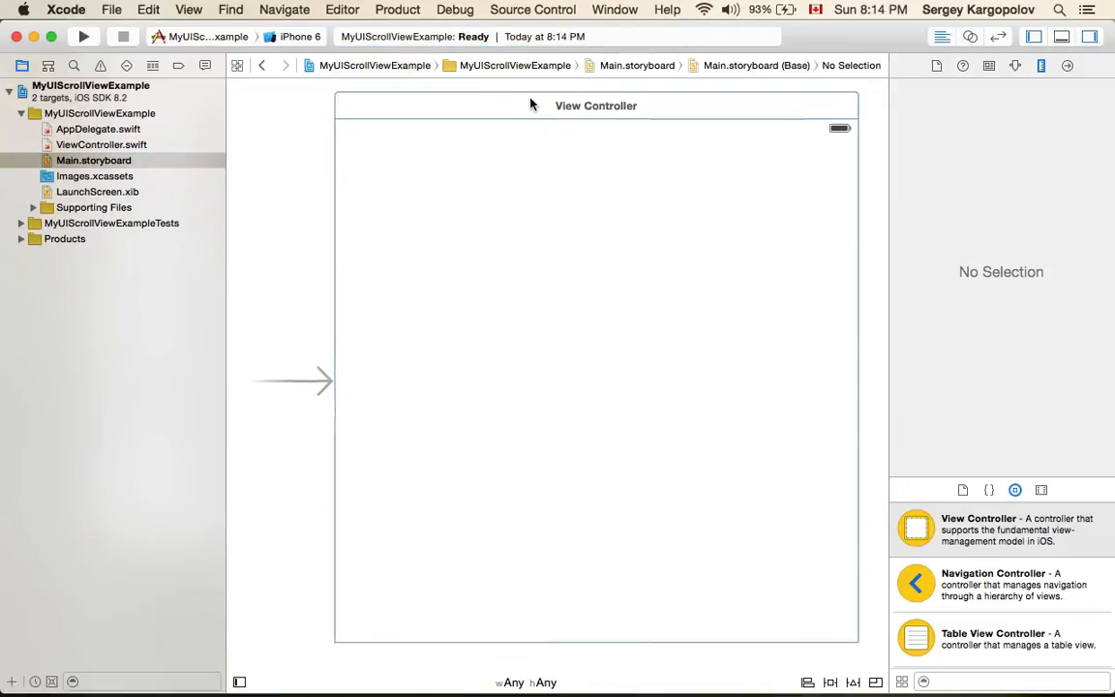
click(554, 100)
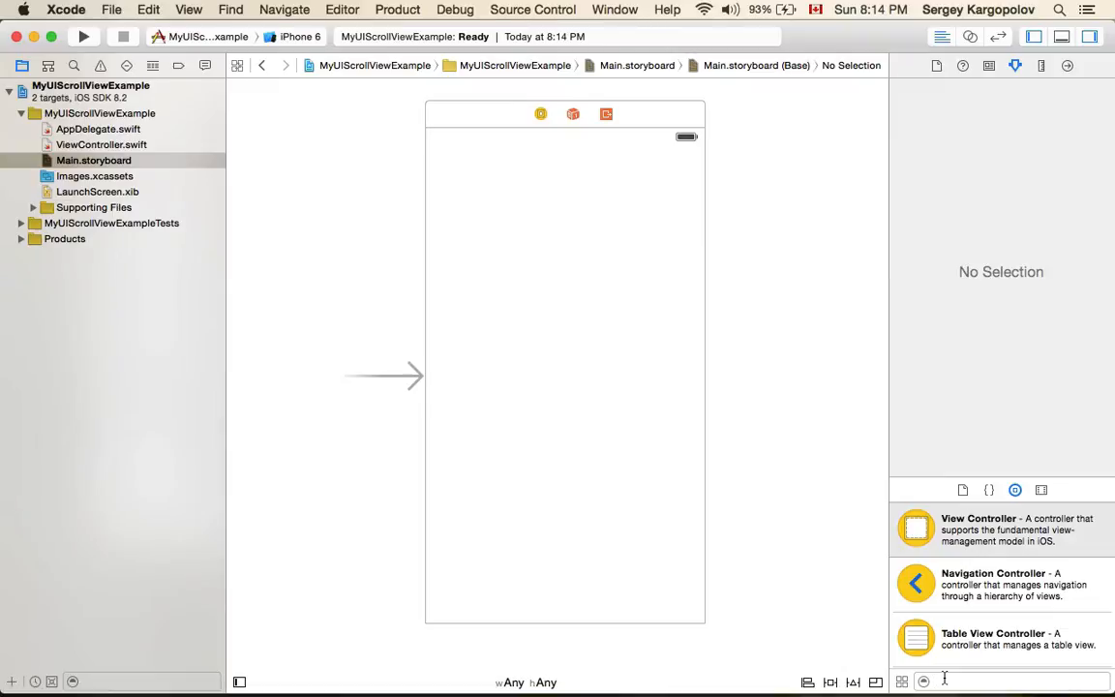
Search the Object Library for 'text' and stack Text Fields down the view controller.
text(text)
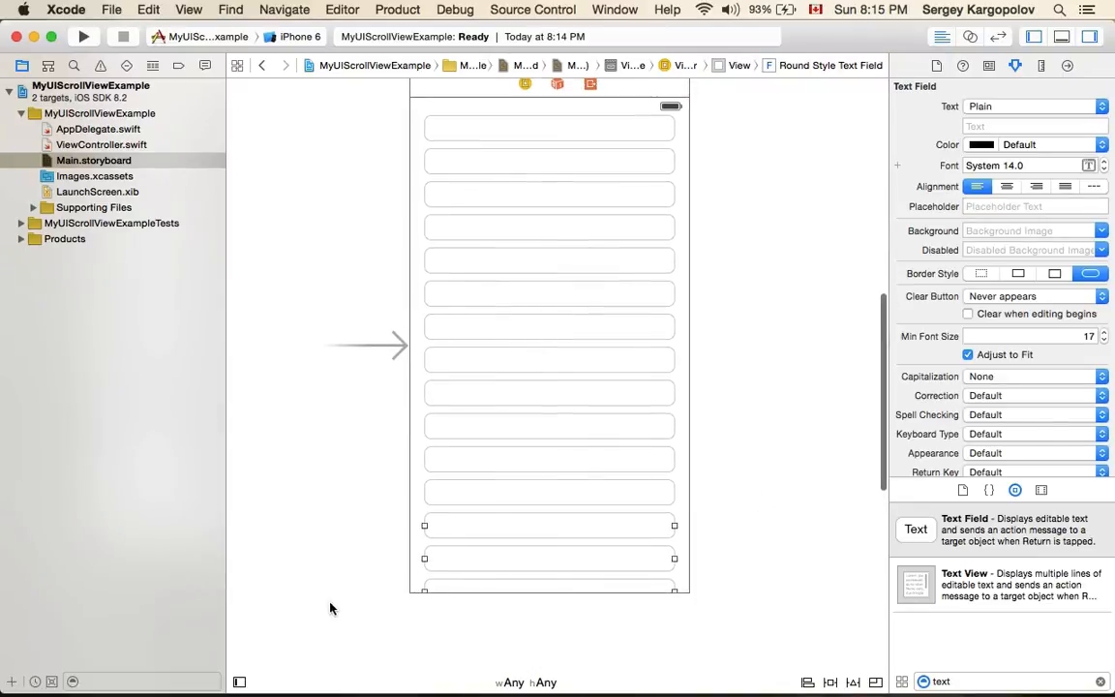
Embed the selected text fields via Editor > Embed In > Scroll View and expand it.
click(244, 678)
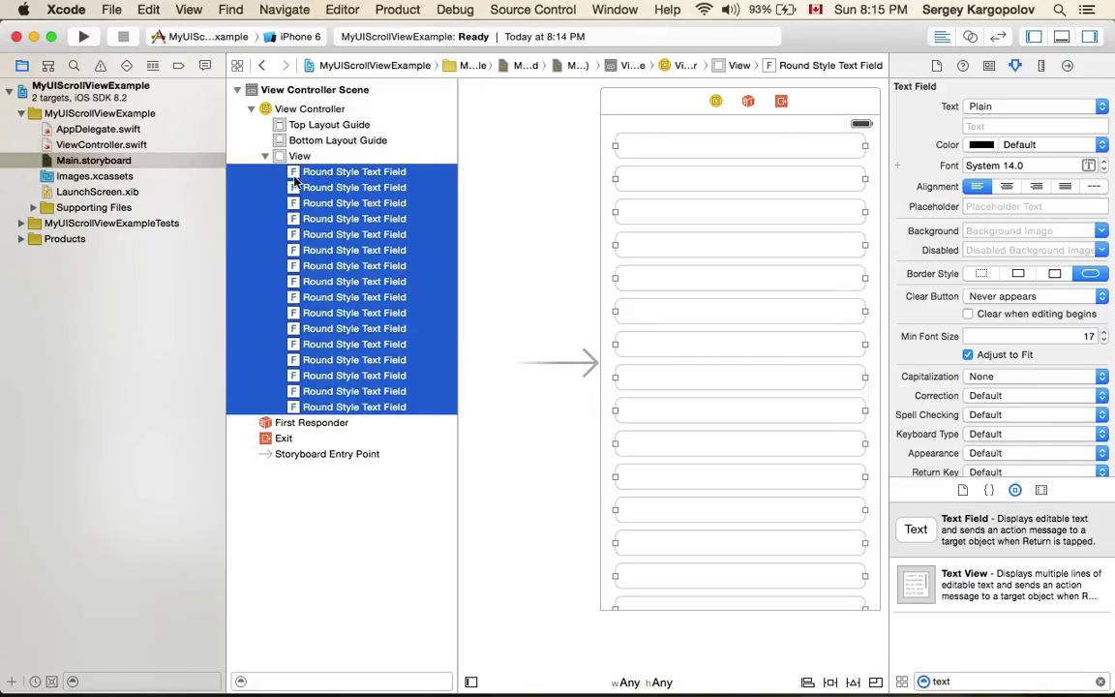
click(343, 11)
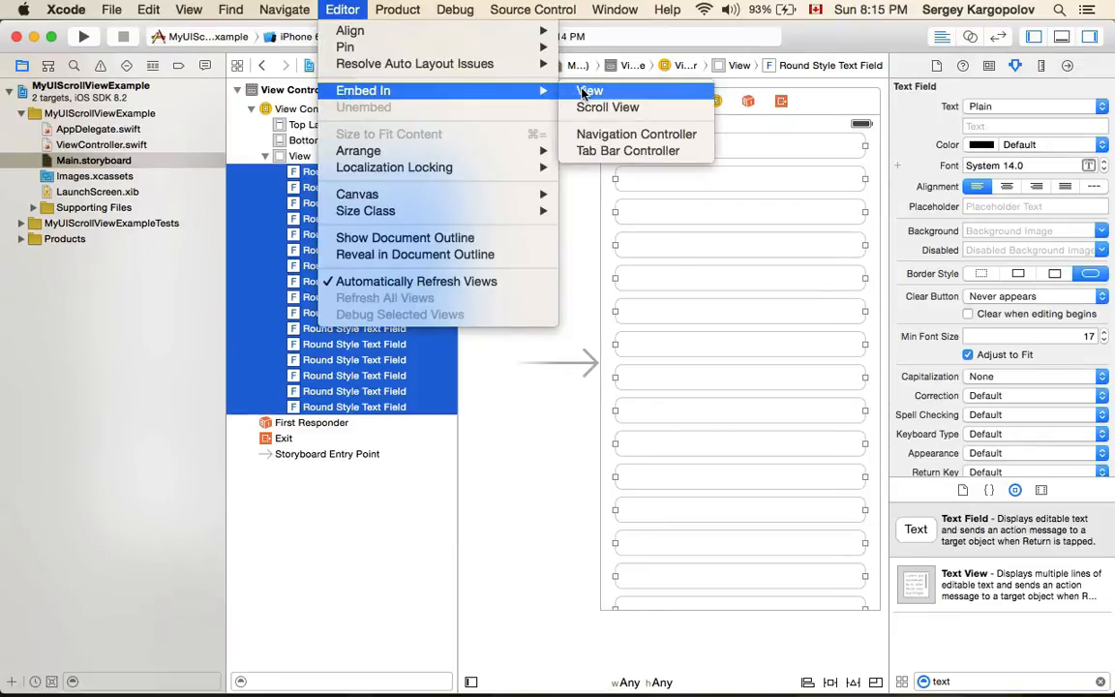
click(607, 108)
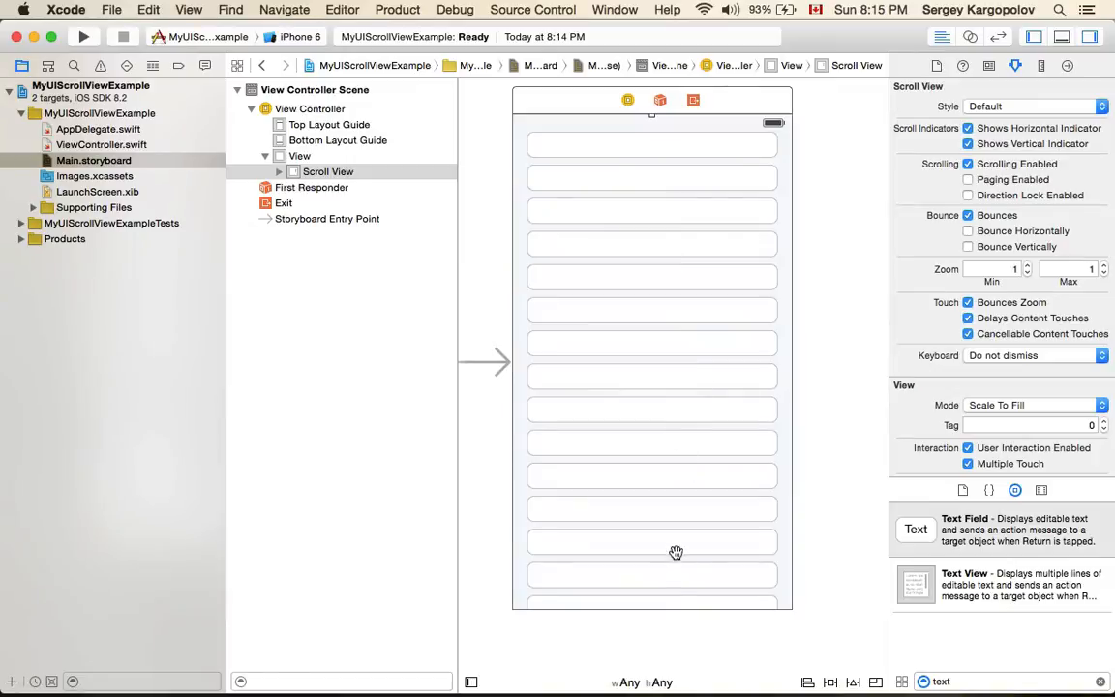
mouse_move(701, 517)
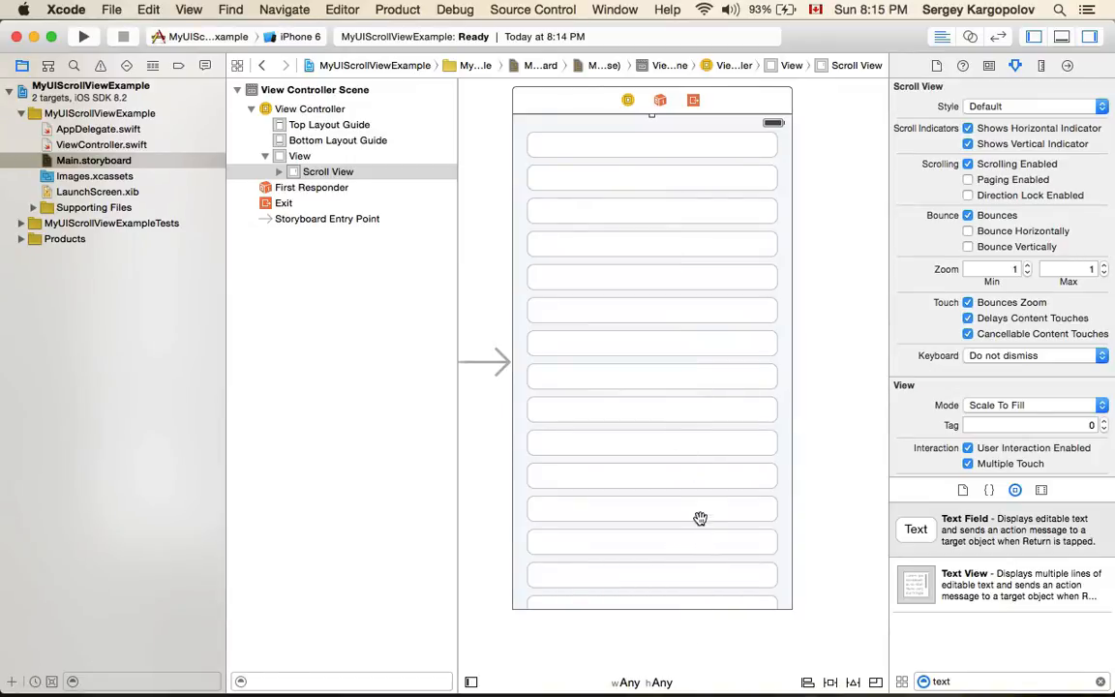
mouse_move(694, 467)
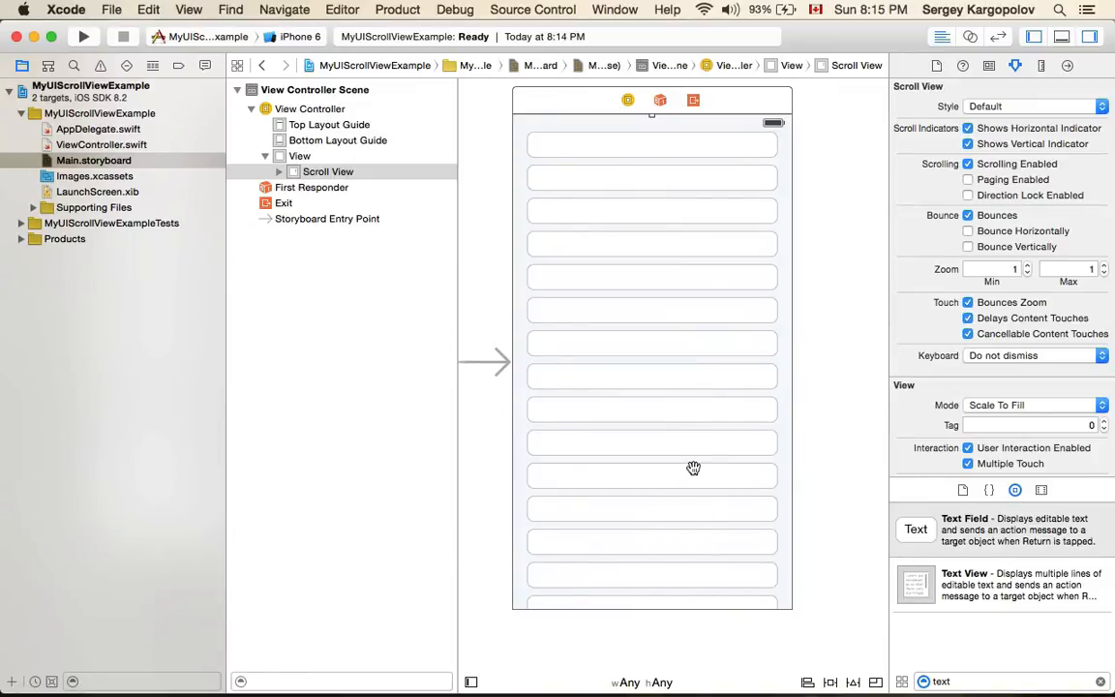
click(279, 171)
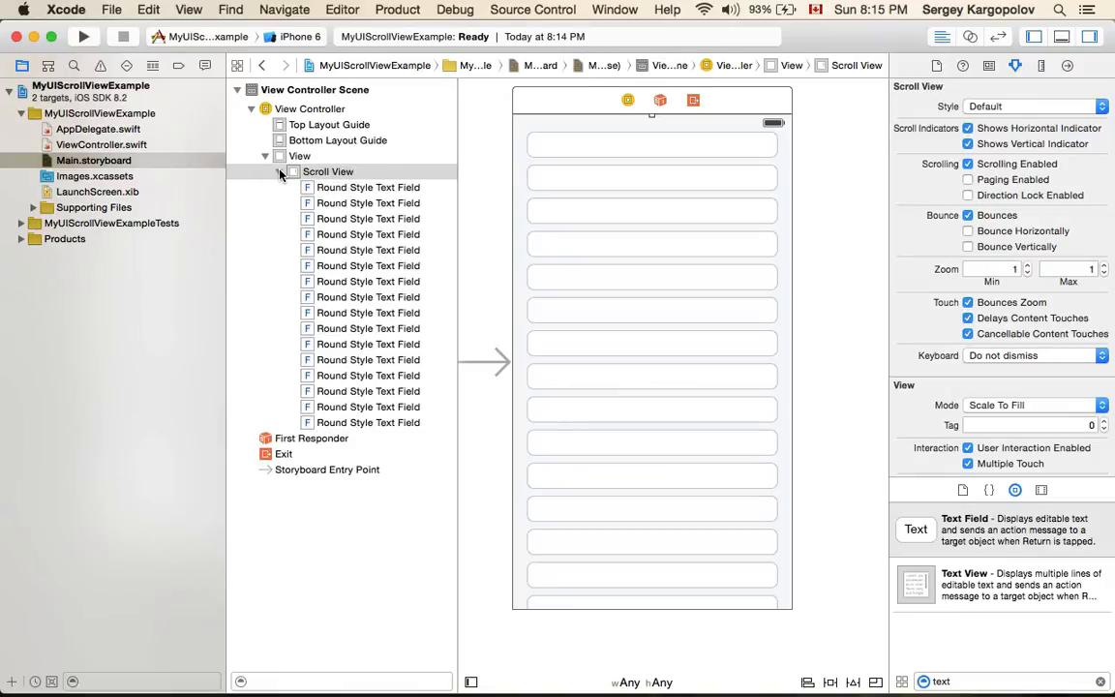
click(280, 171)
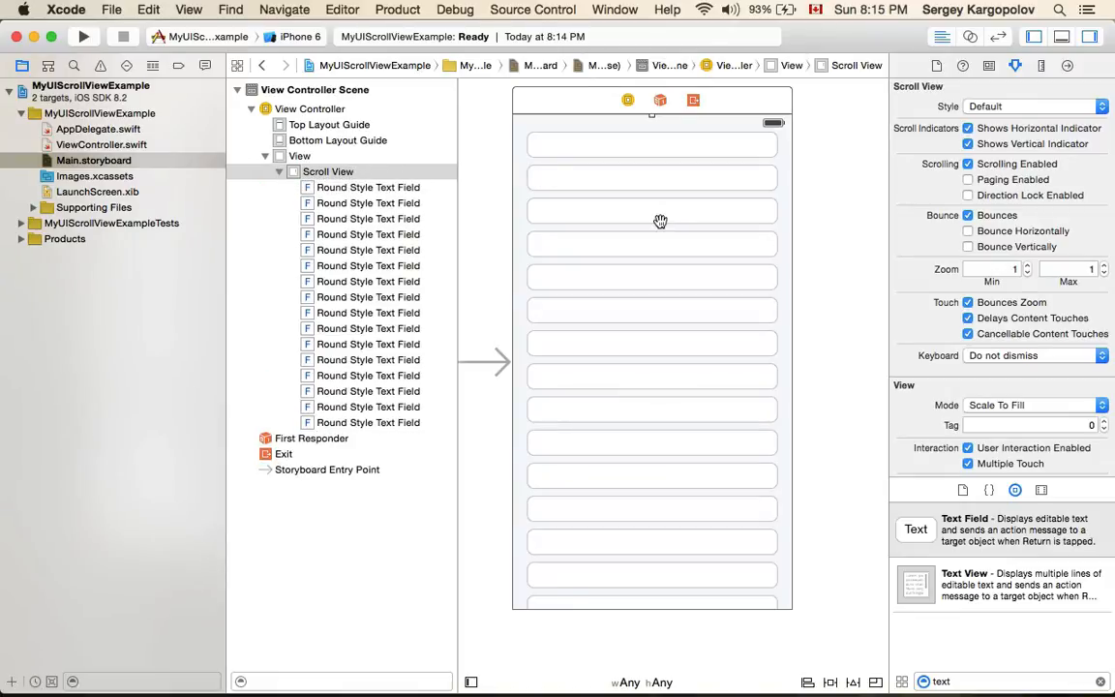
mouse_move(682, 210)
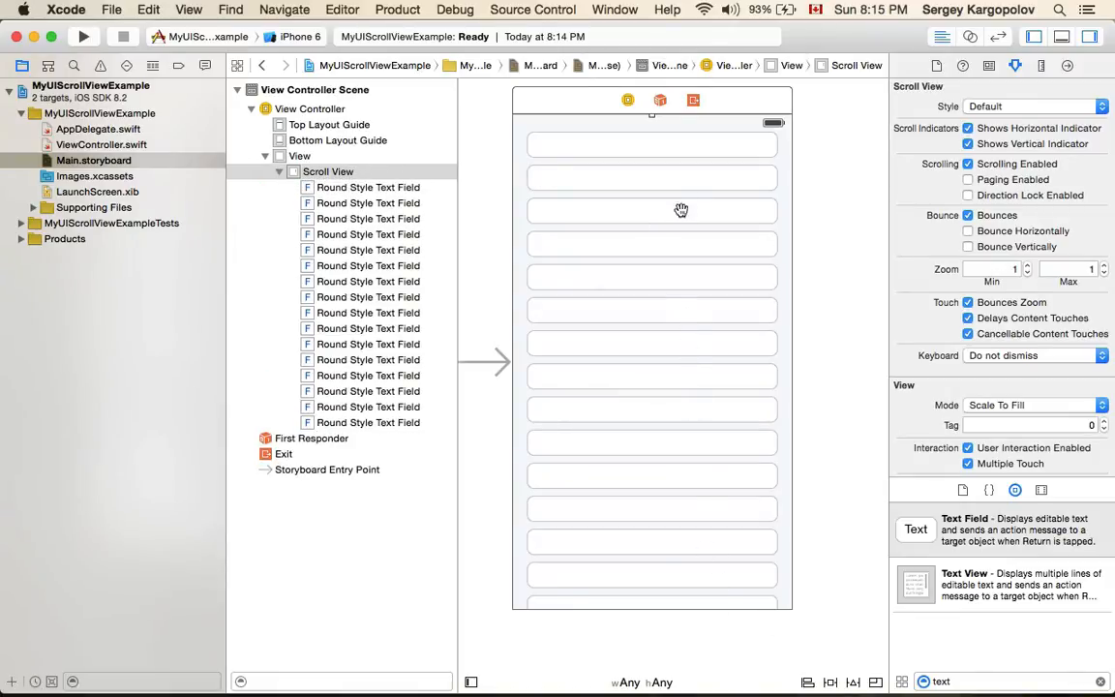
mouse_move(726, 628)
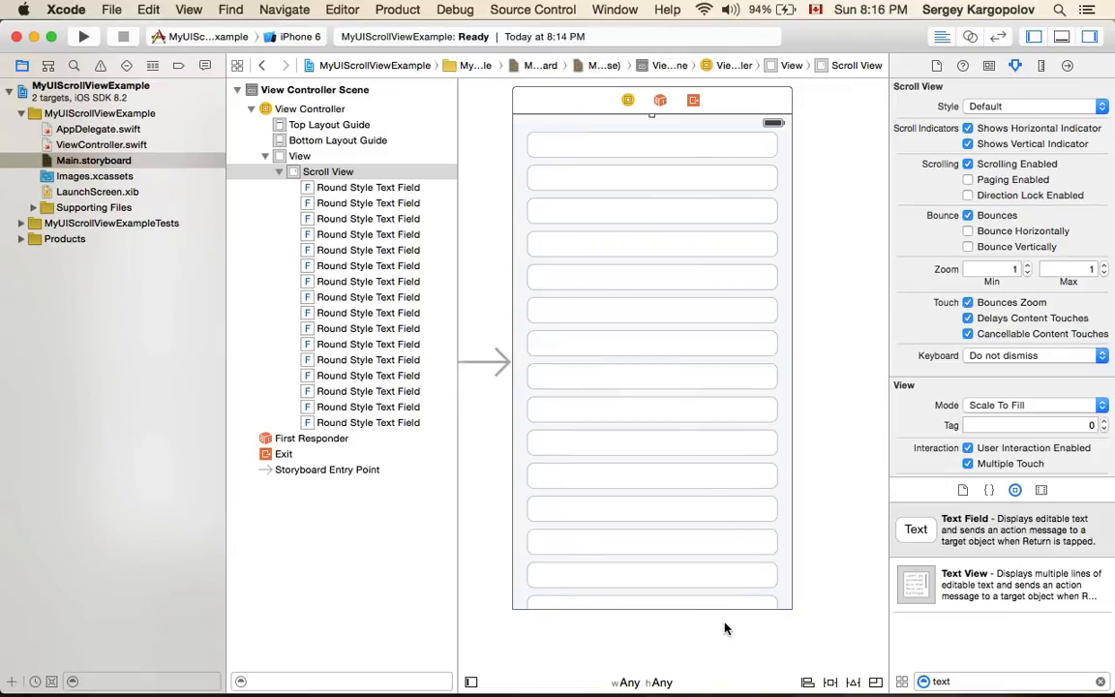
mouse_move(747, 598)
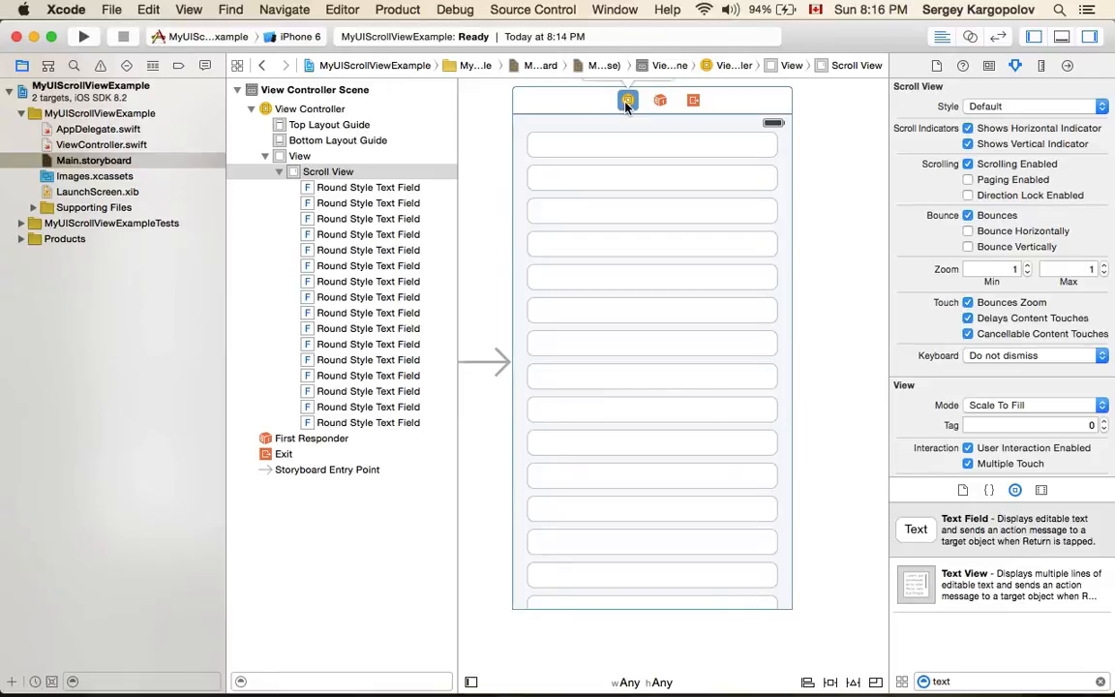
Set the View Controller's simulated size to Freeform with height 700.
click(625, 104)
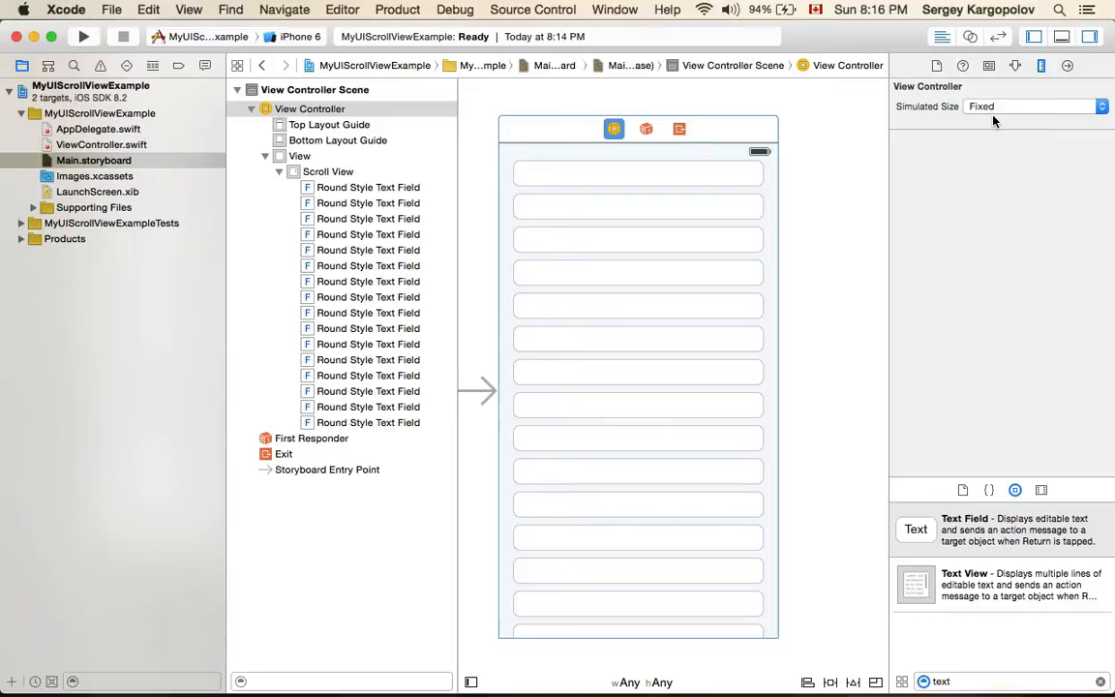
click(1030, 106)
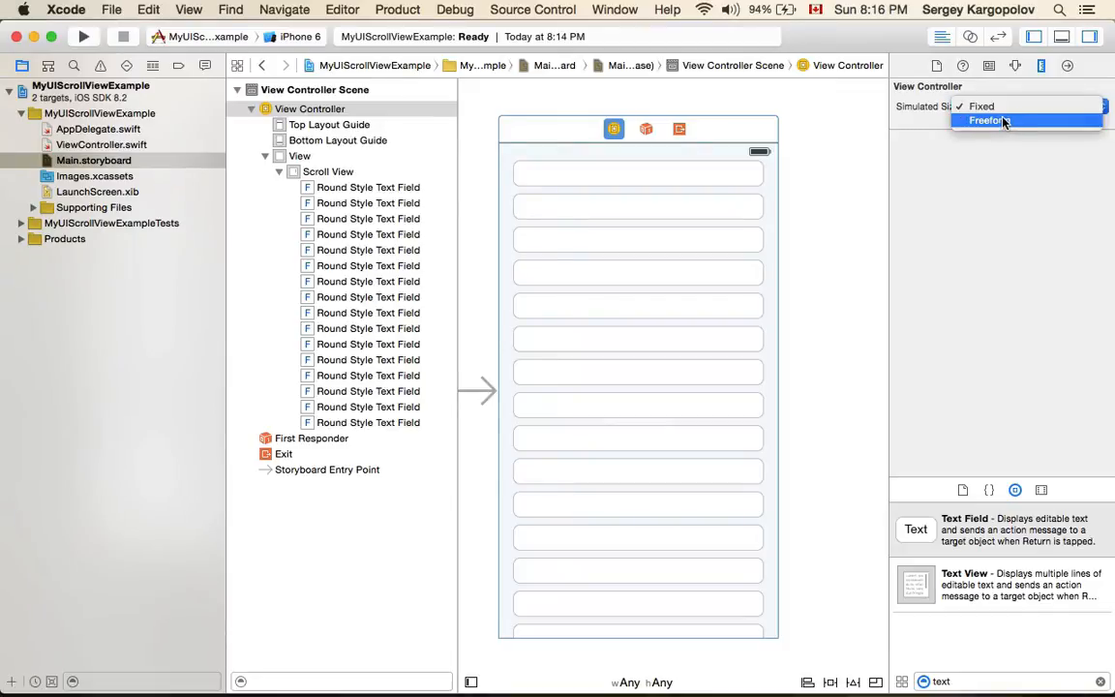
click(986, 120)
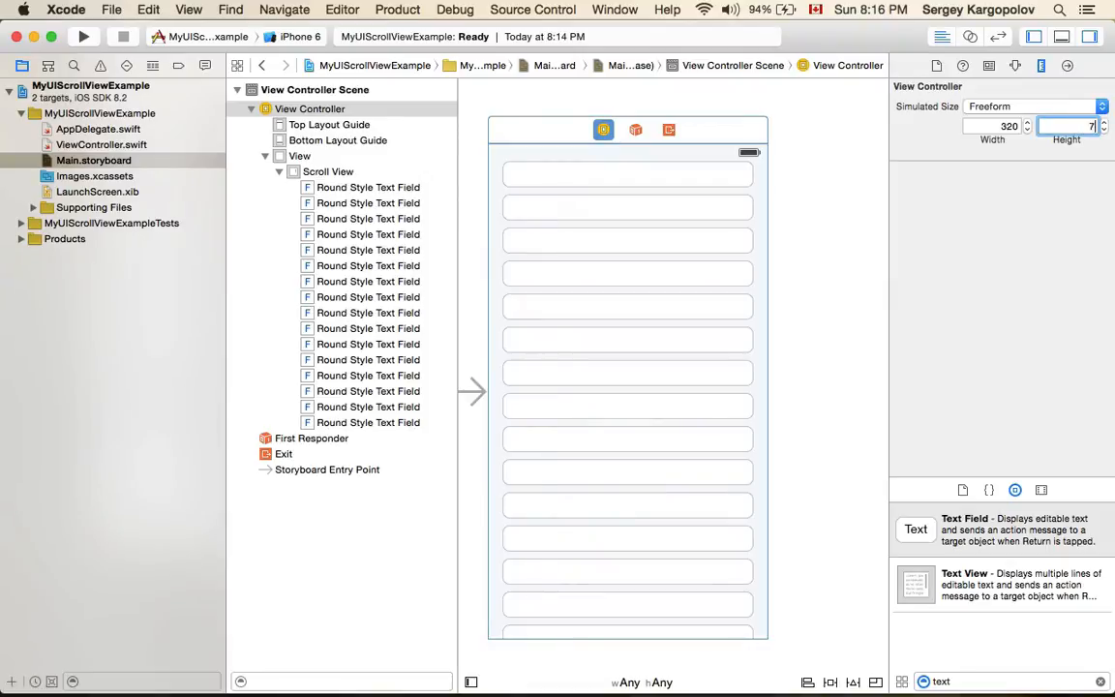
text(700)
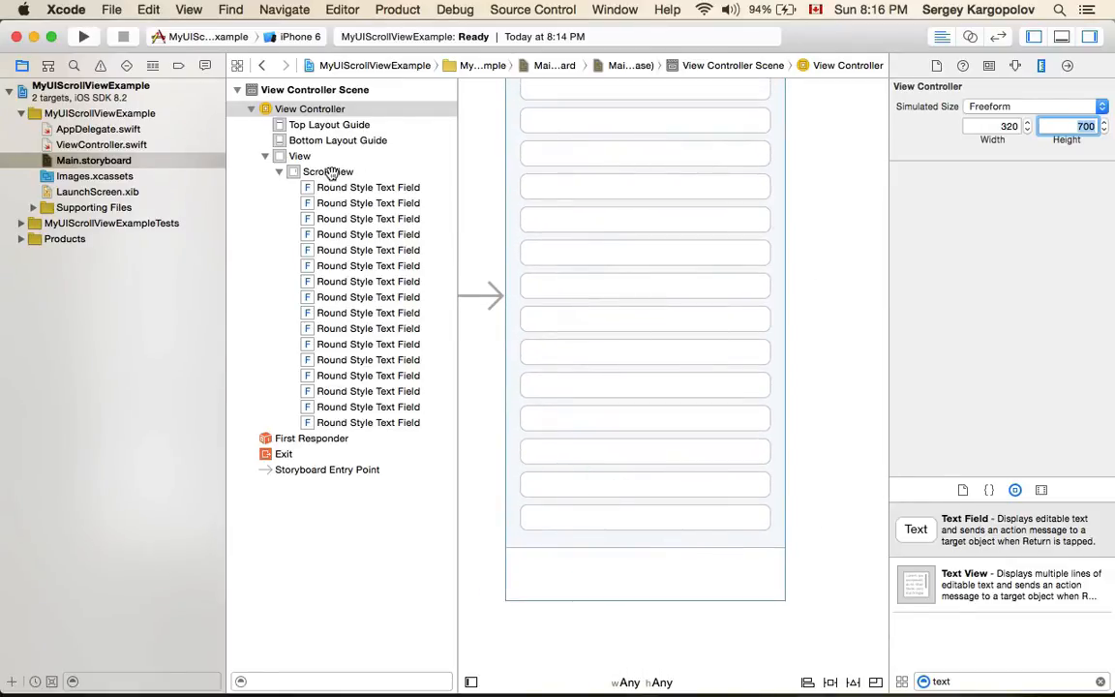
mouse_move(444, 381)
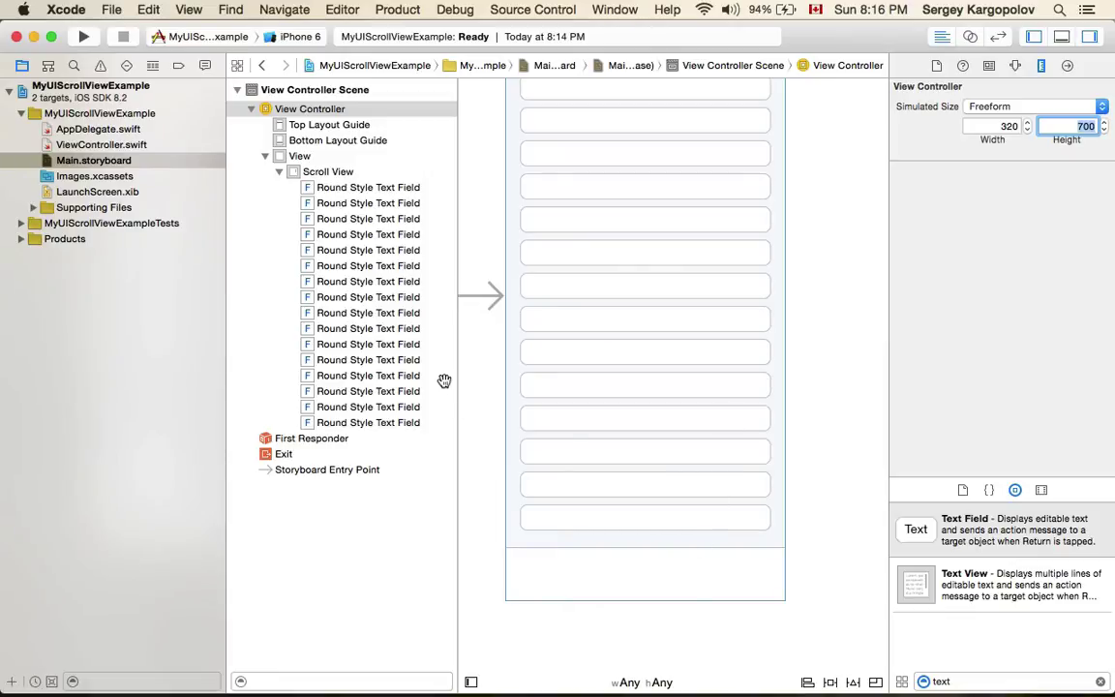
mouse_move(308, 171)
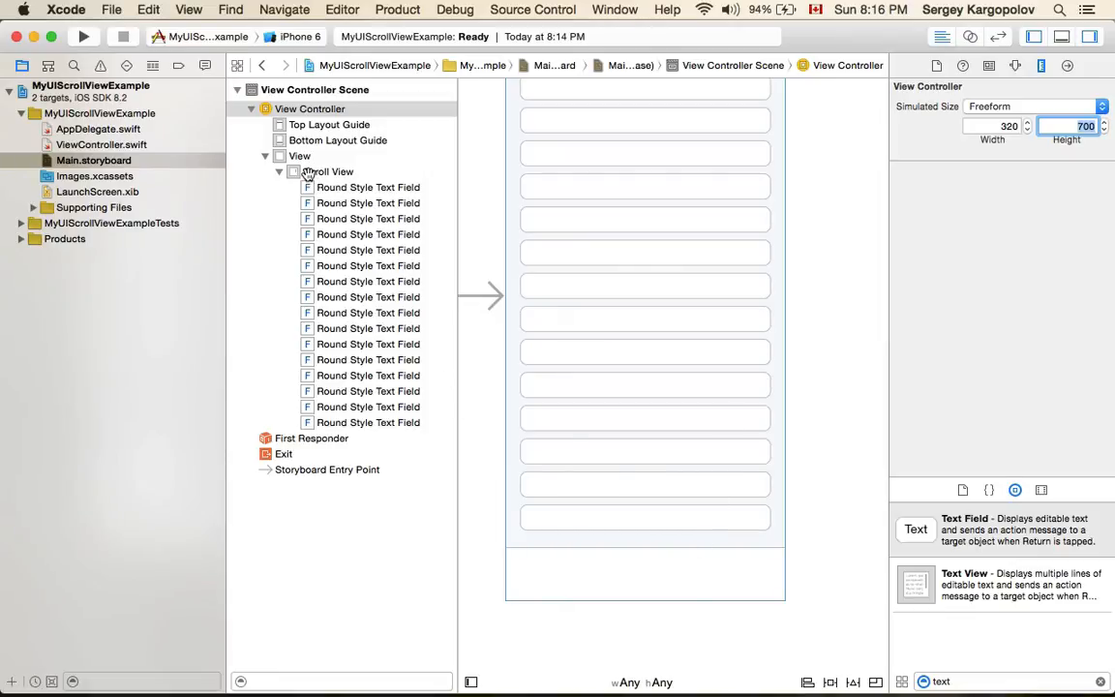
Select Scroll View and drag a Button into it below the last text field.
click(328, 171)
text(button)
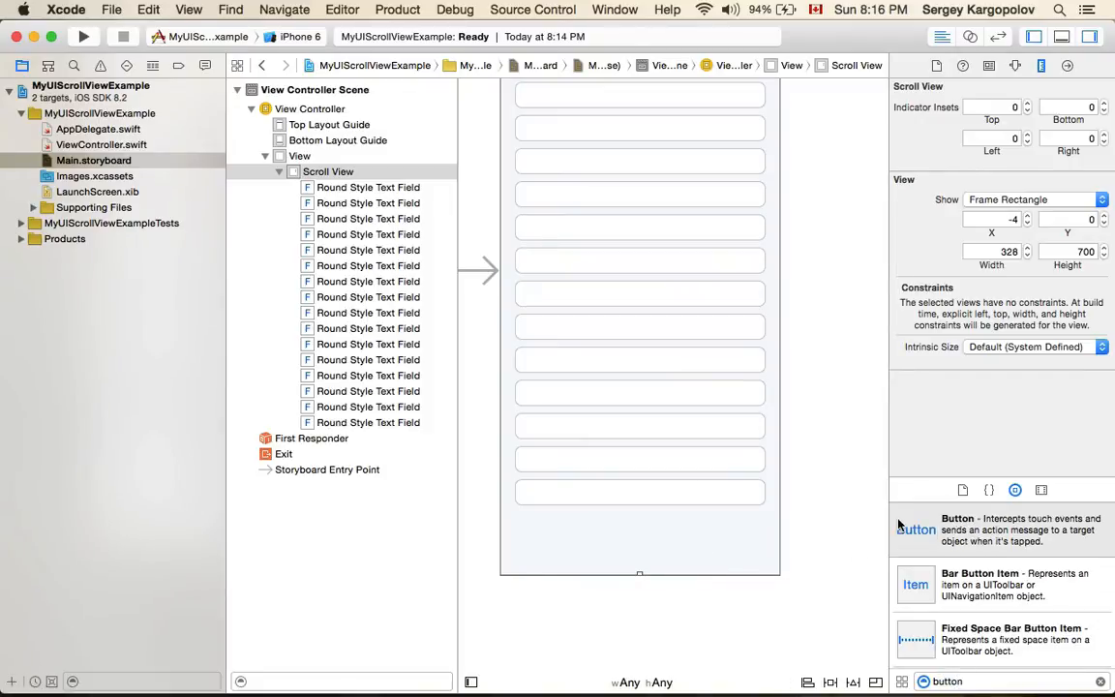
drag(916, 529, 639, 532)
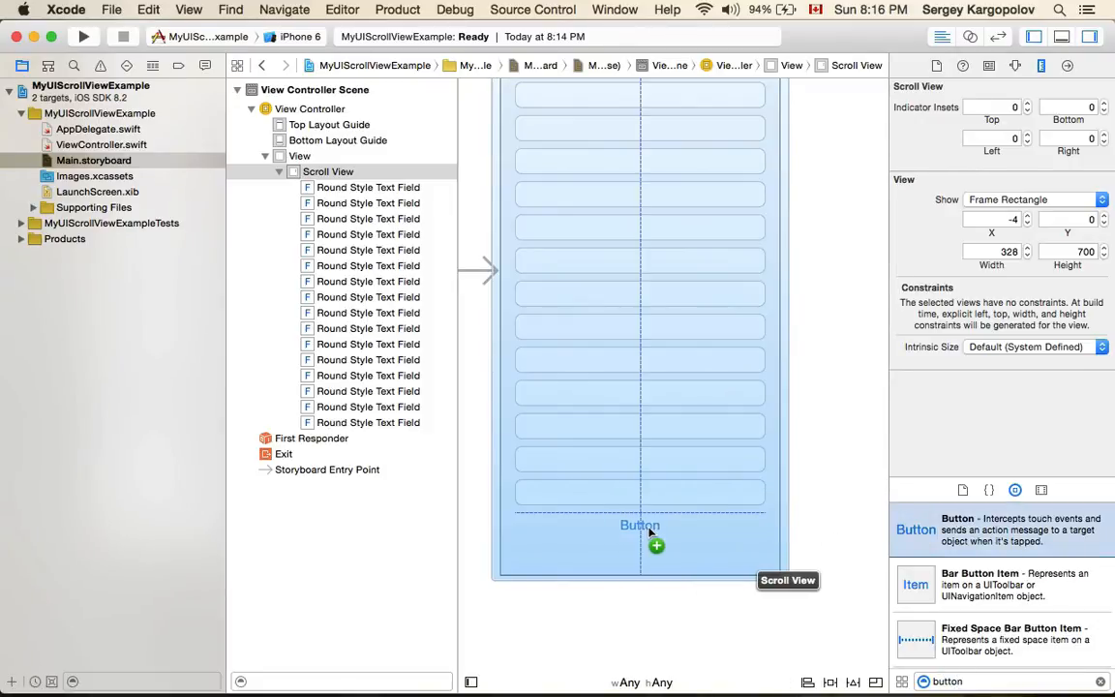
drag(639, 527, 639, 524)
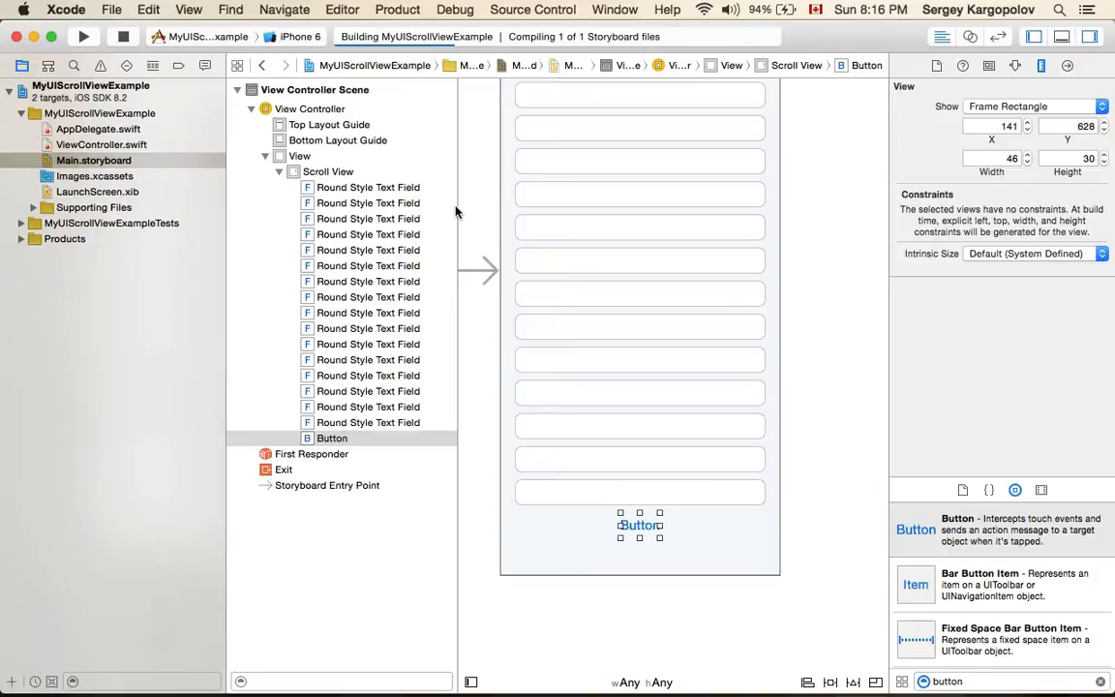
Bring the iPhone 6 simulator into view to check the text fields and button.
click(87, 44)
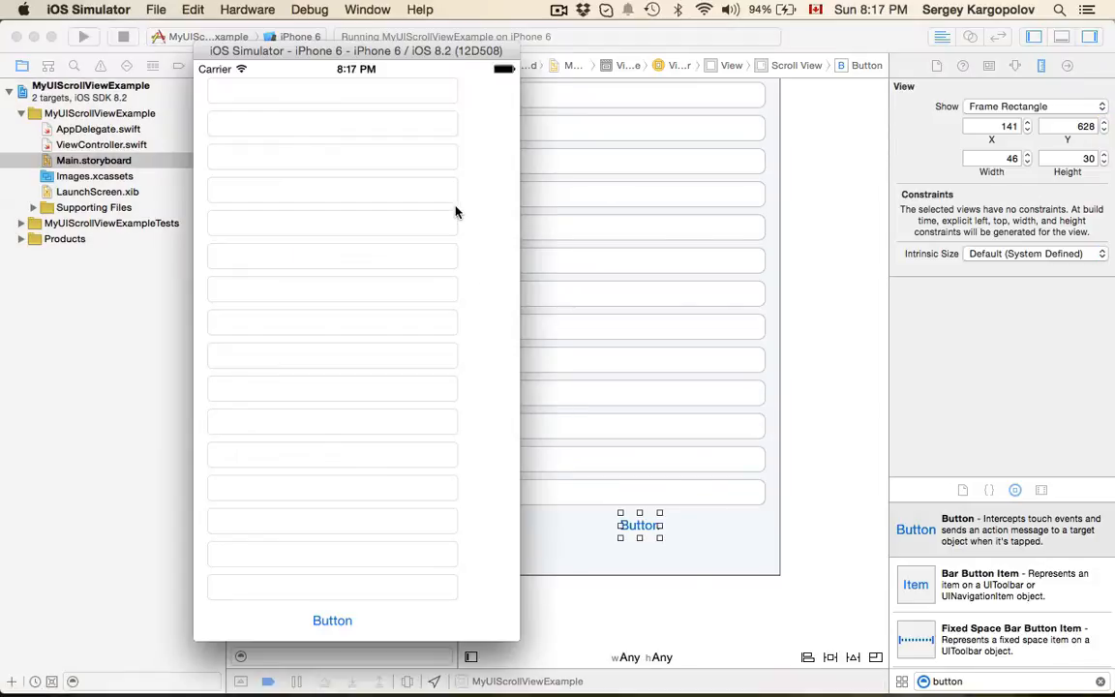
mouse_move(474, 148)
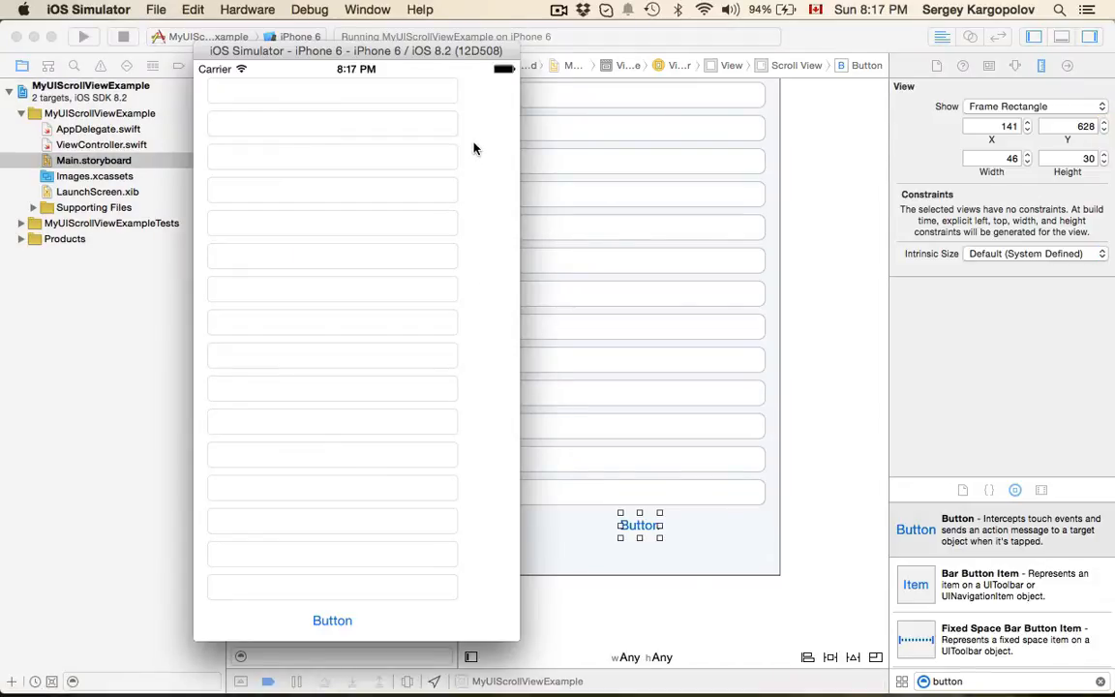
mouse_move(471, 149)
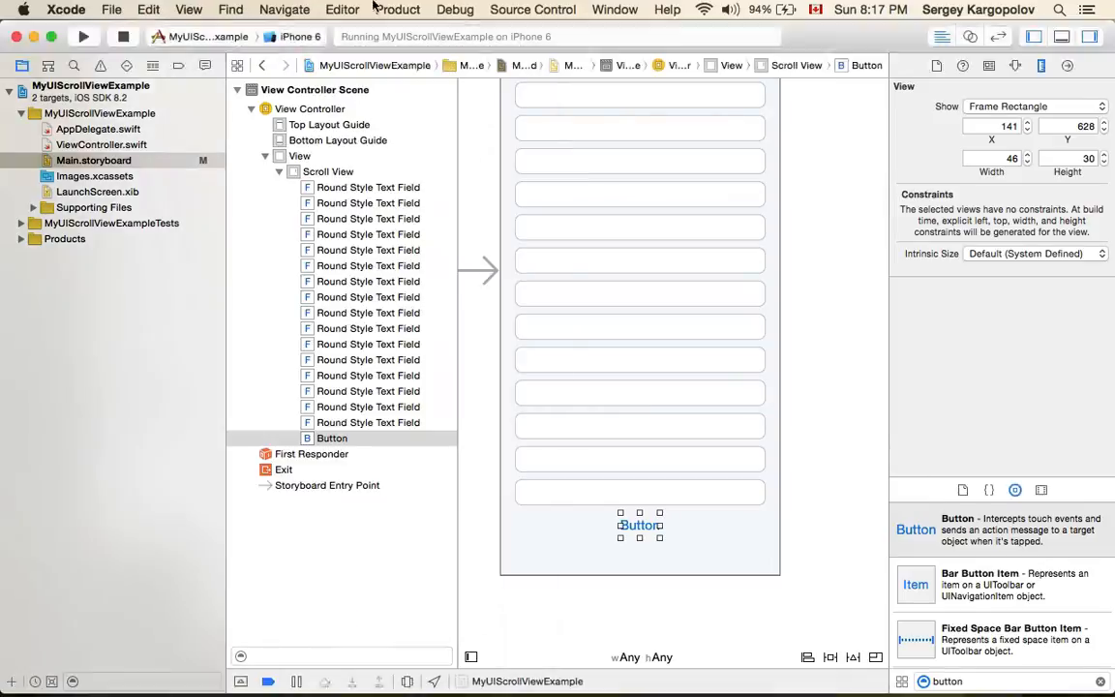
Switch the run destination to iPhone 5 and run the app there.
click(300, 37)
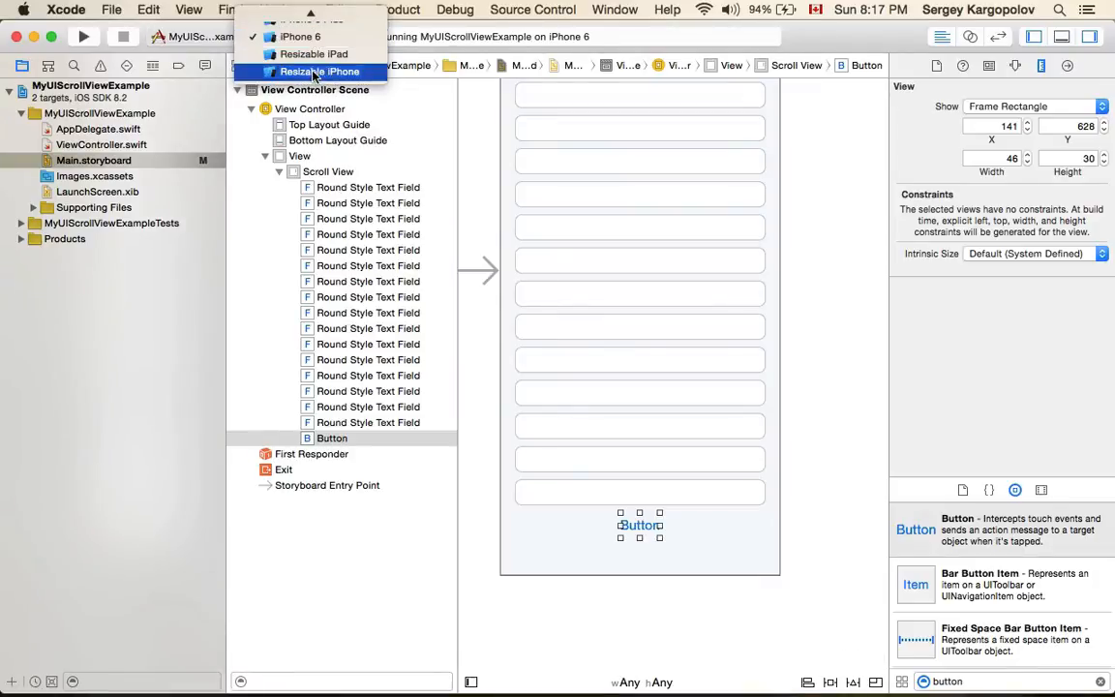
click(300, 71)
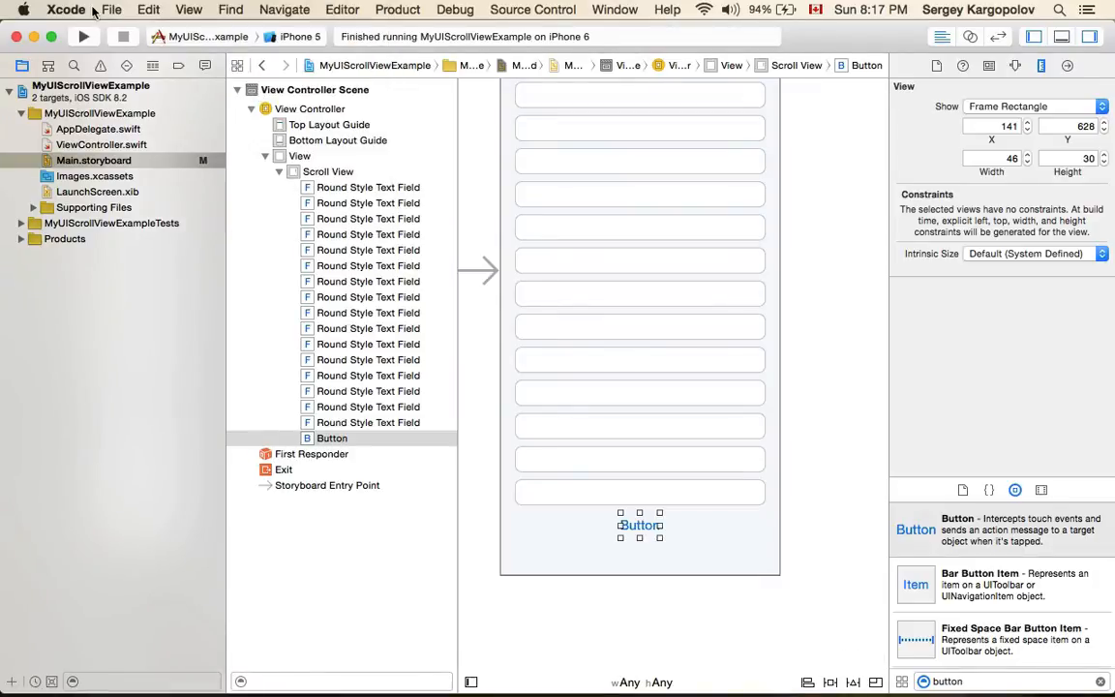
click(67, 53)
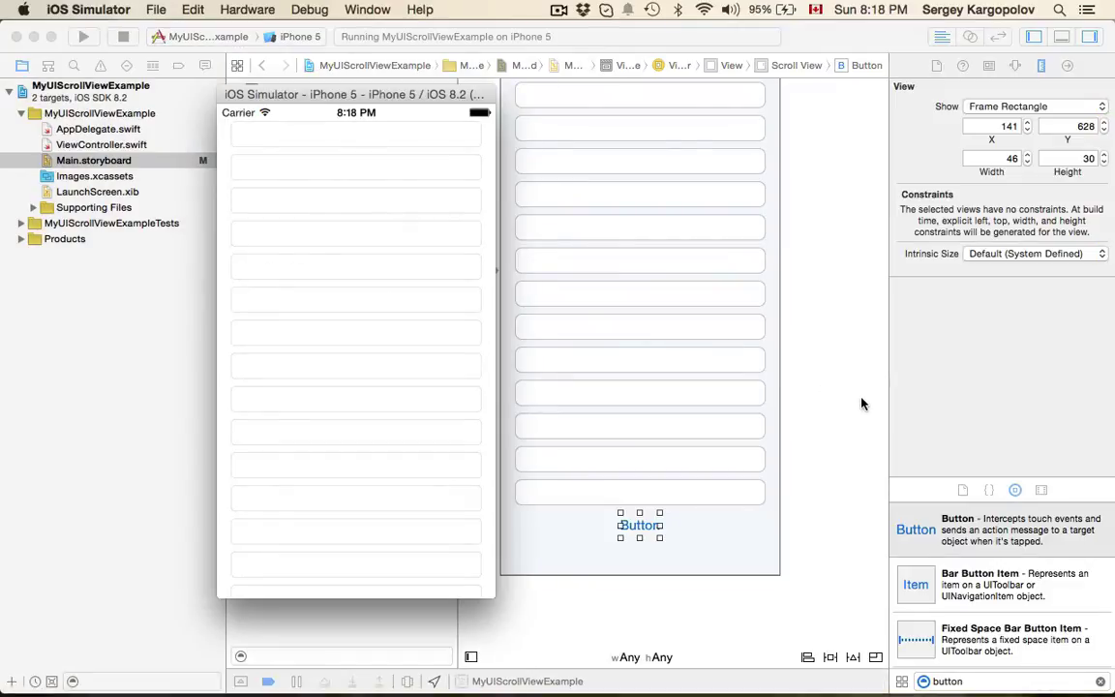
mouse_move(590, 237)
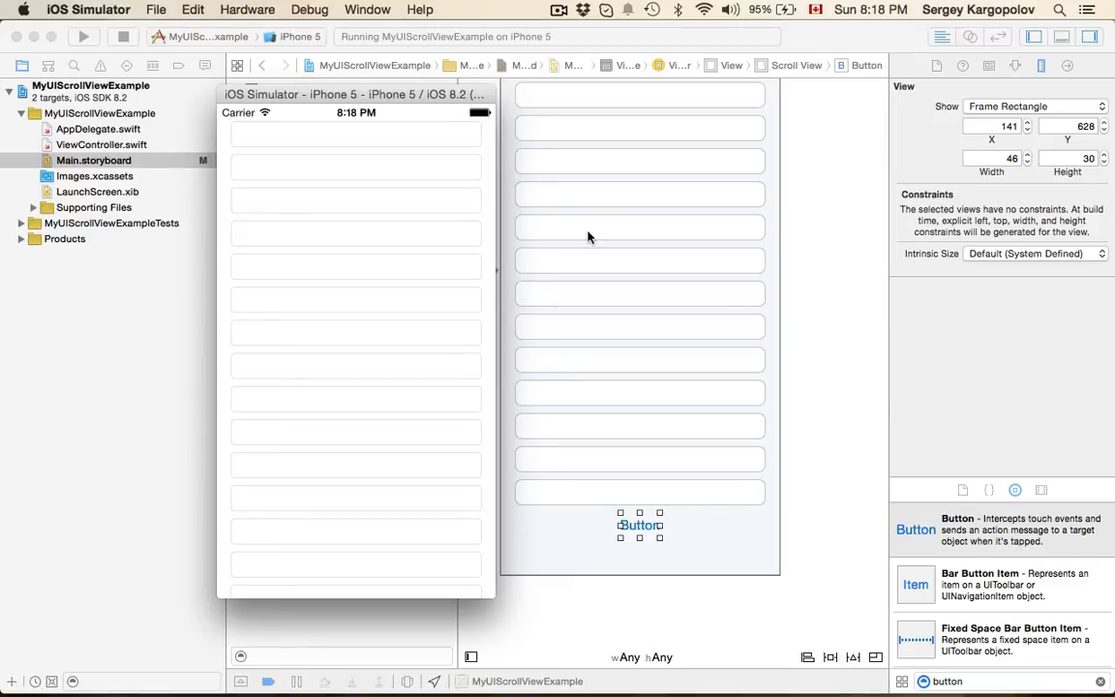
mouse_move(482, 274)
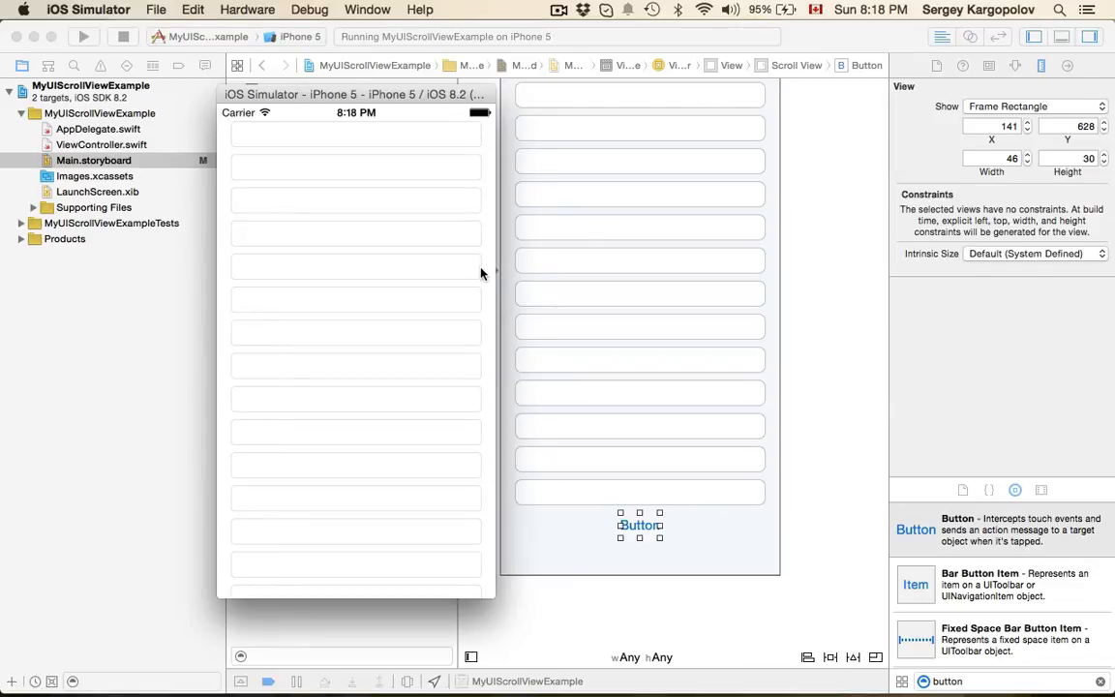
mouse_move(492, 259)
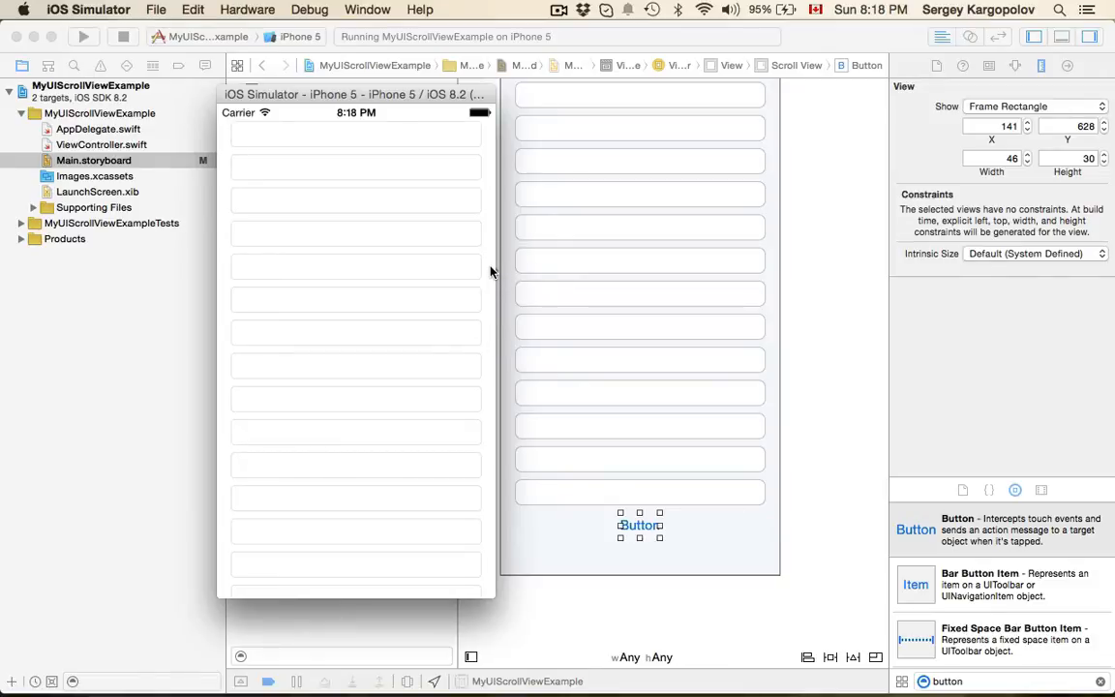
mouse_move(483, 155)
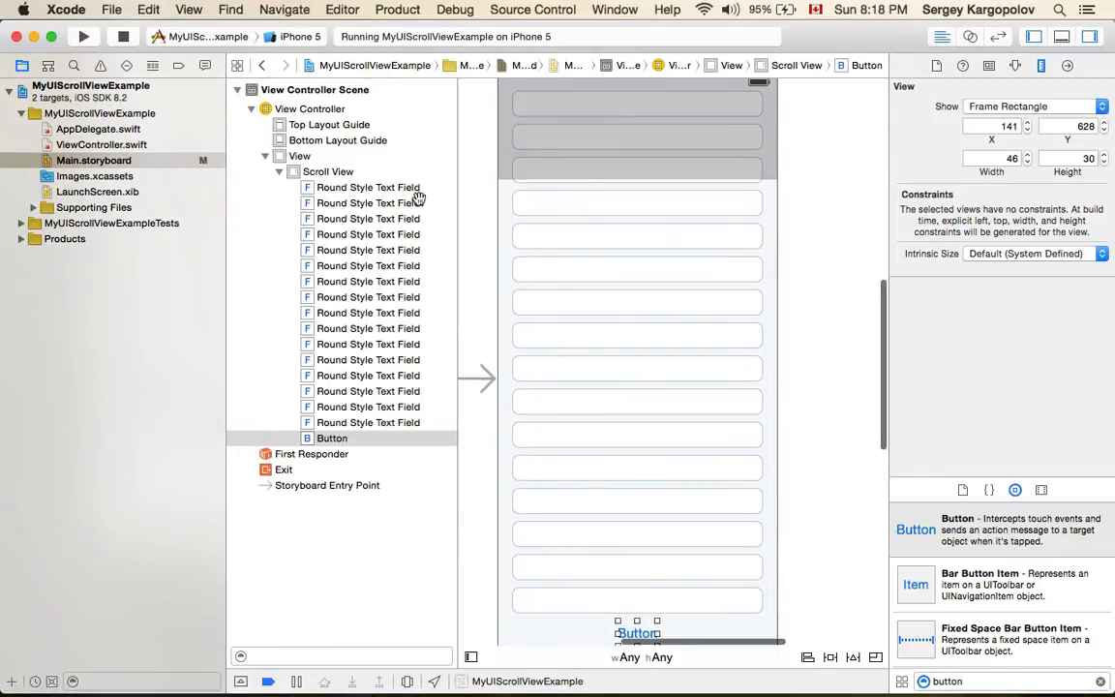
Select Scroll View and open the Resolve Auto Layout Issues menu.
click(329, 171)
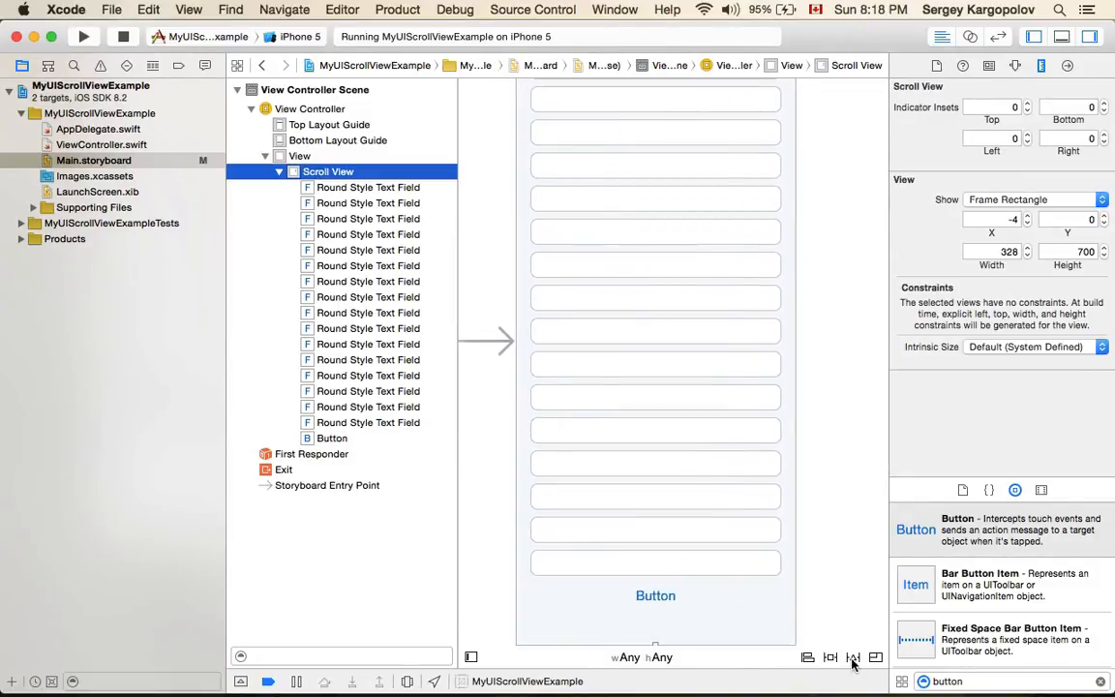
click(853, 657)
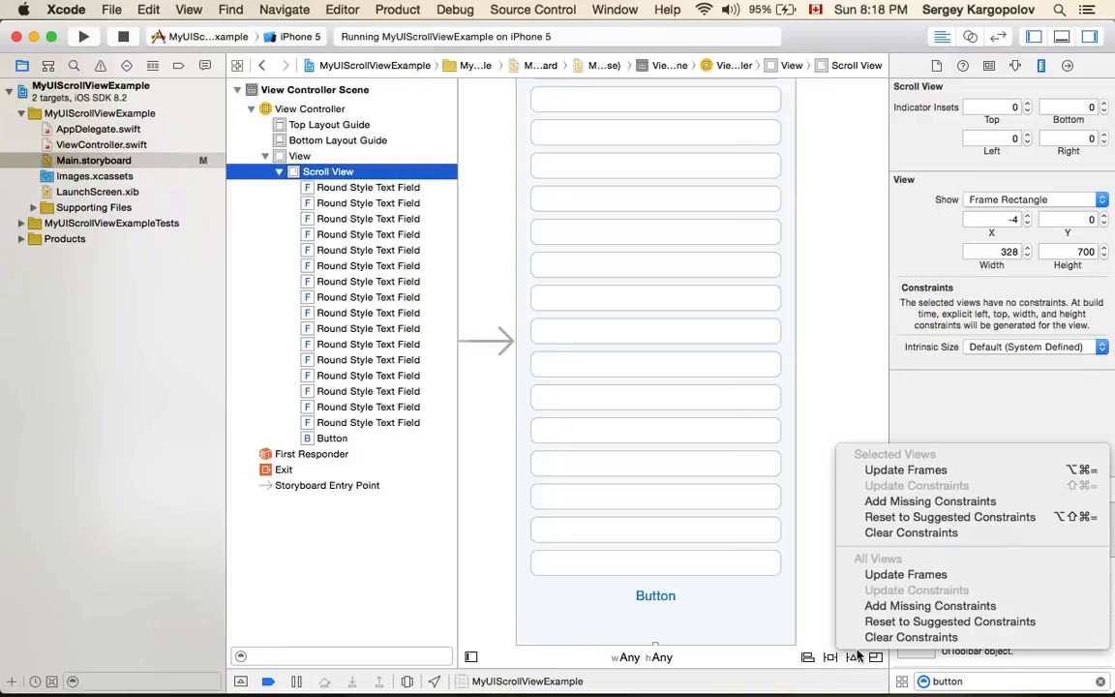
mouse_move(914, 557)
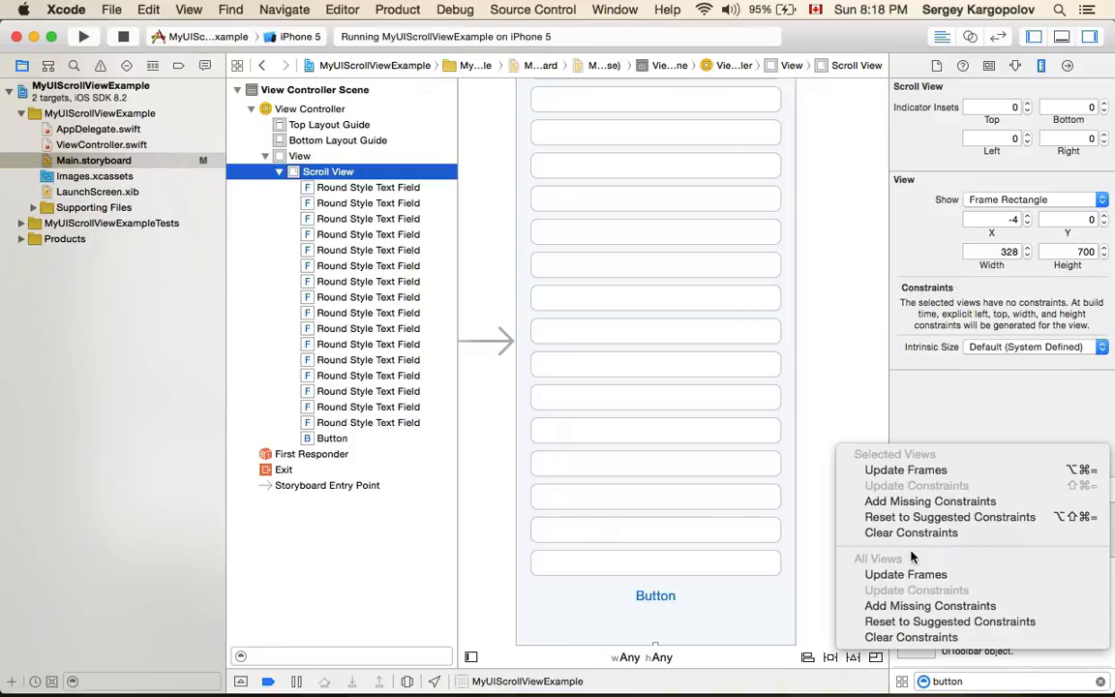
mouse_move(950, 517)
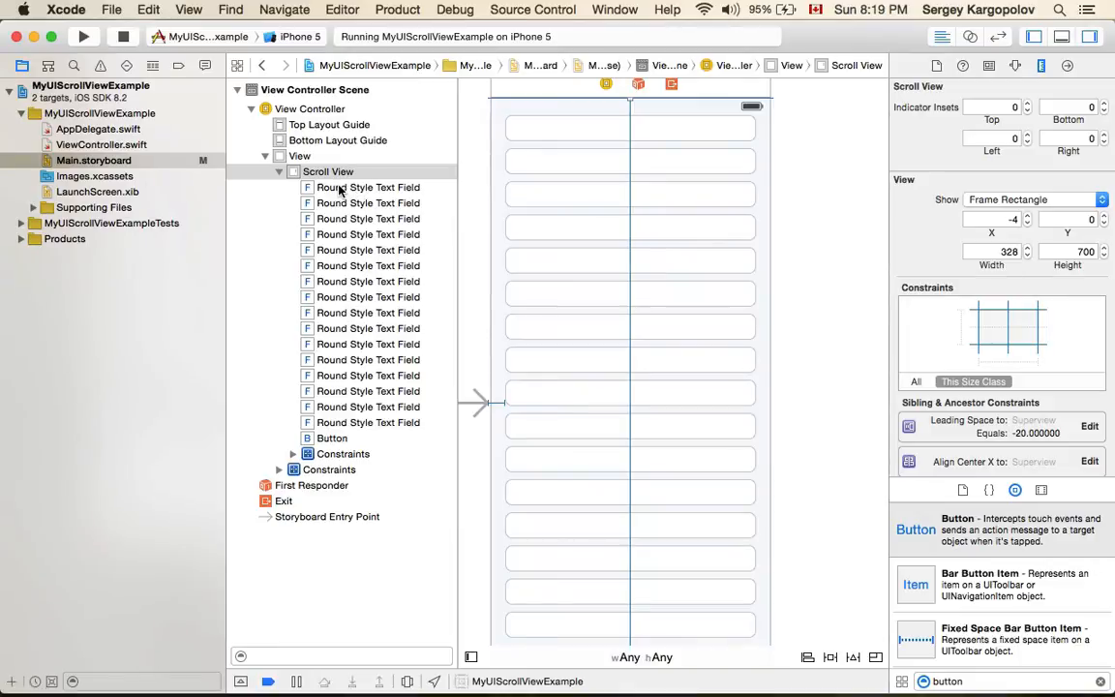
Select the first Round Style Text Field to inspect its suggested constraints.
click(368, 187)
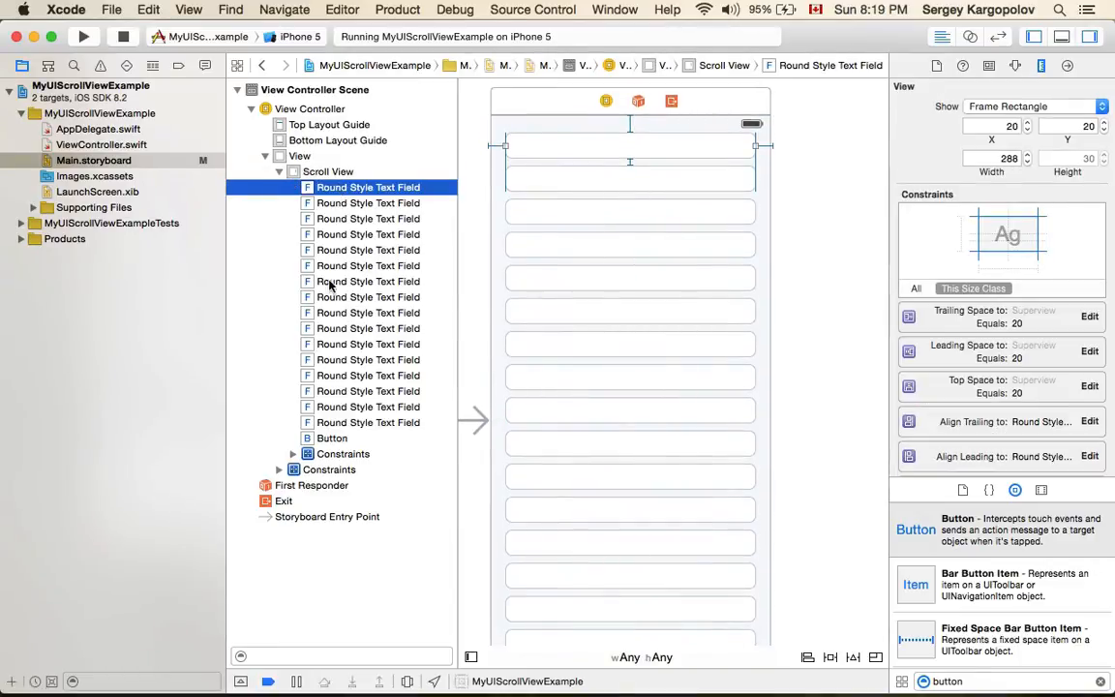
mouse_move(334, 275)
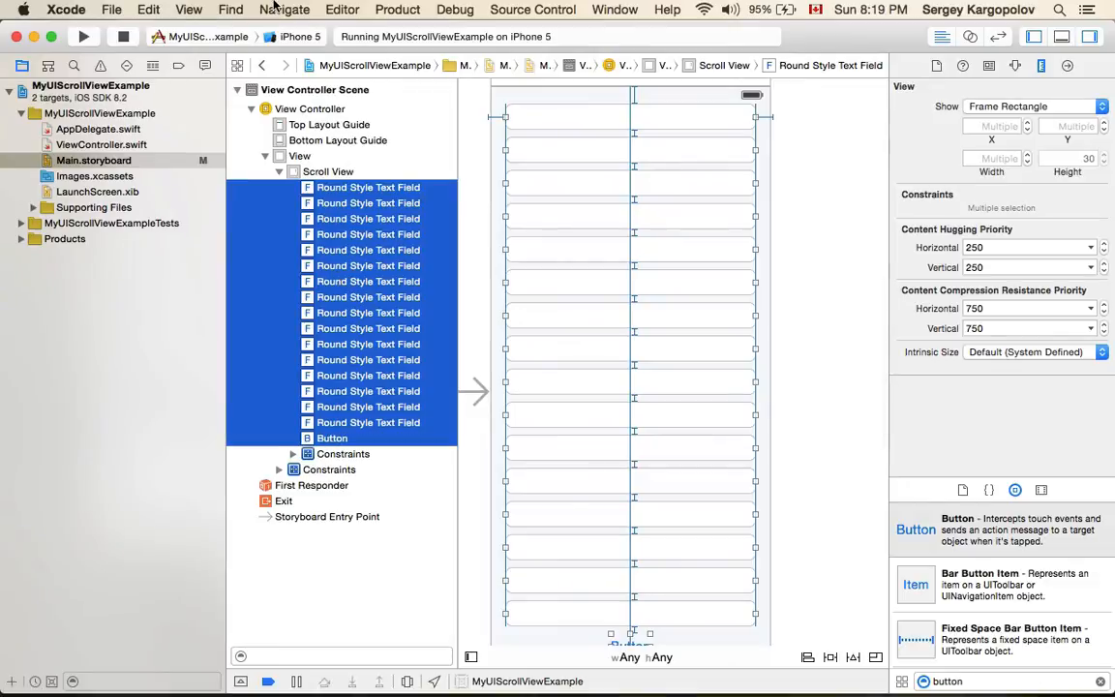
Embed the selected text fields and button in a new View, then stop the running app.
click(397, 10)
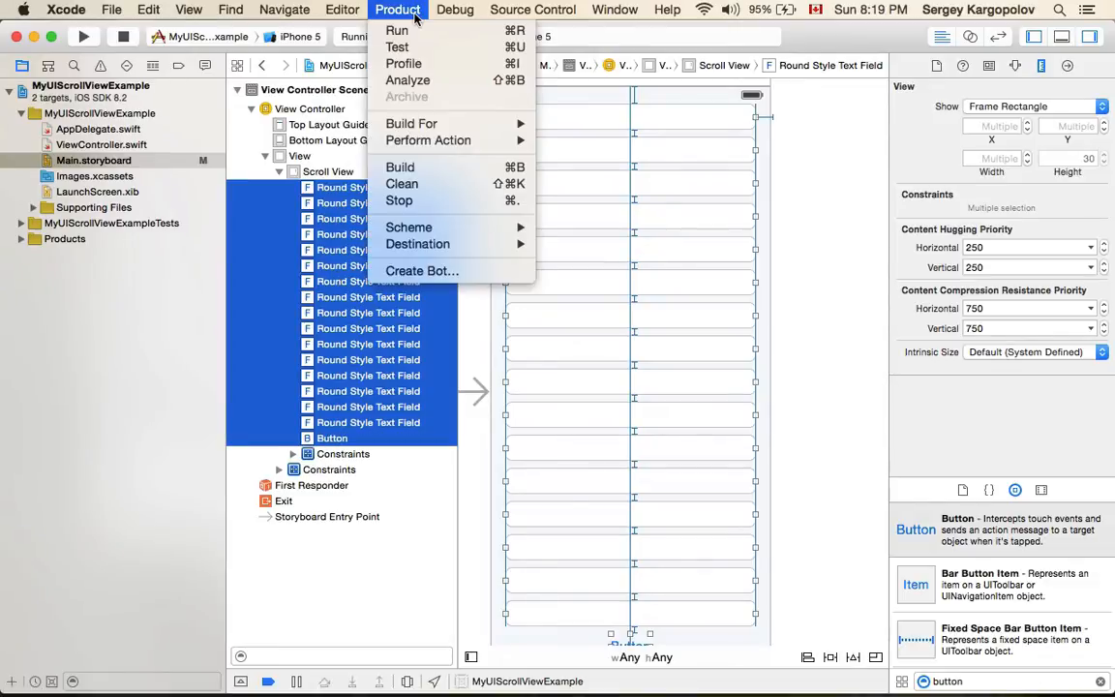
click(343, 9)
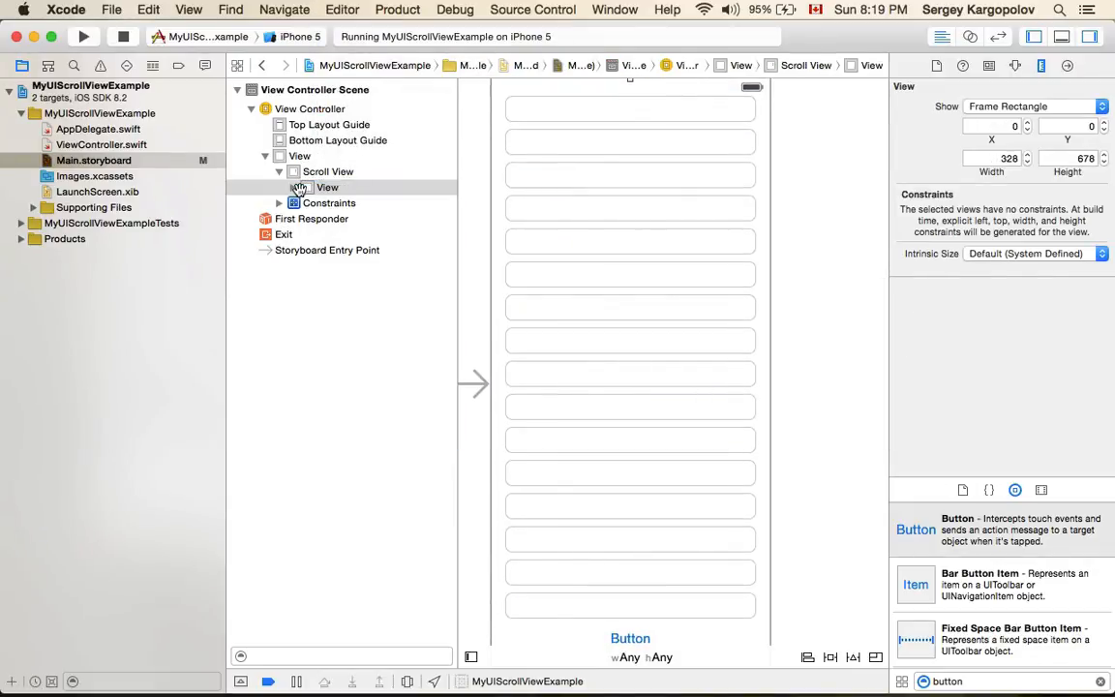
click(293, 187)
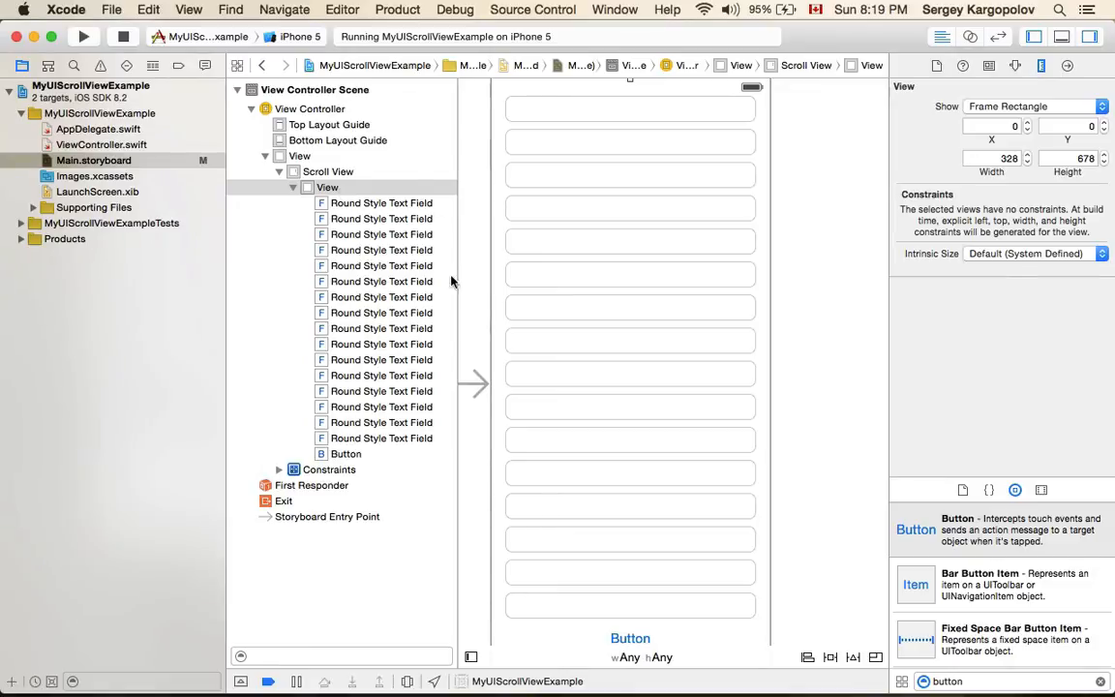
scroll(down, 3)
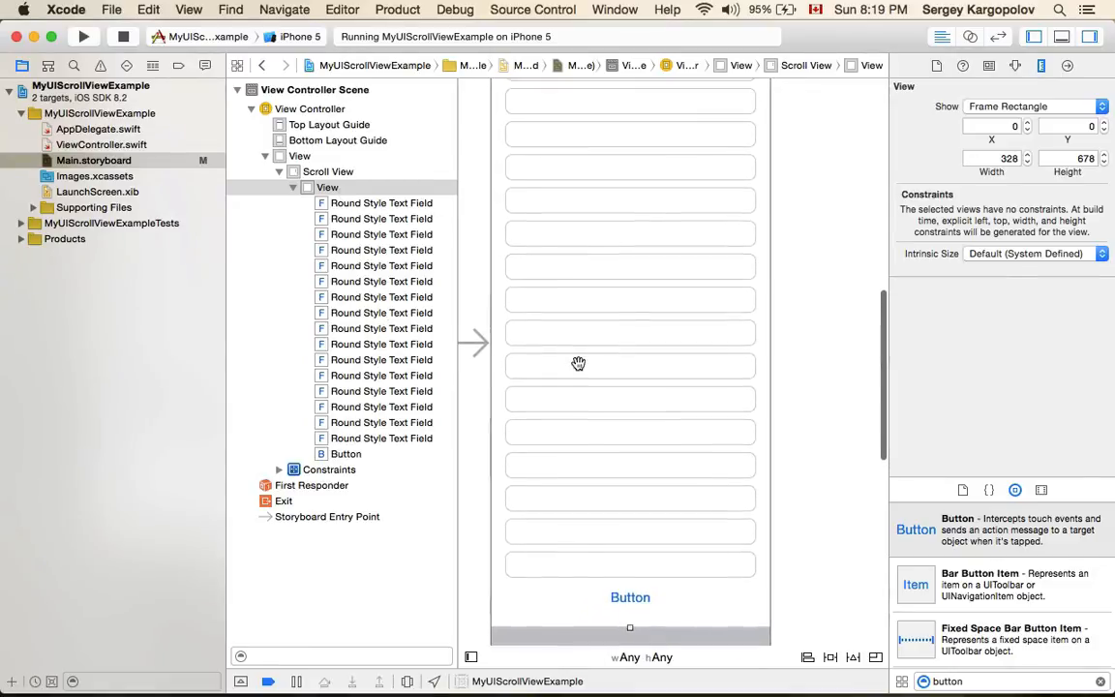
click(117, 36)
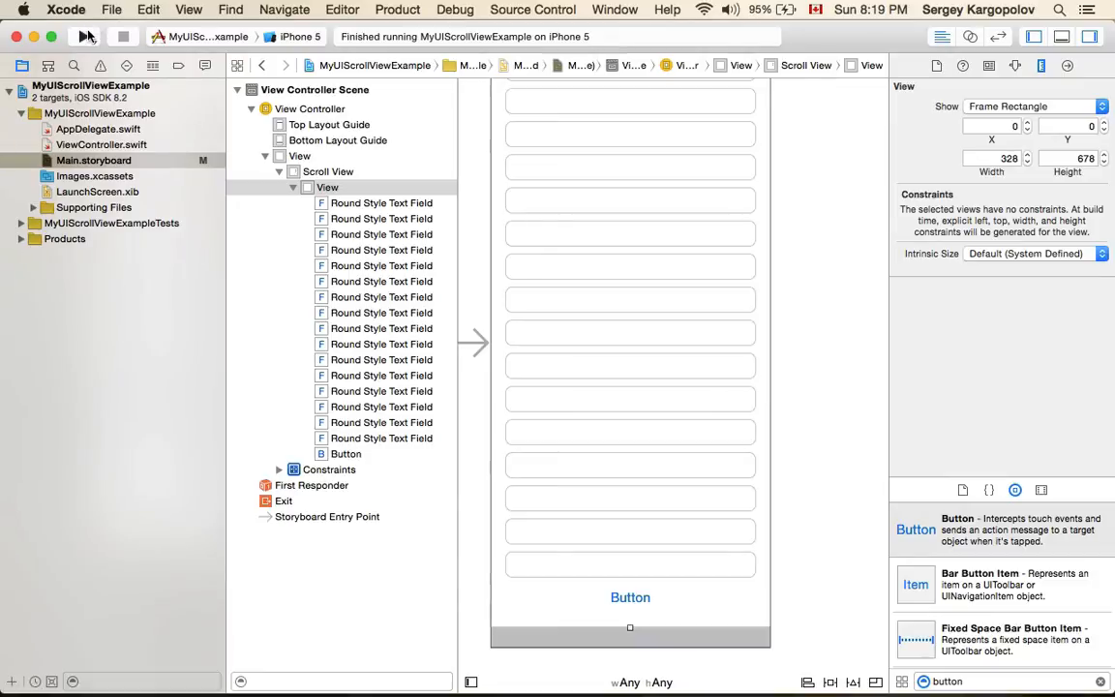
Run the updated app on the iPhone 5 simulator and scroll the text fields.
click(85, 56)
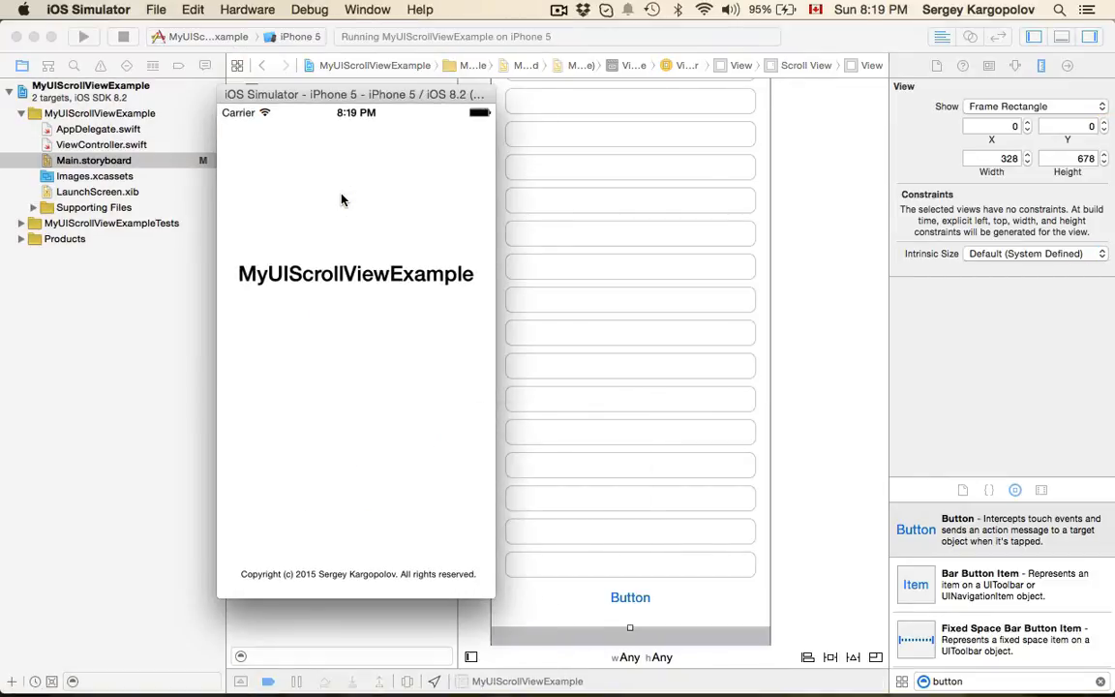
scroll(down, 3)
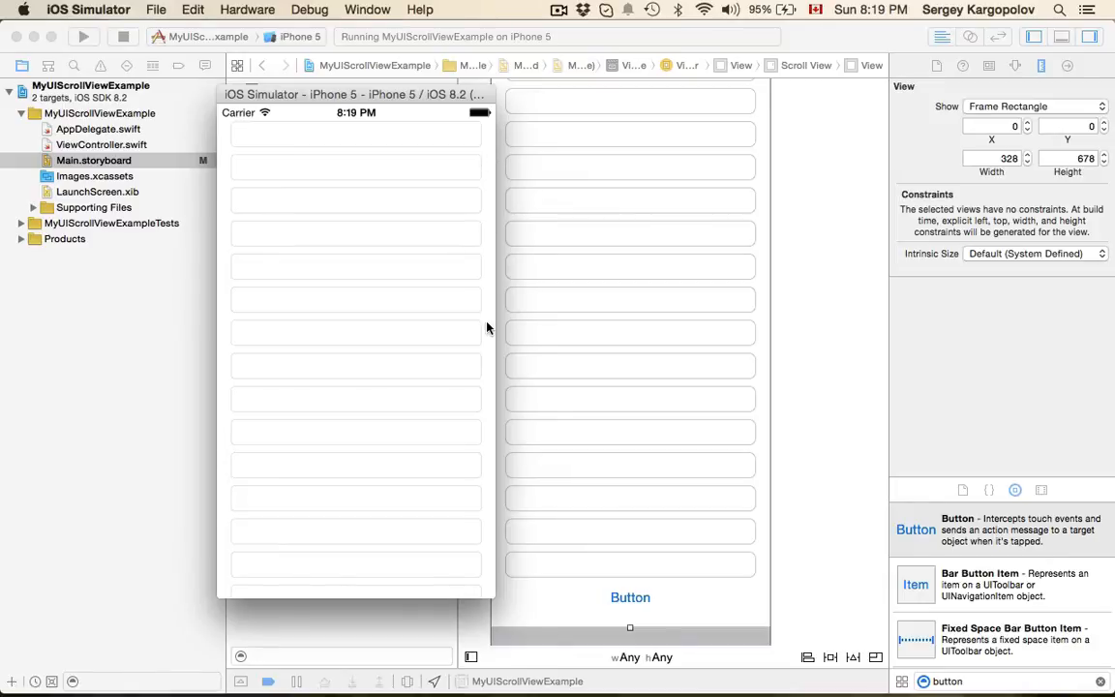
mouse_move(498, 332)
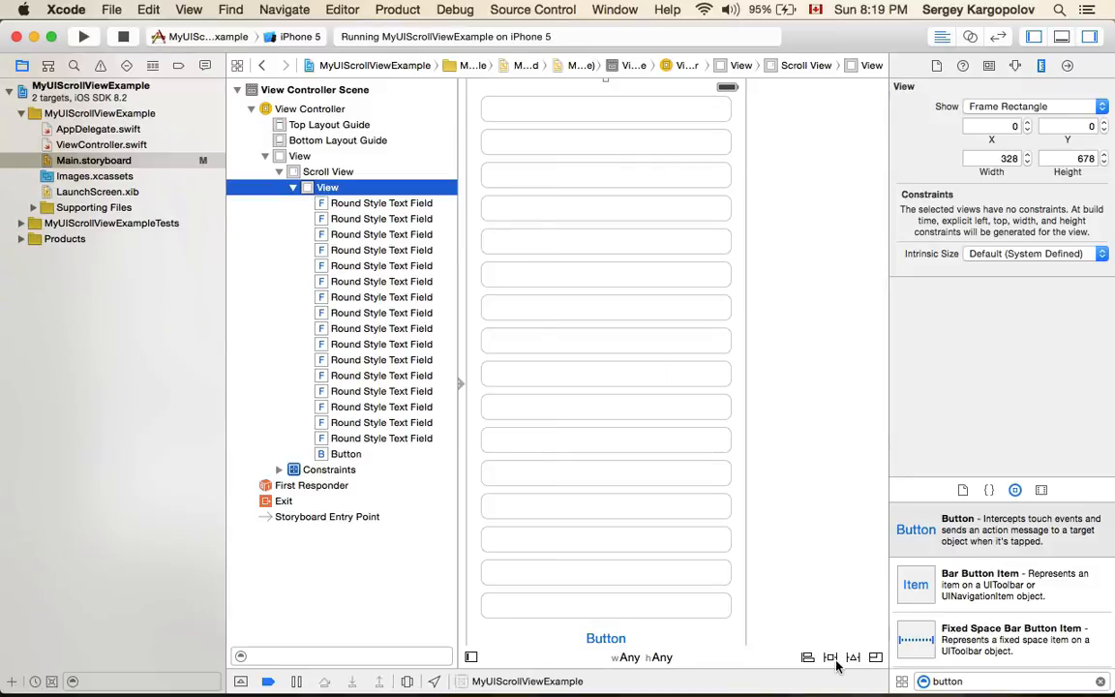
Pin the content view's top, leading and trailing edges with width 328 and height 678.
click(827, 655)
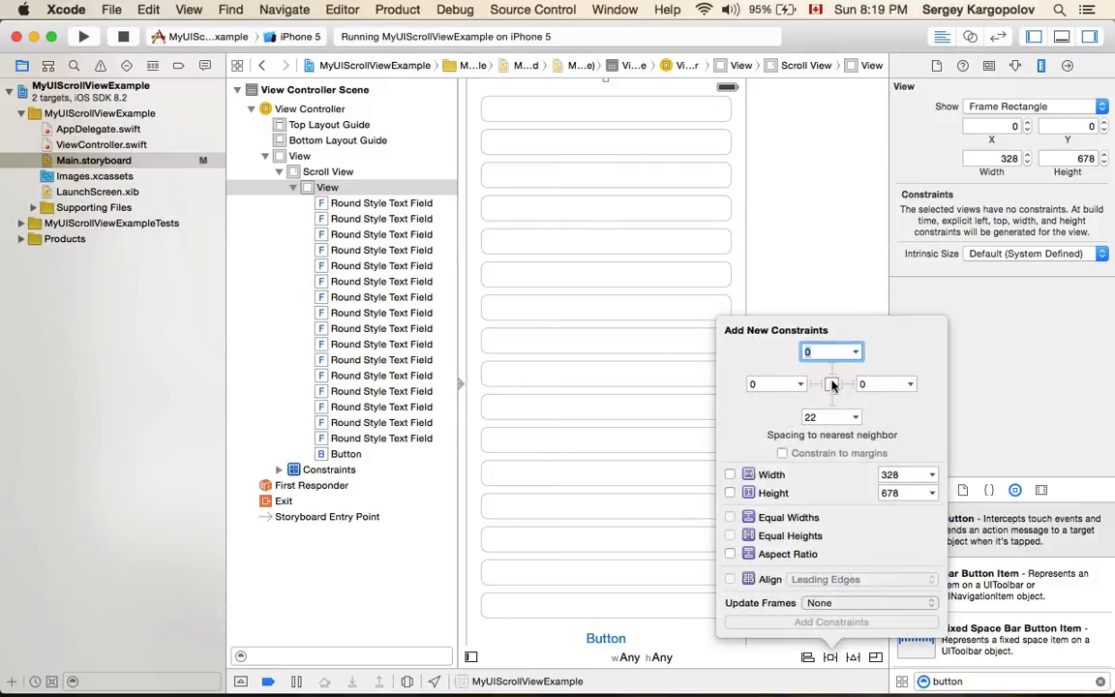
click(830, 383)
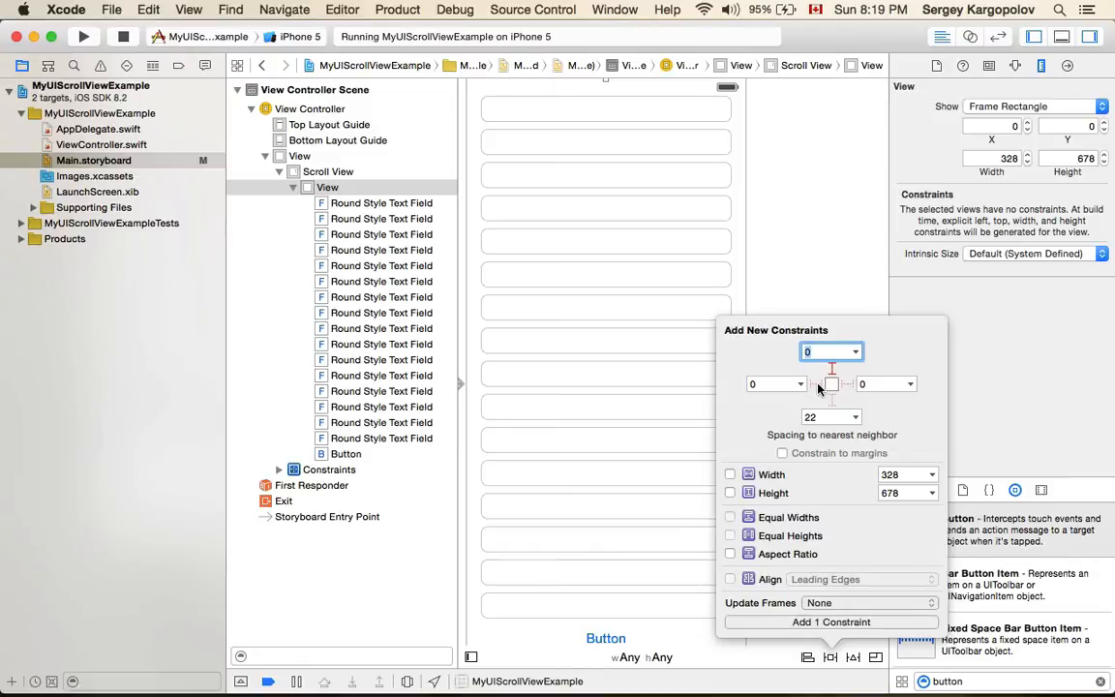
click(816, 385)
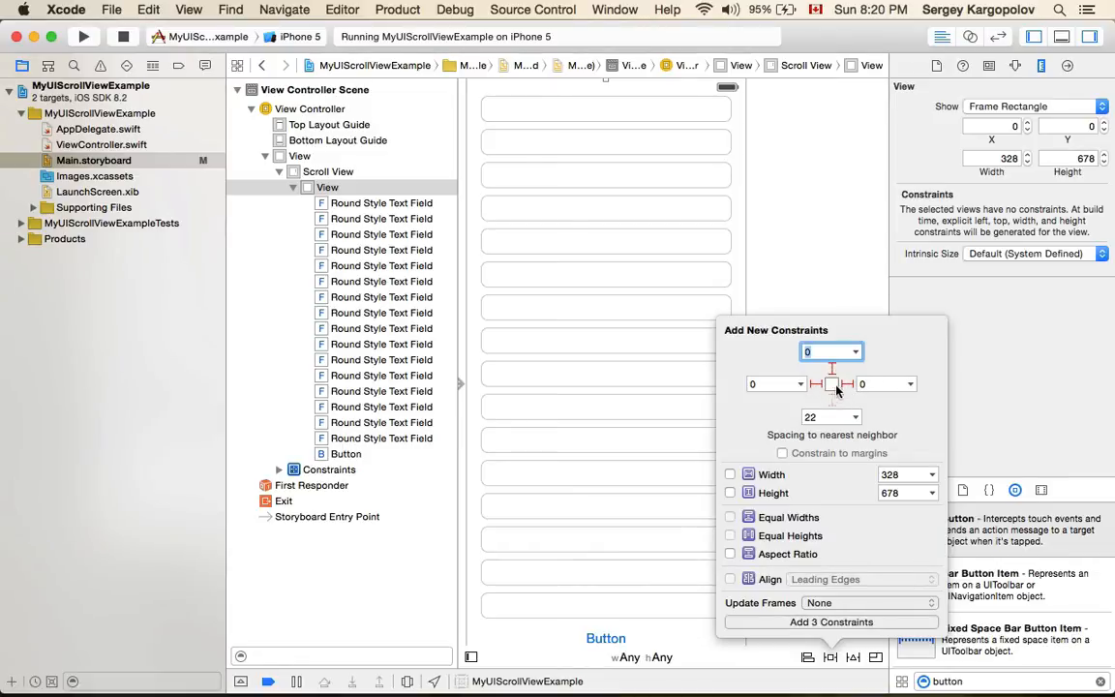
mouse_move(839, 401)
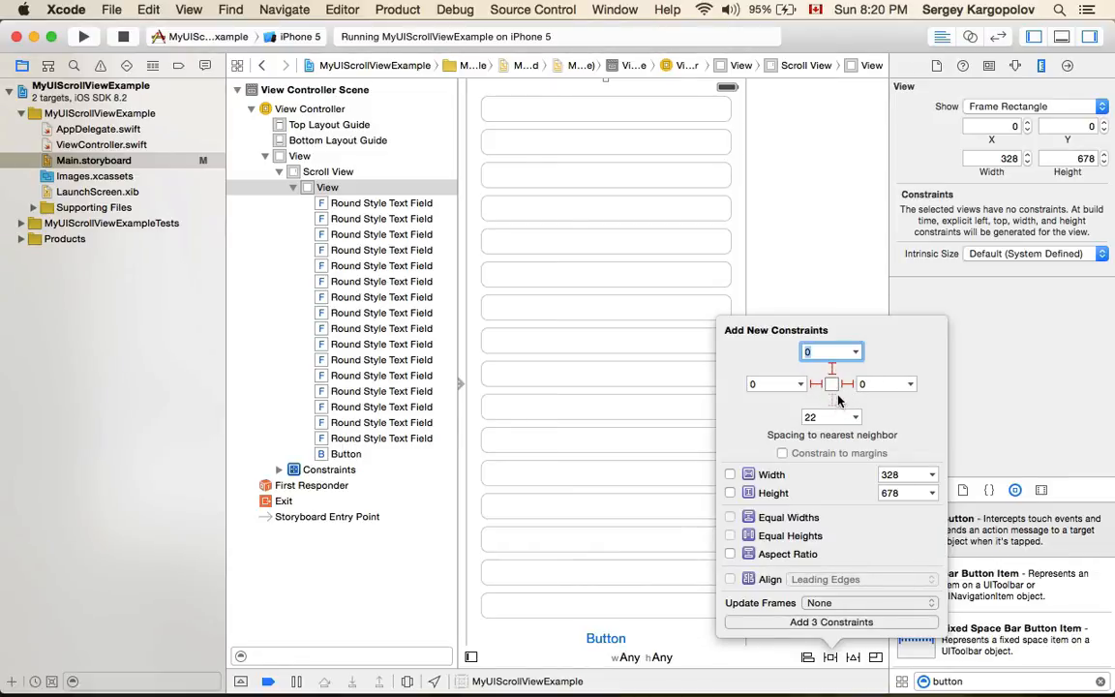
mouse_move(835, 401)
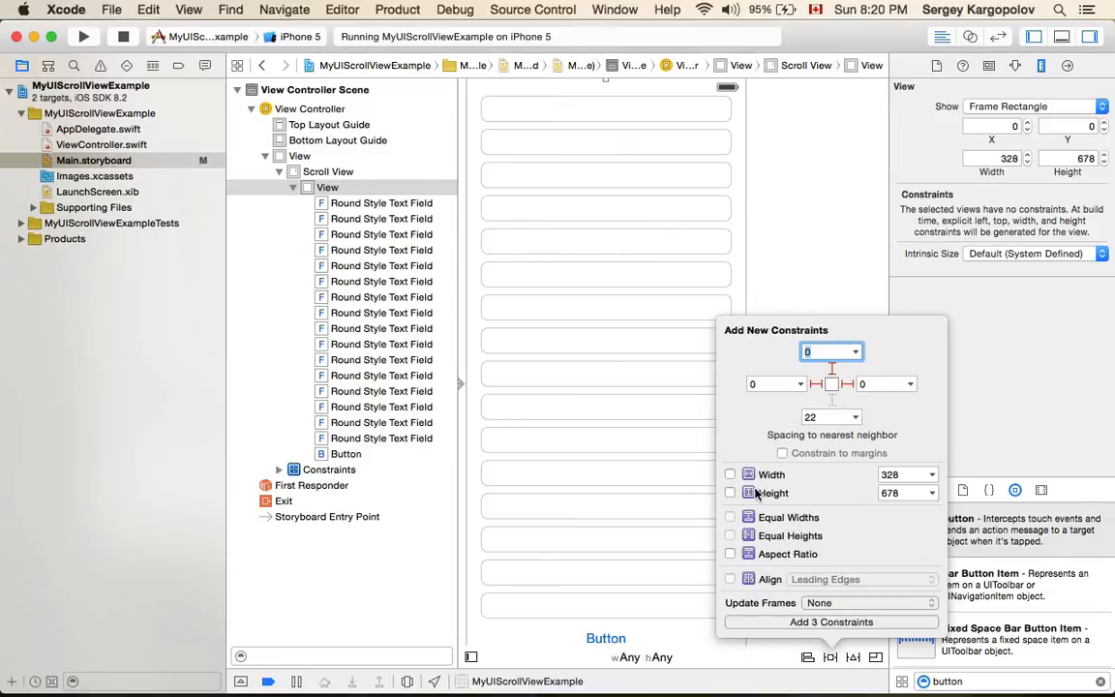
click(730, 475)
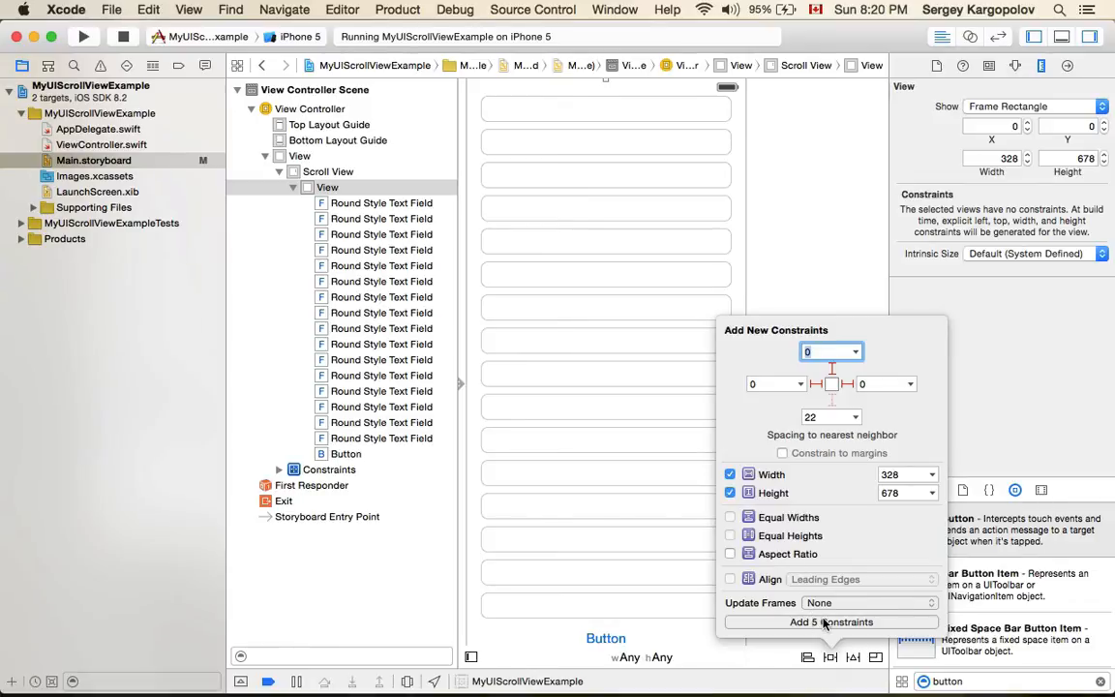
click(830, 622)
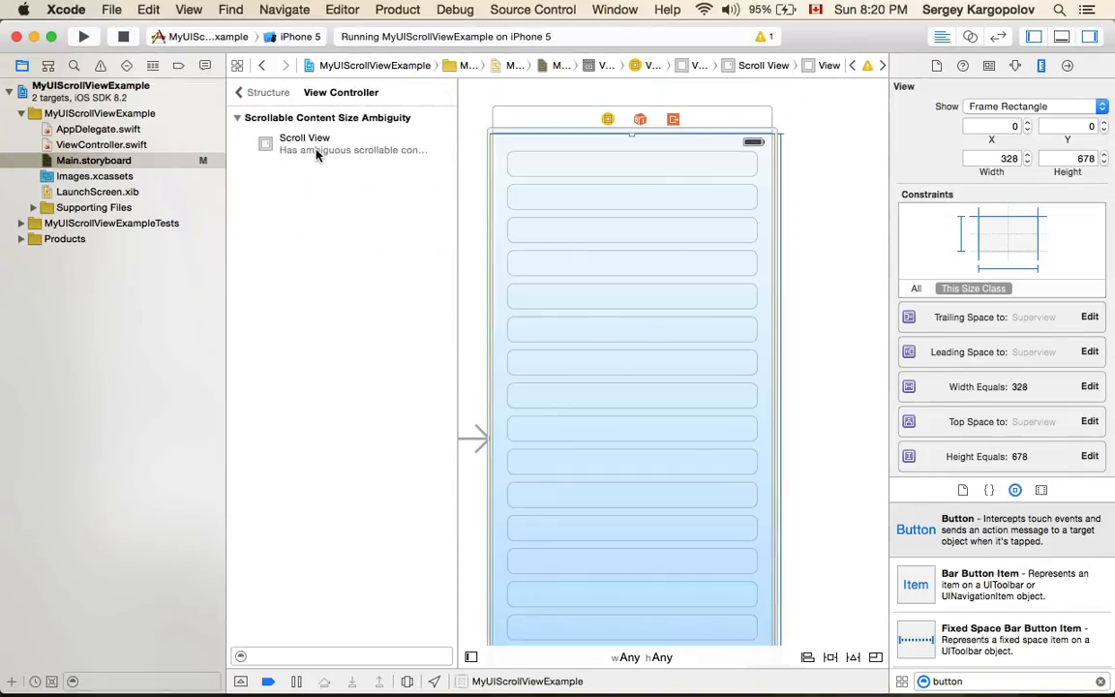
mouse_move(386, 149)
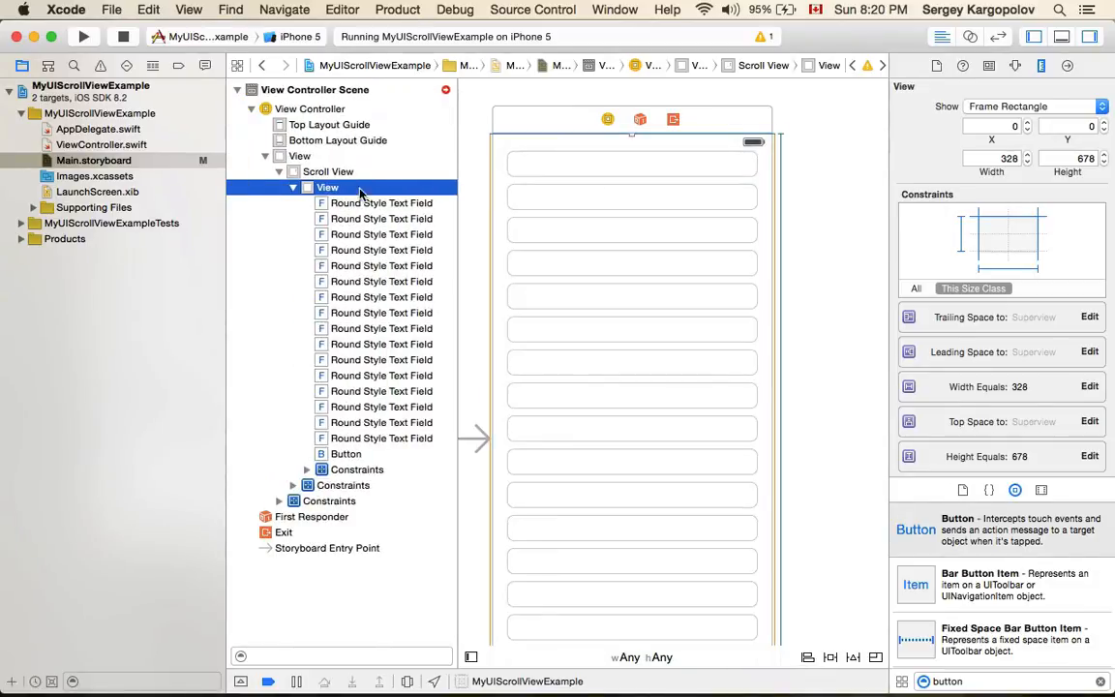
Reset the Scroll View's constraints to the suggested ones.
click(328, 172)
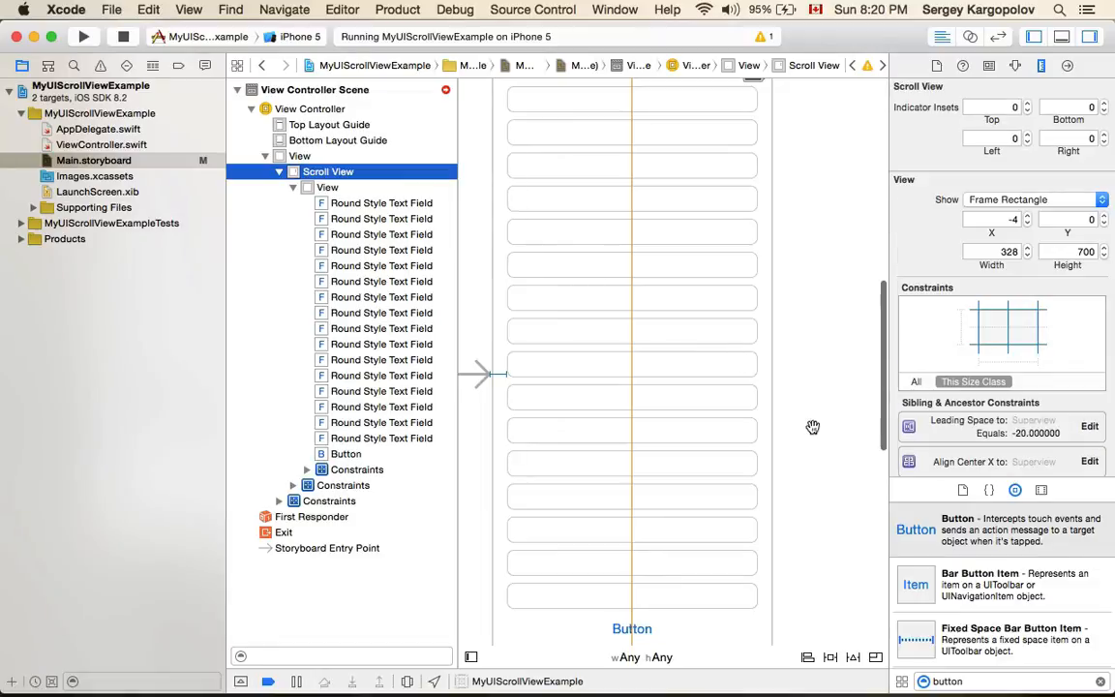
mouse_move(850, 654)
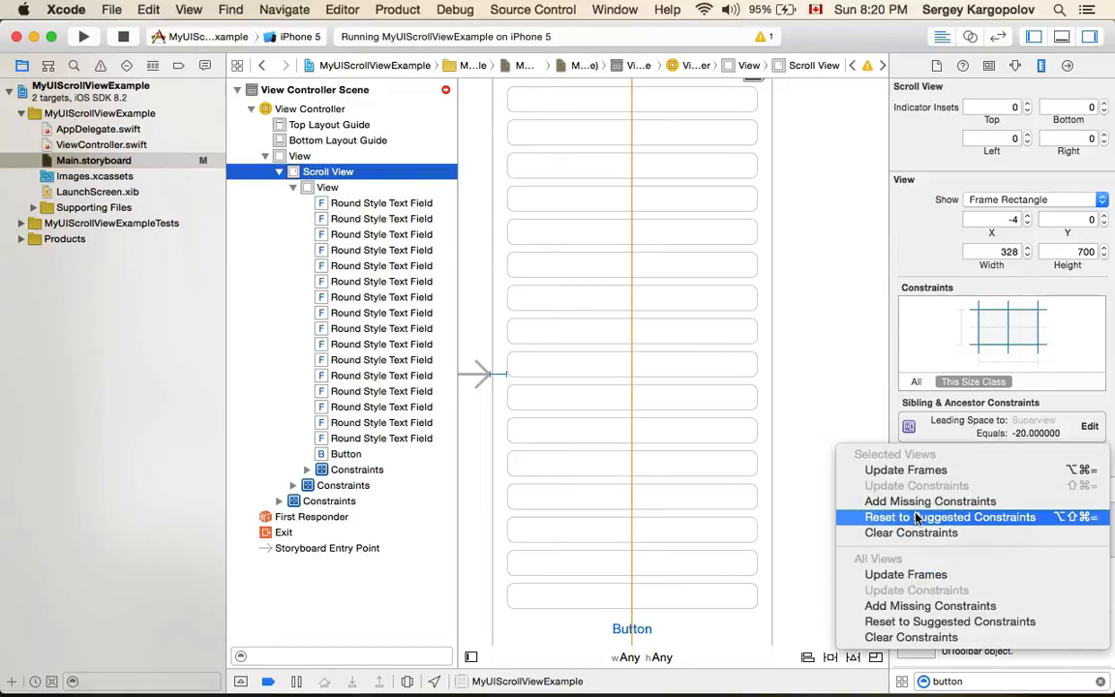
click(939, 517)
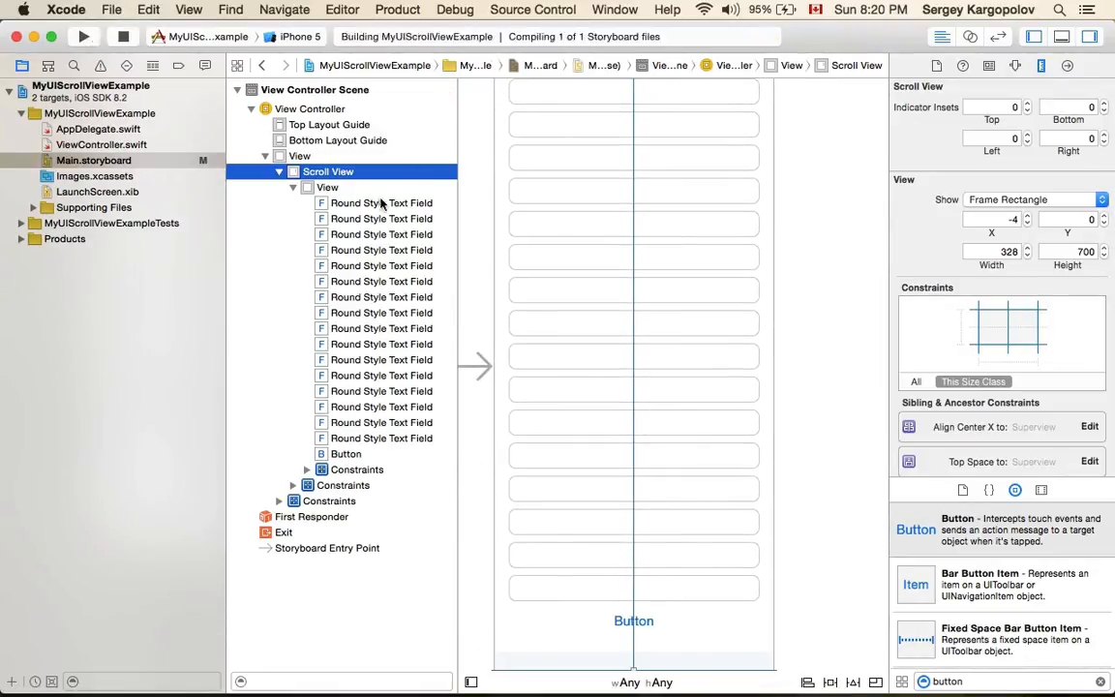
Launch the rebuilt app on iPhone 5 and scroll through the text fields.
click(86, 44)
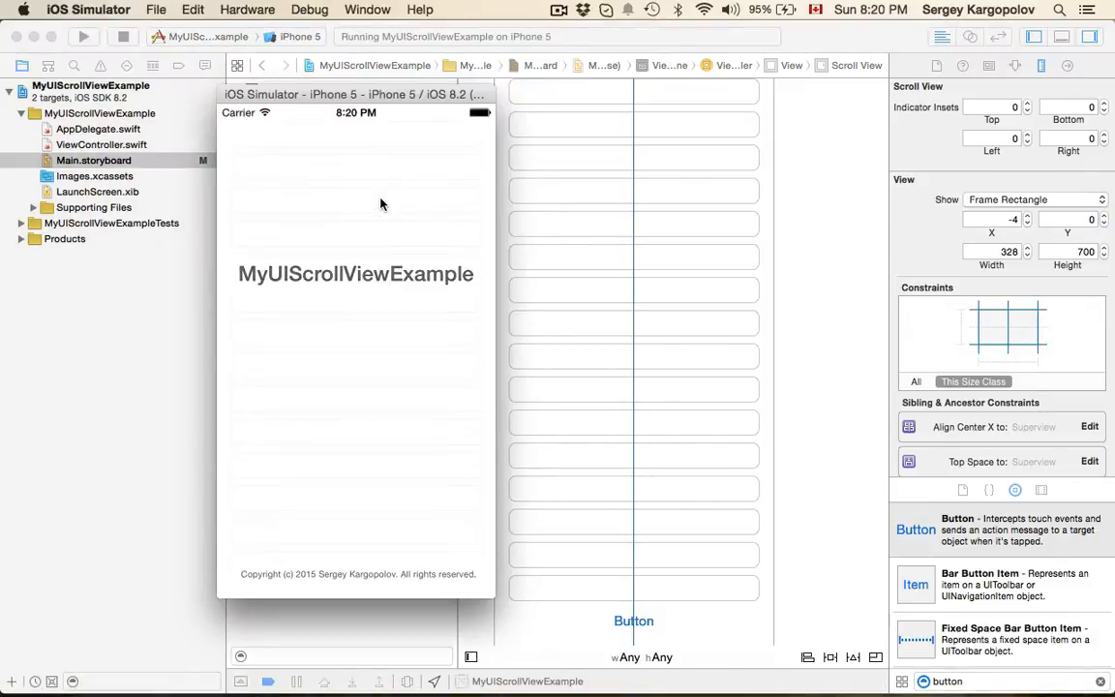
scroll(down, 3)
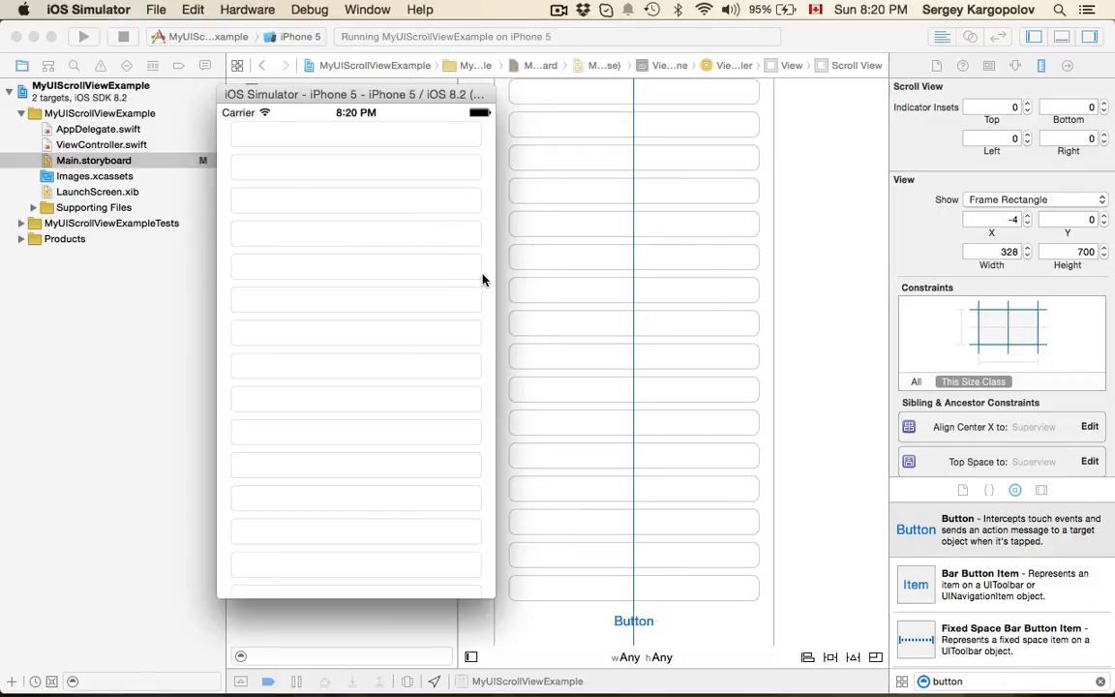
scroll(down, 3)
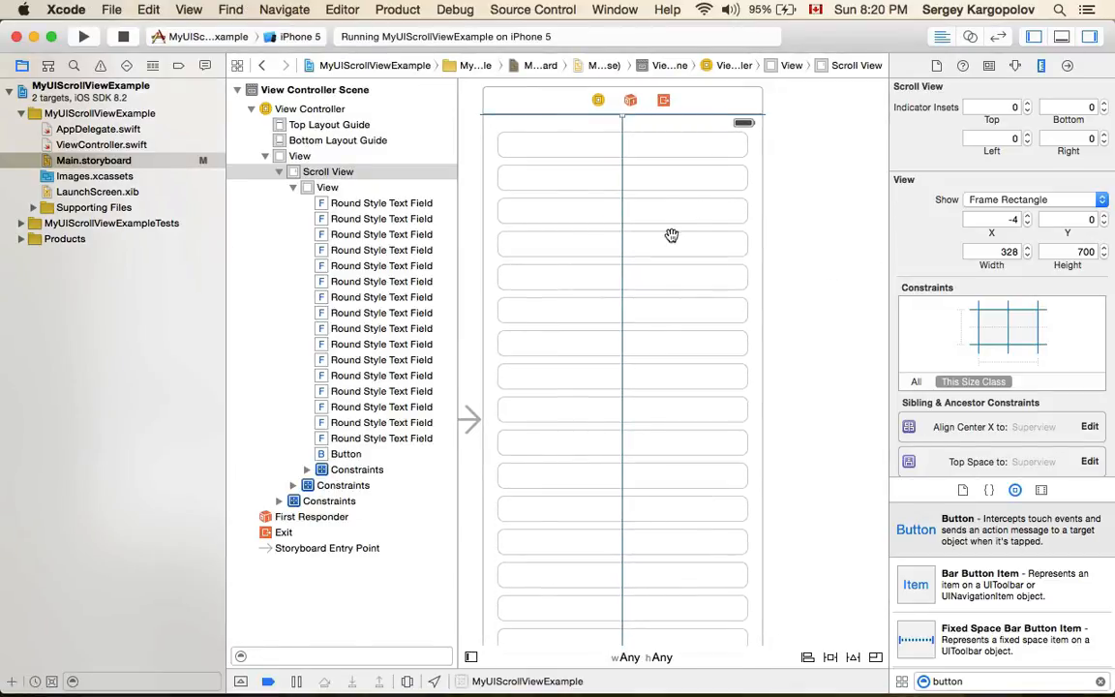
mouse_move(653, 188)
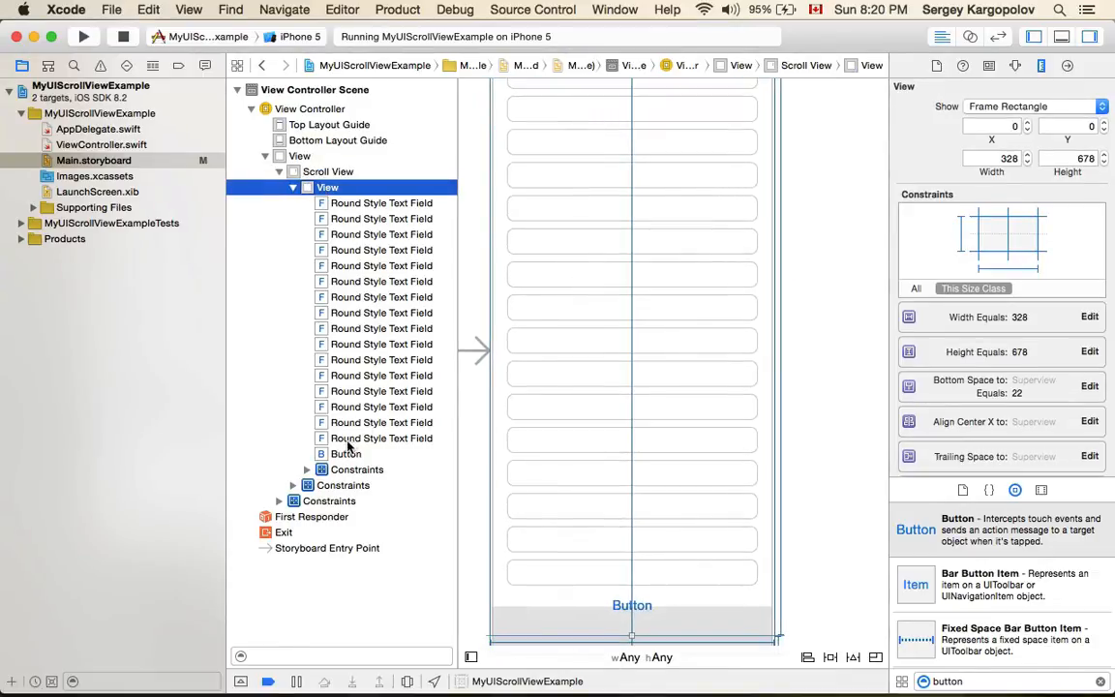
mouse_move(349, 406)
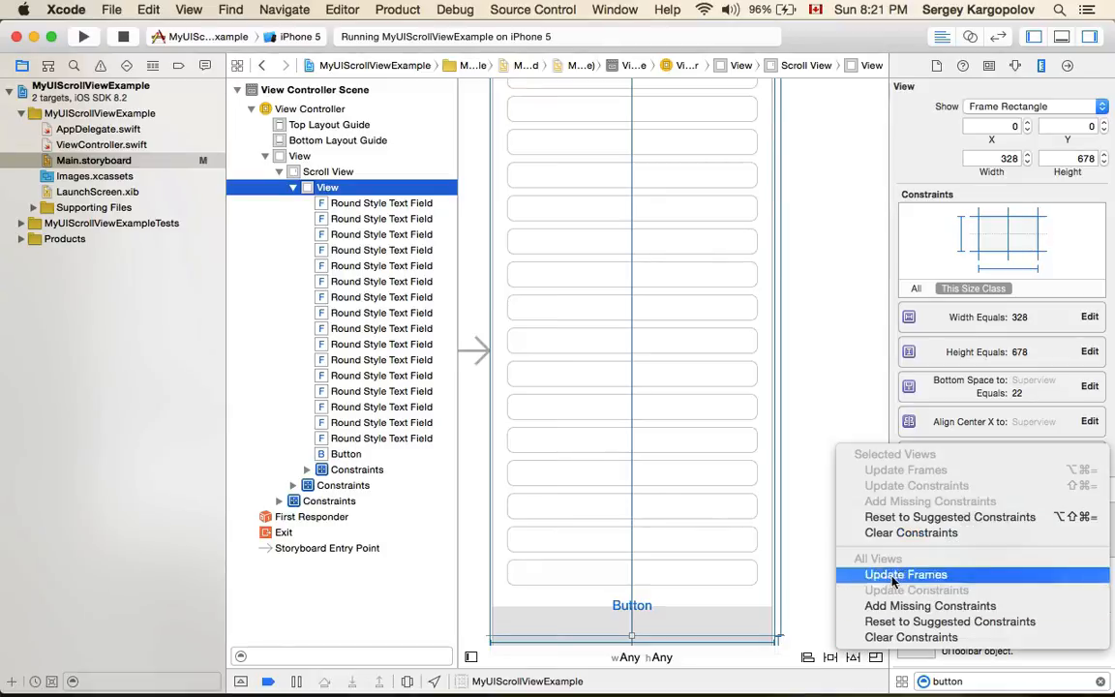
mouse_move(916, 532)
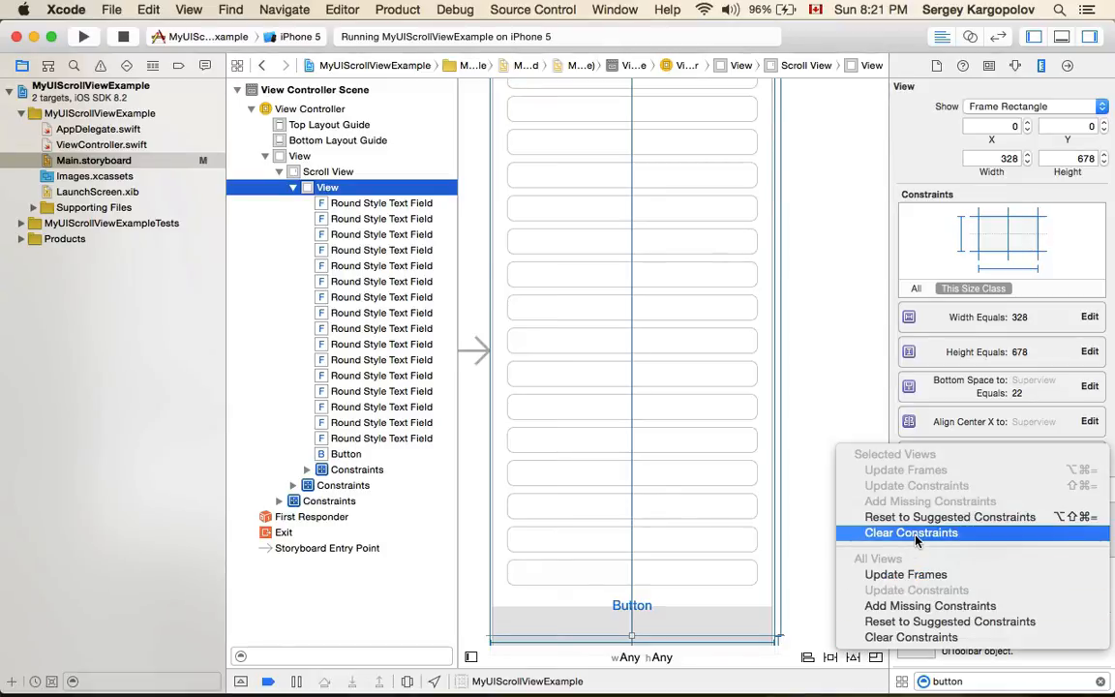
Clear all constraints from the inner content view.
click(911, 532)
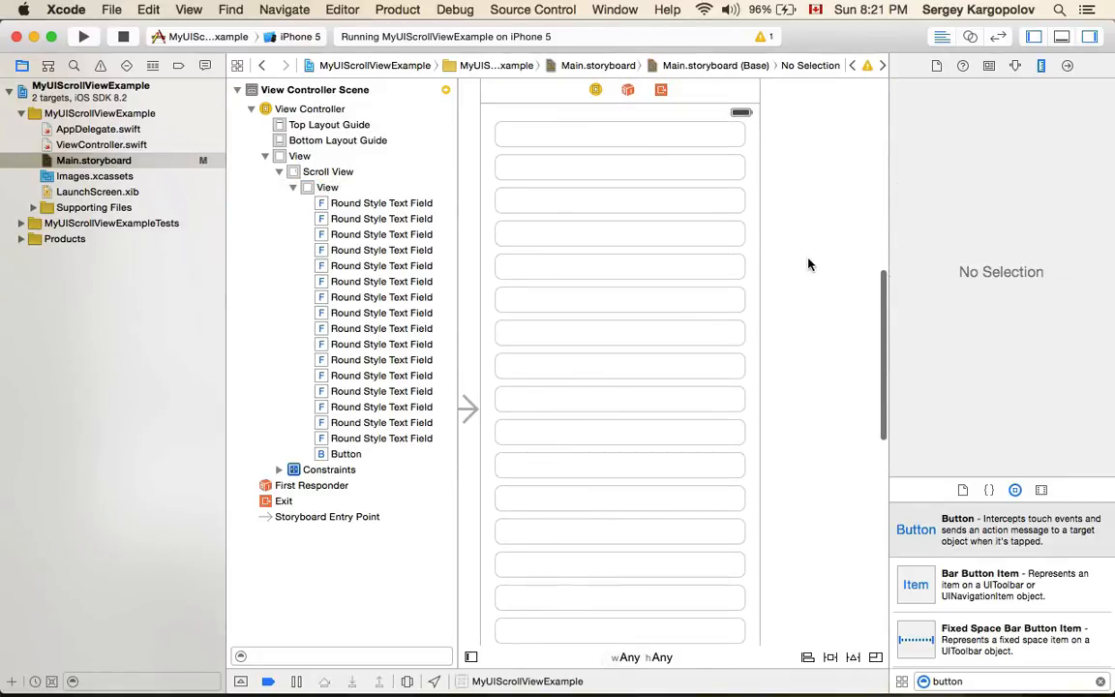
click(619, 166)
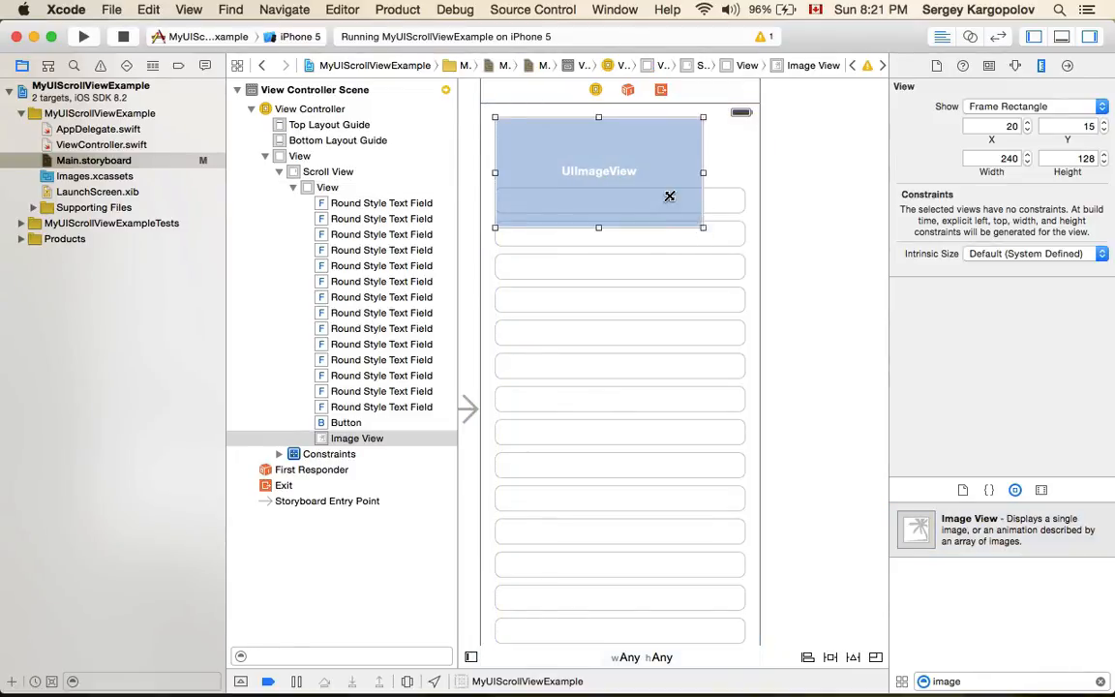
Shrink the top image view to a thumbnail and place a wide image view among the text fields.
drag(703, 227, 594, 177)
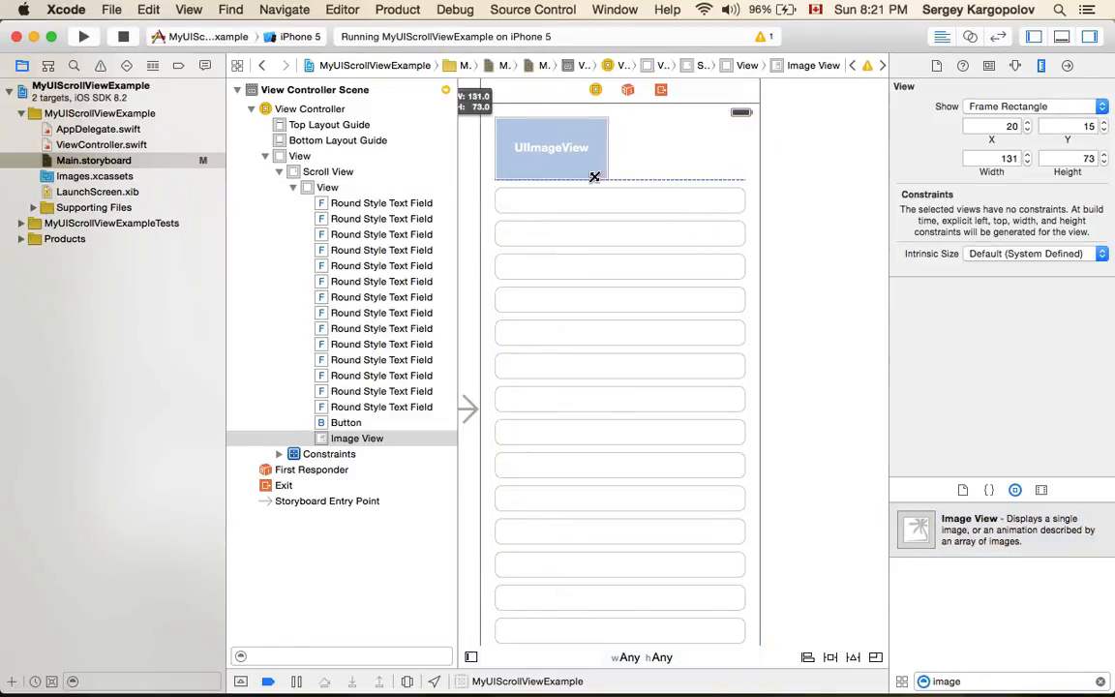
drag(608, 176, 570, 176)
text(slider)
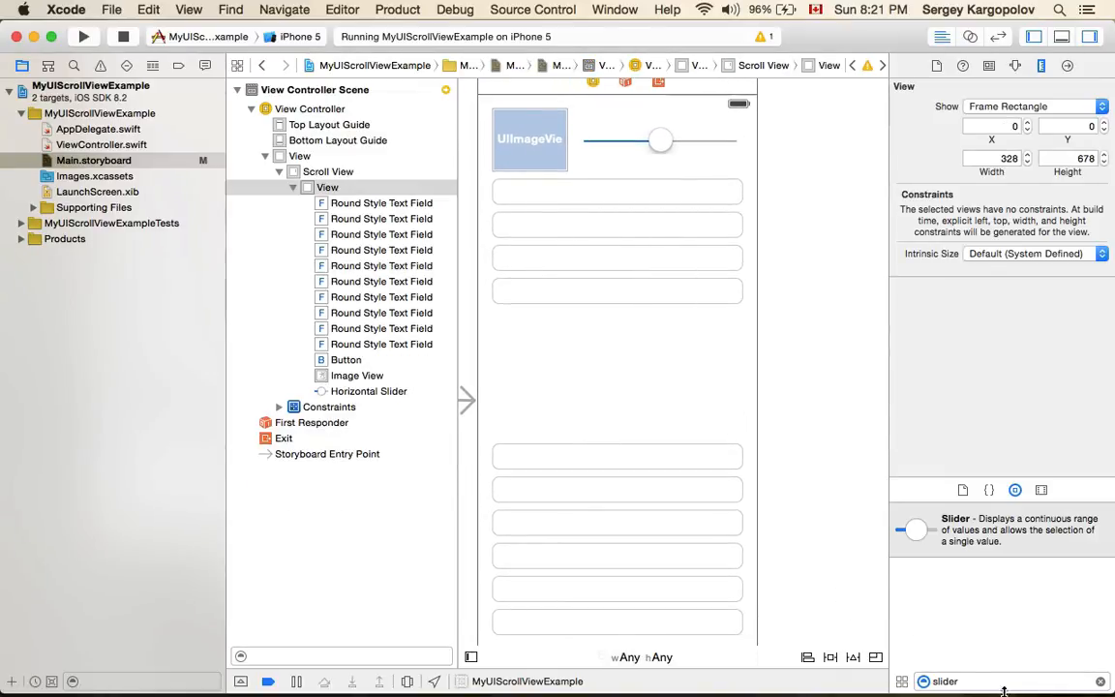
text(imge)
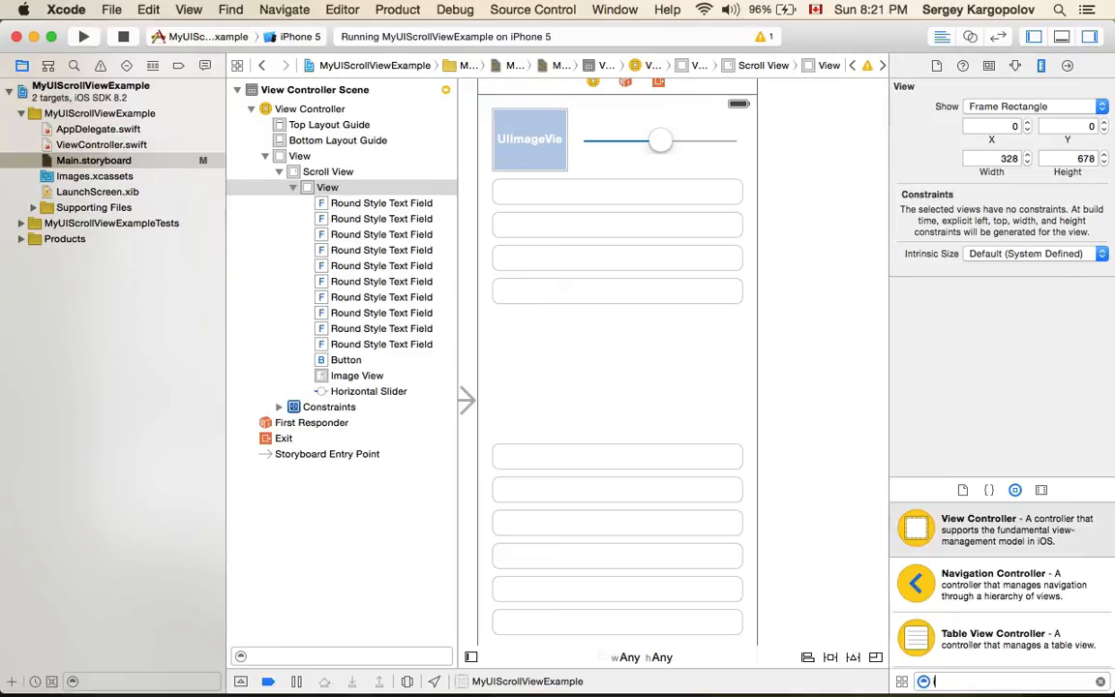
drag(916, 528, 673, 378)
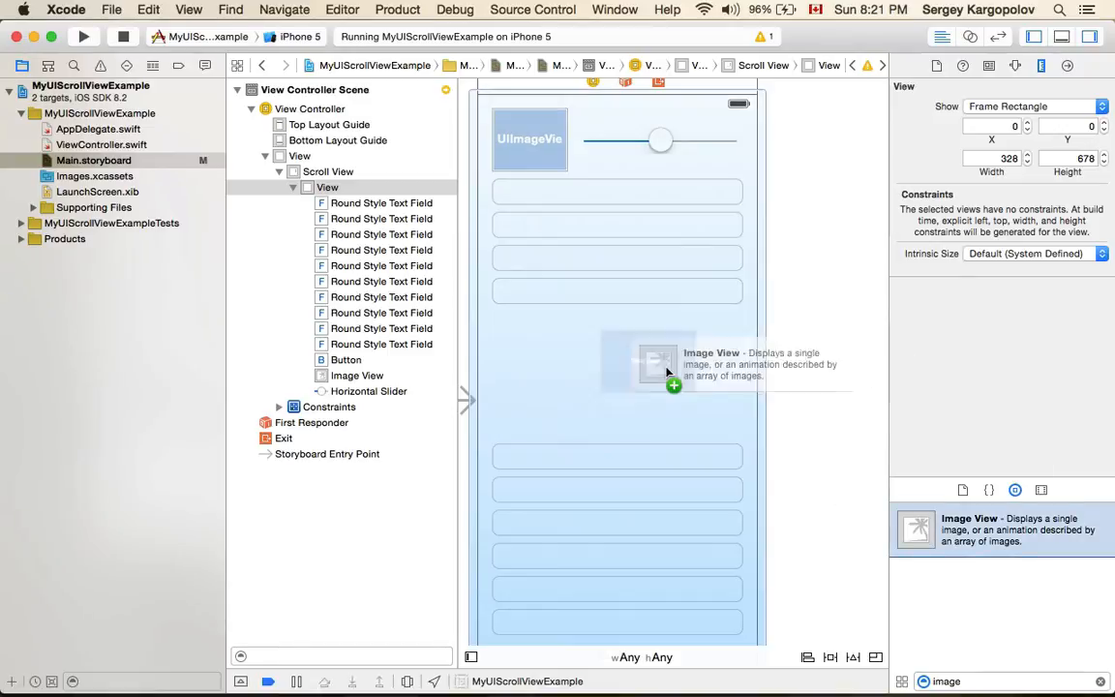
drag(663, 363, 596, 372)
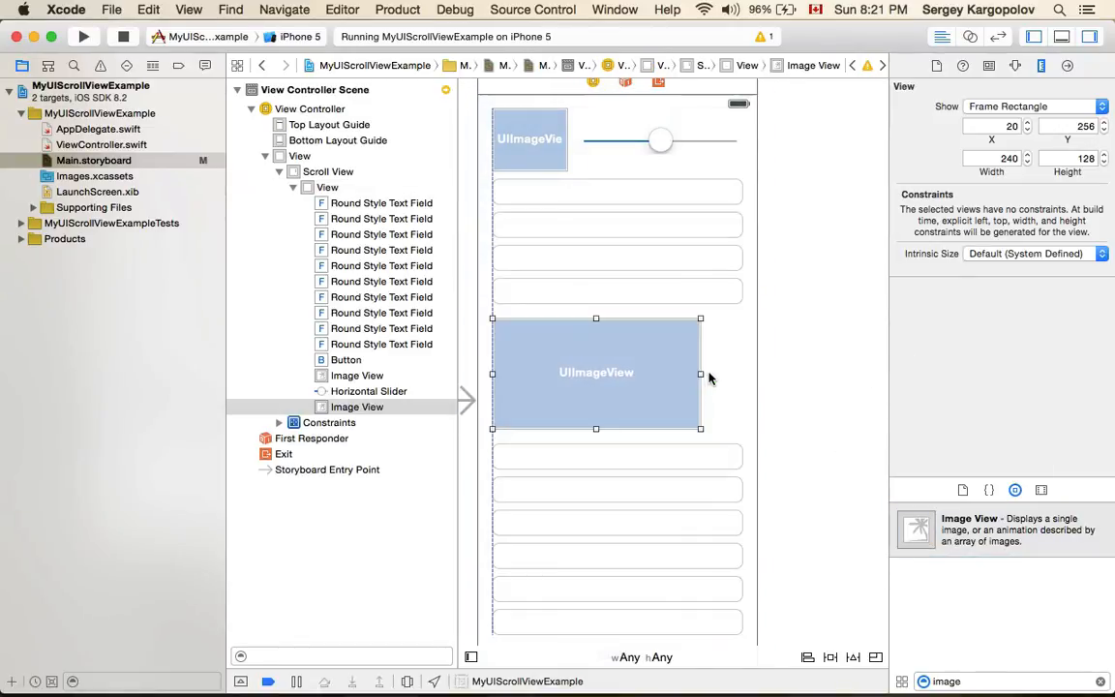
drag(699, 374, 742, 375)
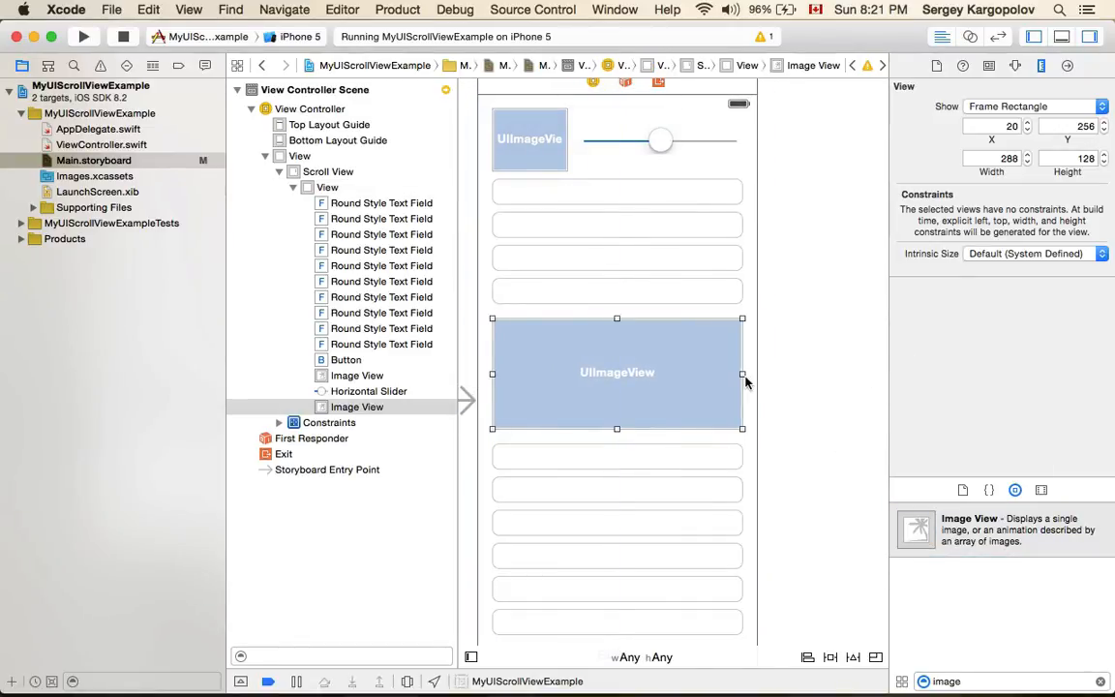
scroll(down, 3)
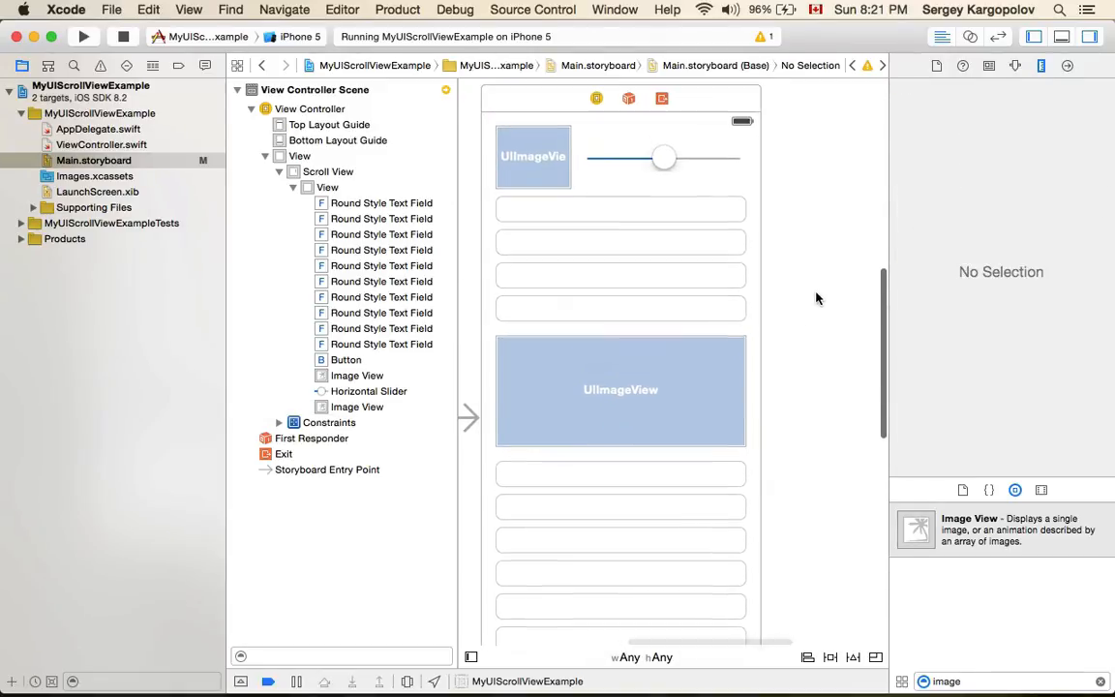
scroll(down, 3)
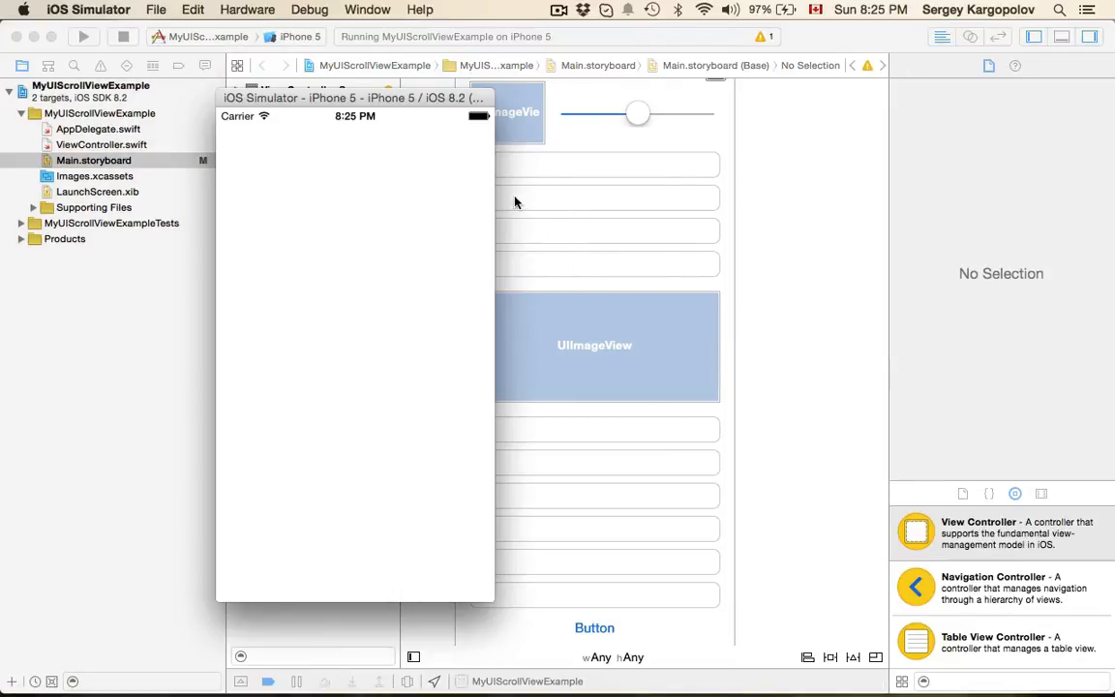
mouse_move(376, 442)
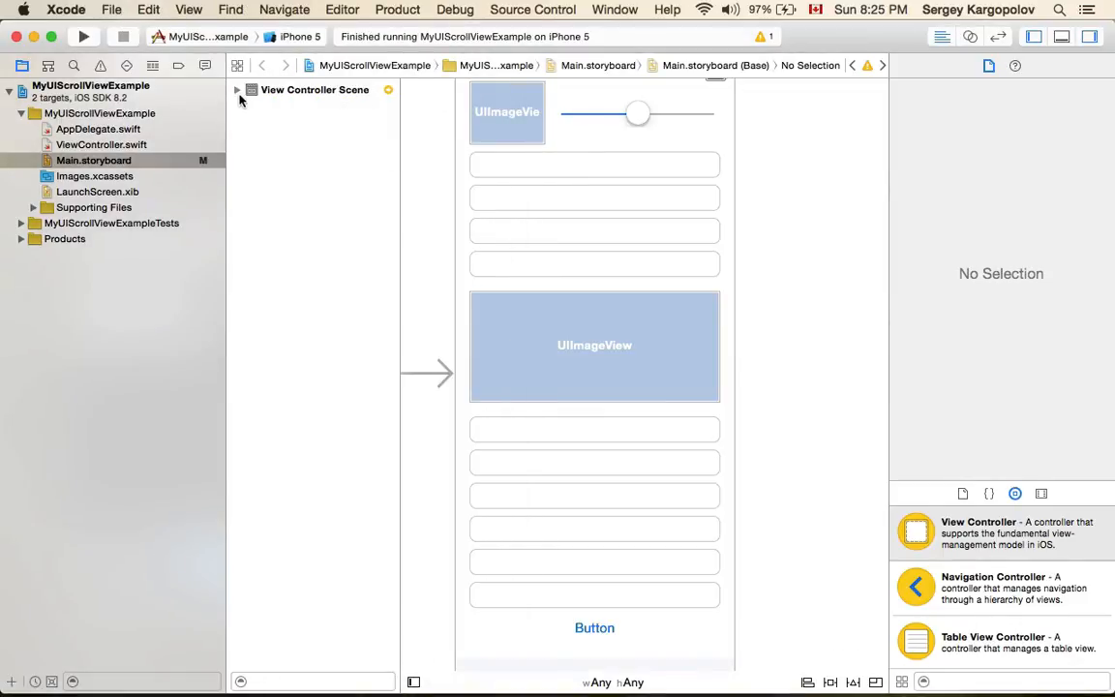
Reset the inner content view to suggested constraints and rerun the app on iPhone 5.
click(241, 90)
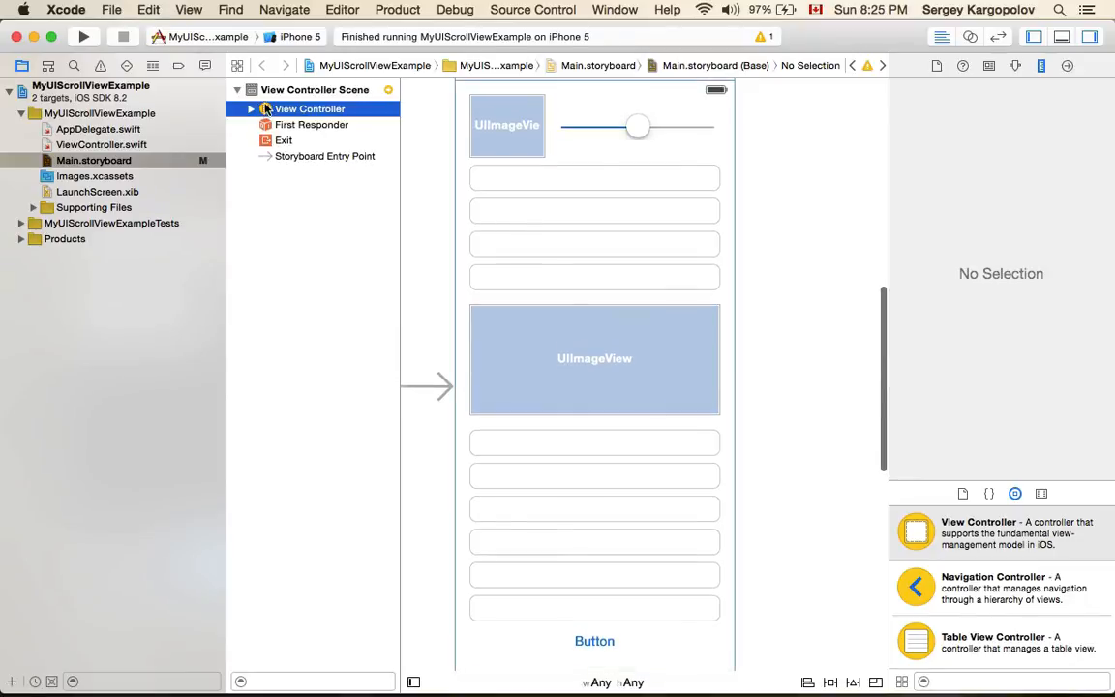
click(259, 109)
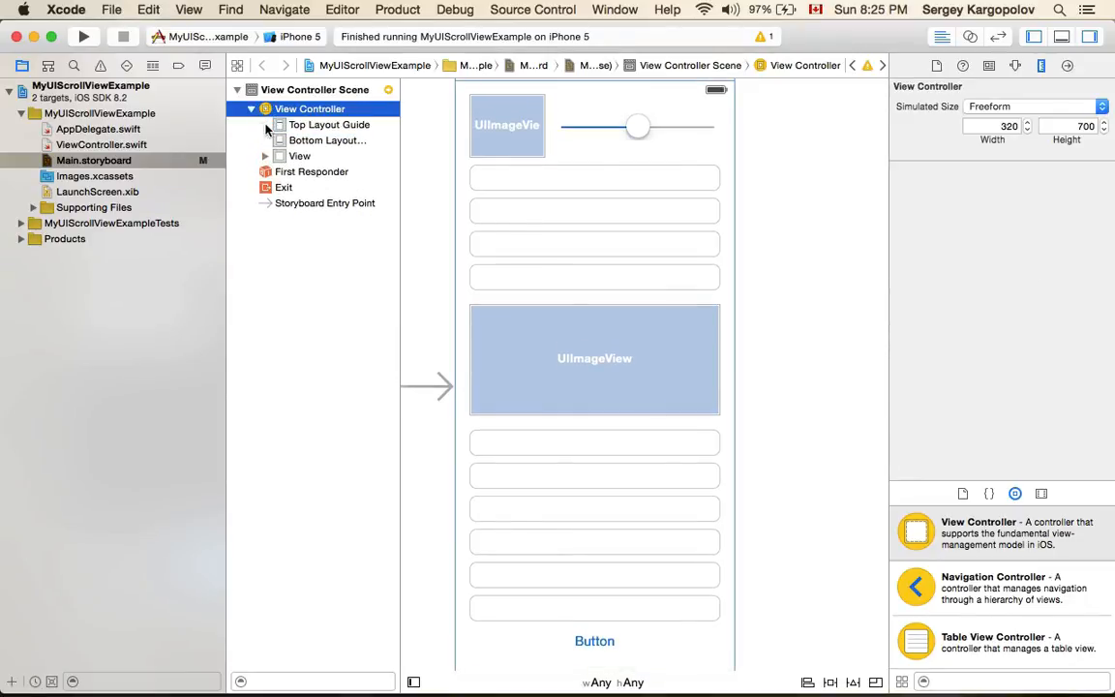
click(266, 156)
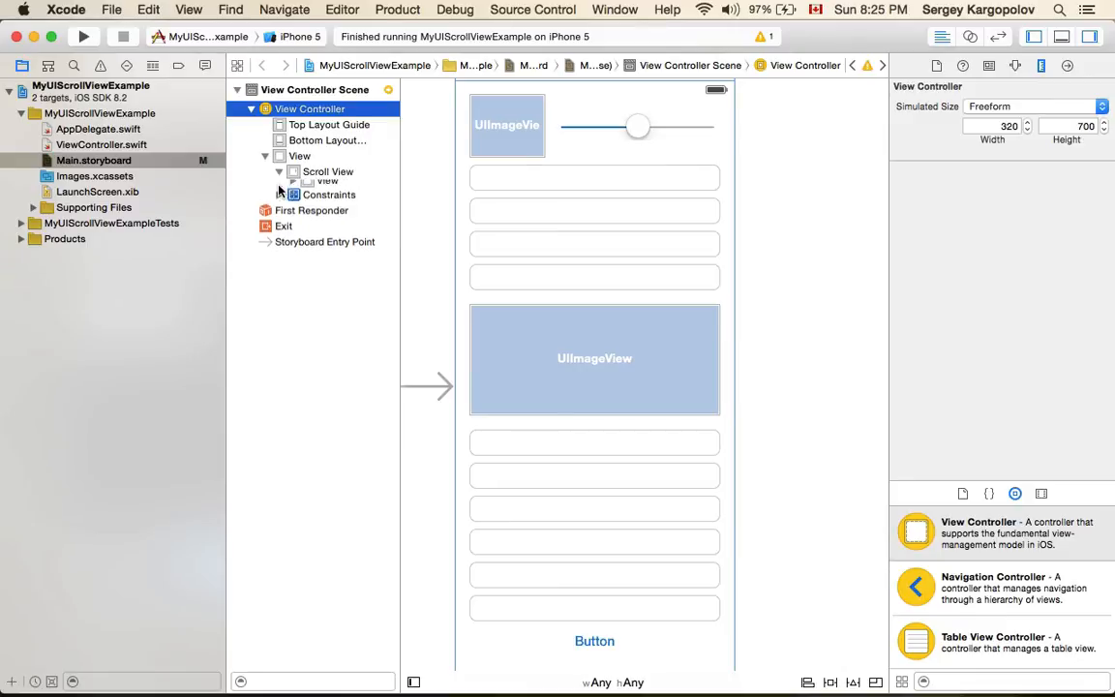
click(293, 187)
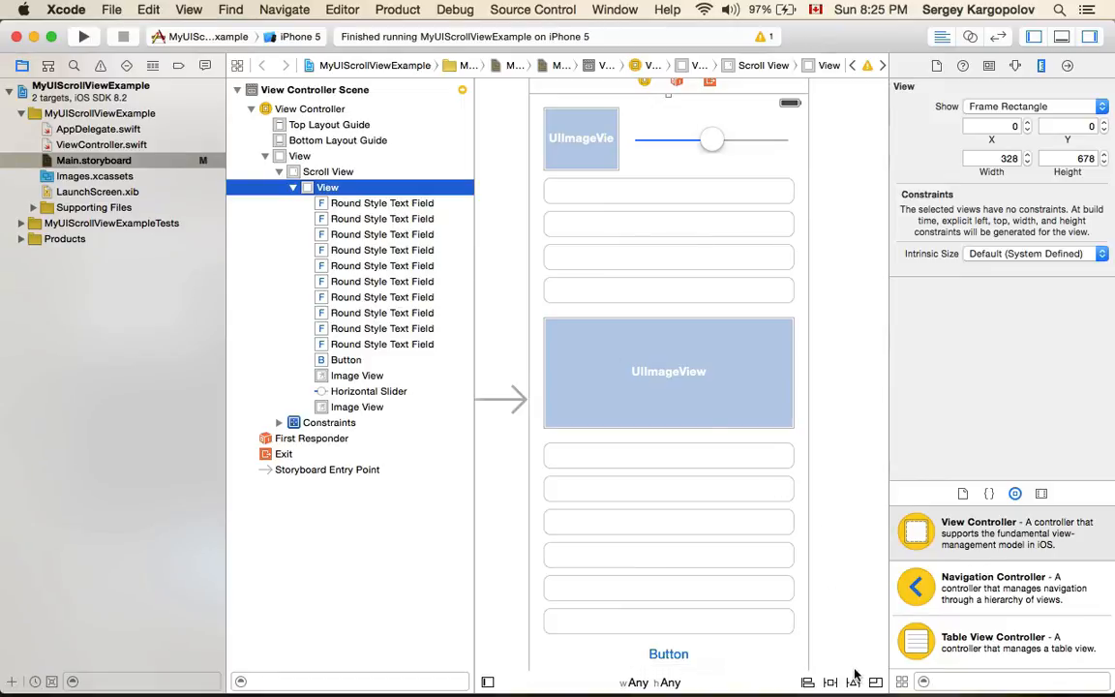
click(874, 683)
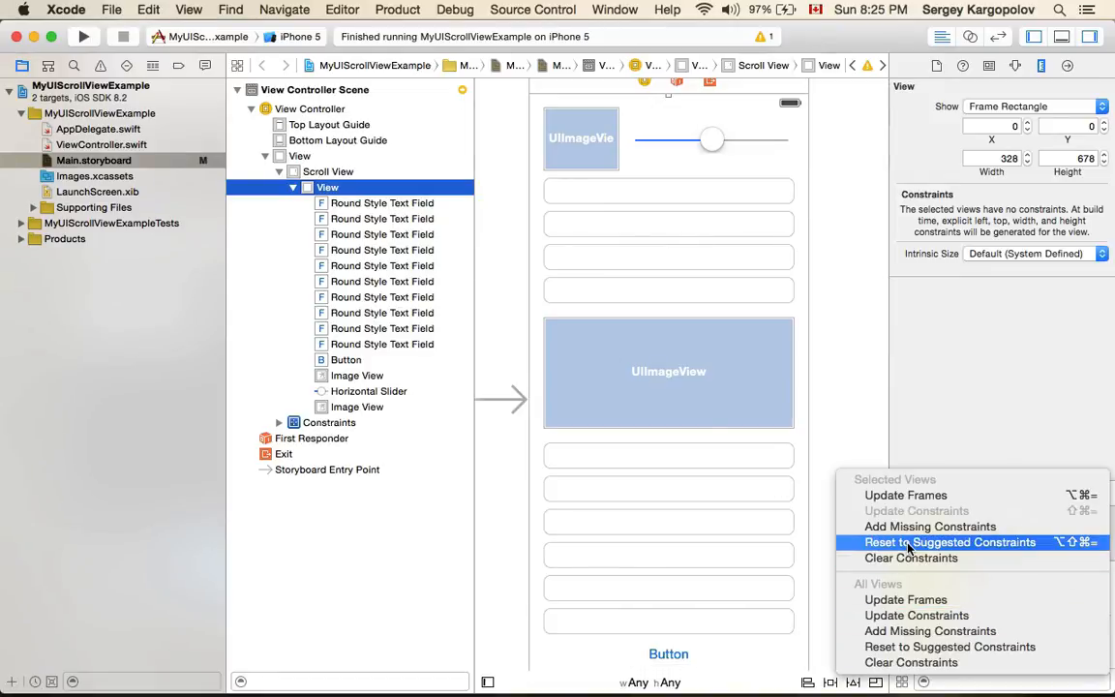
click(952, 542)
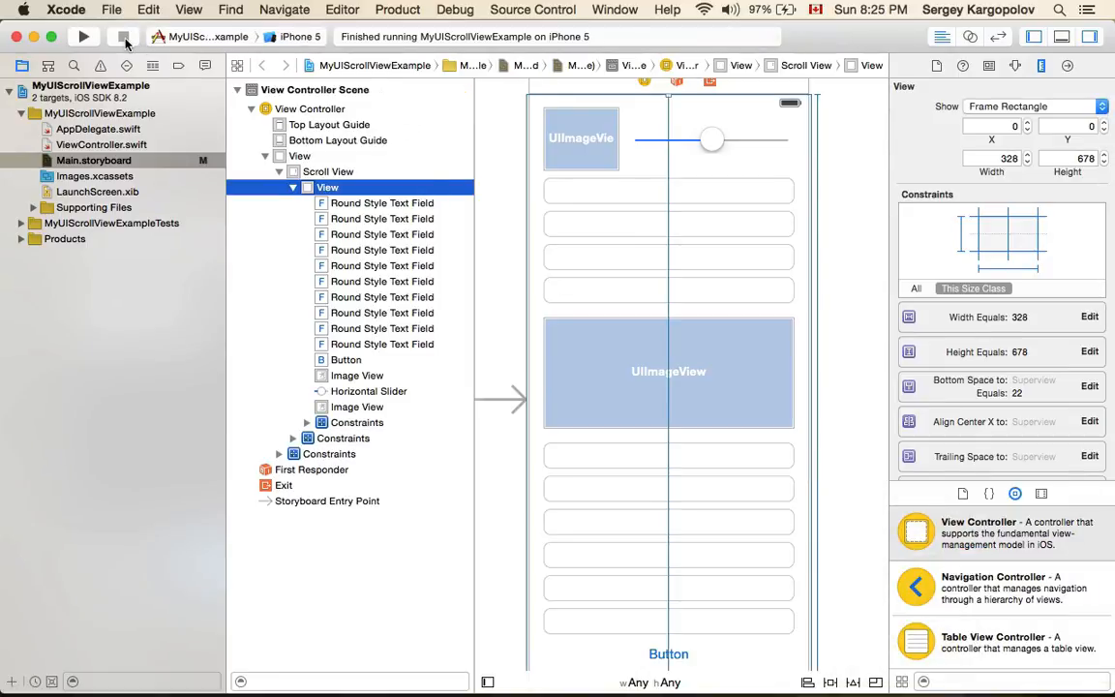
click(87, 40)
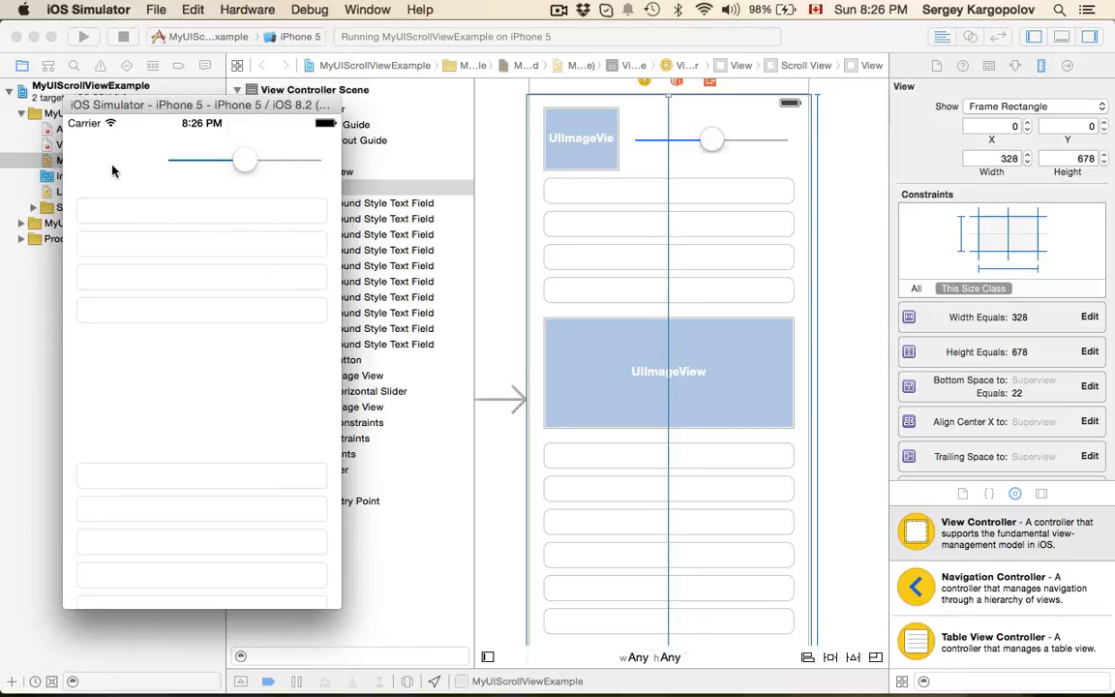
mouse_move(112, 176)
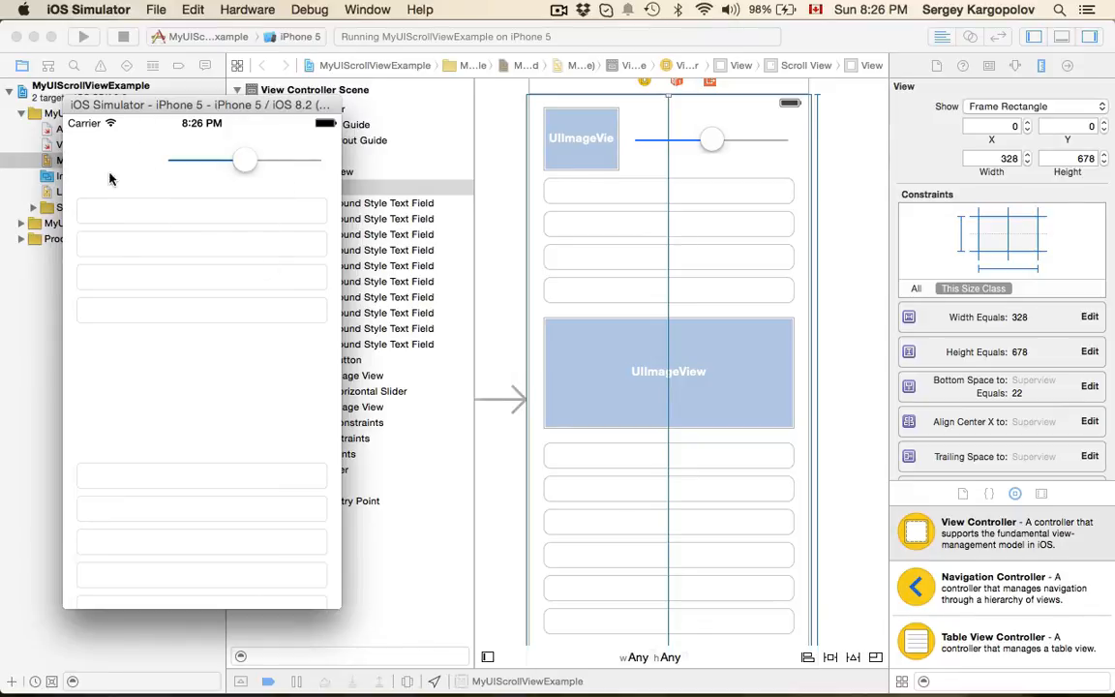
mouse_move(124, 173)
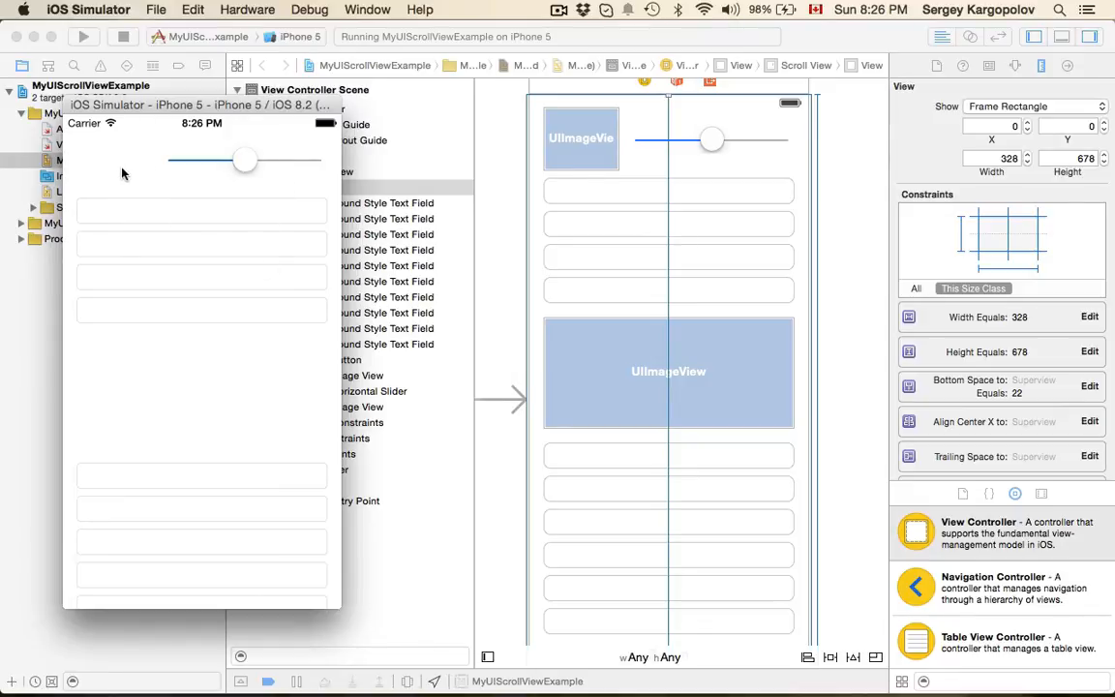
mouse_move(145, 368)
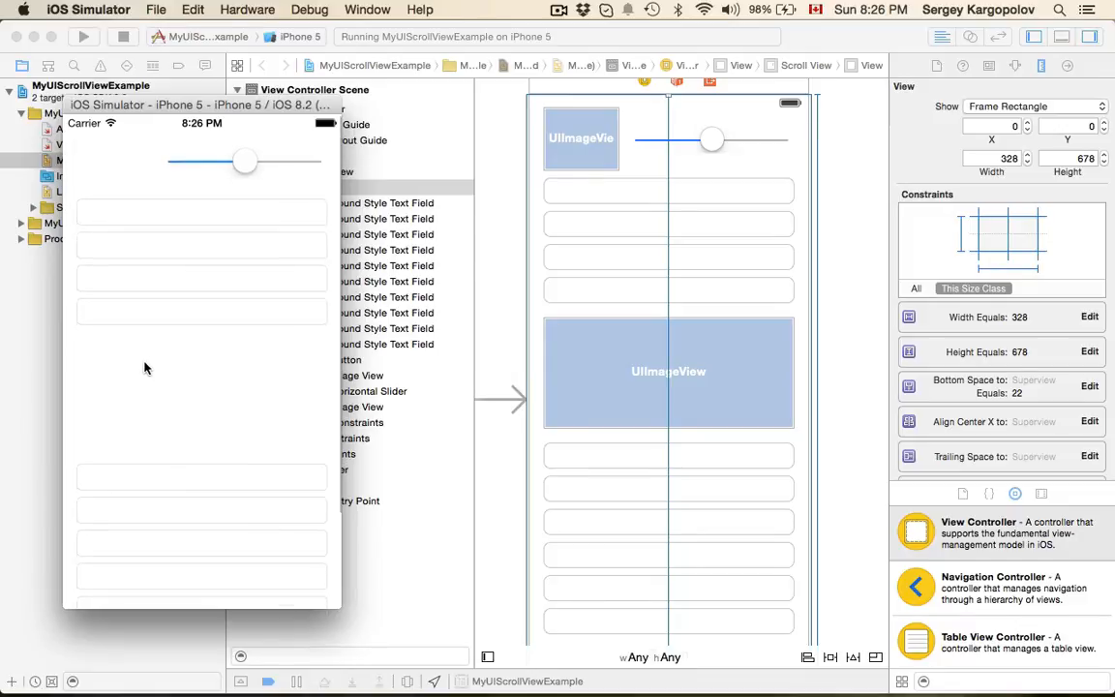